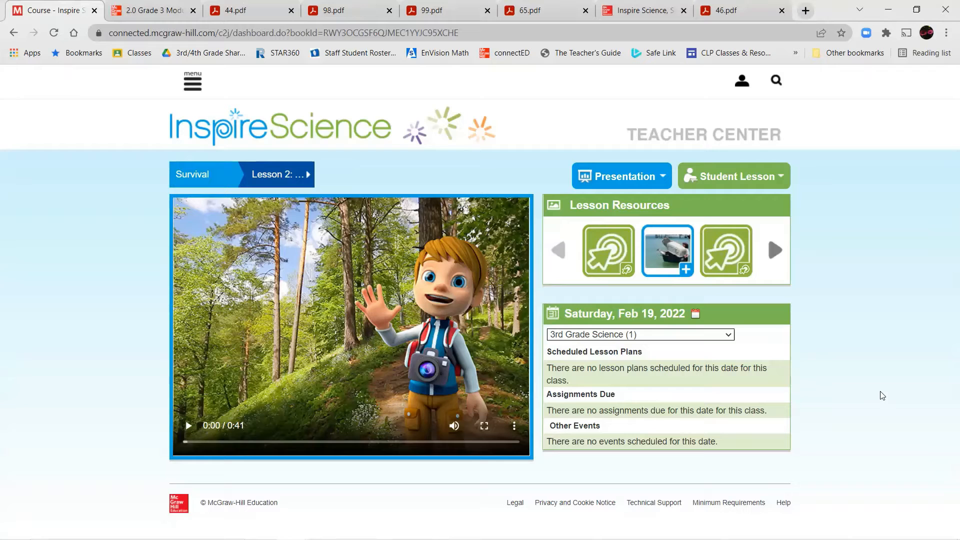
# Start the Survival Lesson 2 introduction video from the teacher dashboard
pyautogui.click(276, 174)
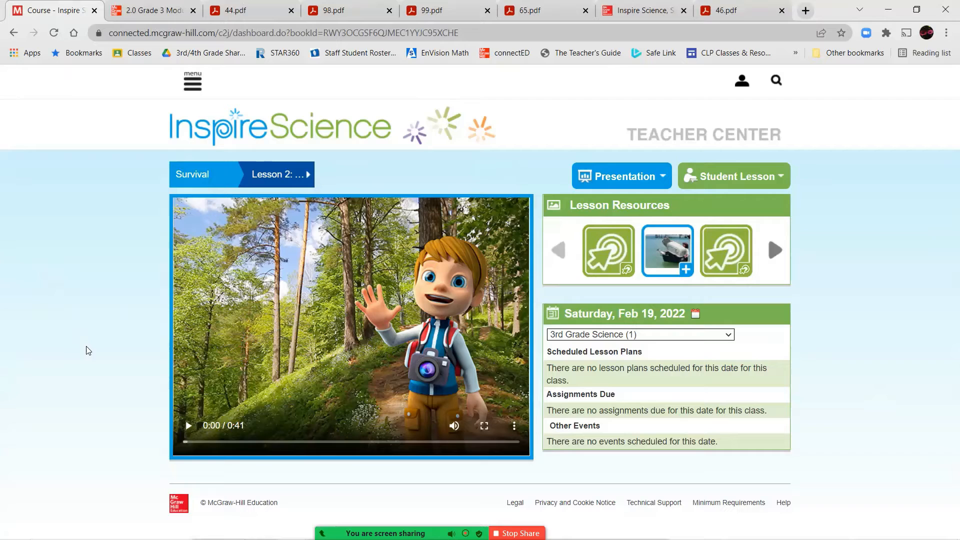
pyautogui.click(188, 426)
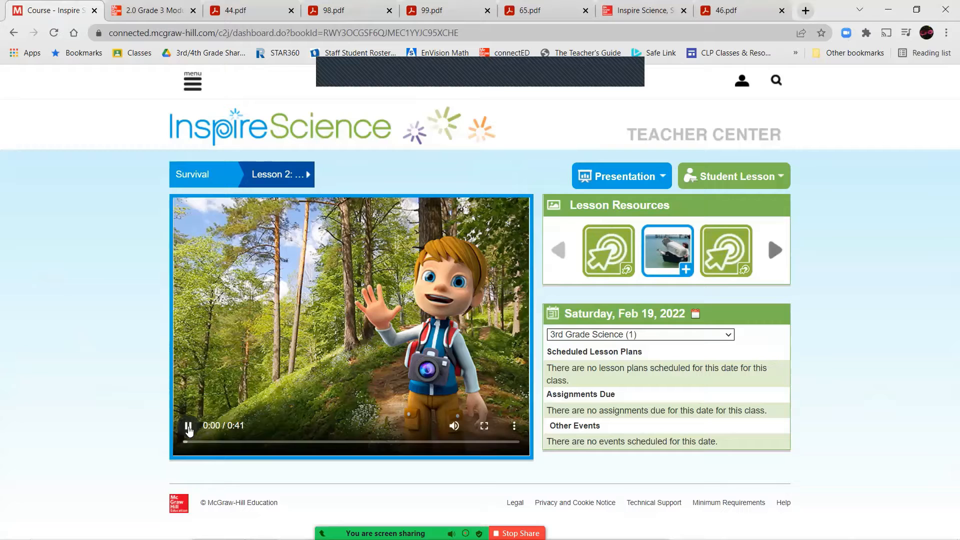
# Bring up the Grade 3 presentation player on its Assess Lesson Readiness slide
pyautogui.click(188, 426)
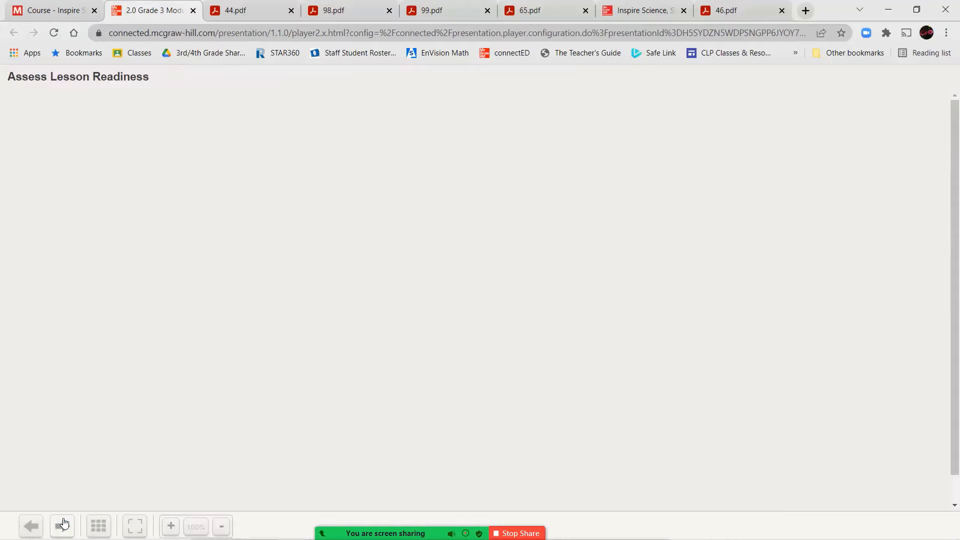
# Review the 44.pdf Adaptations polar bear worksheet and its answer field, then move to 98.pdf
pyautogui.click(242, 10)
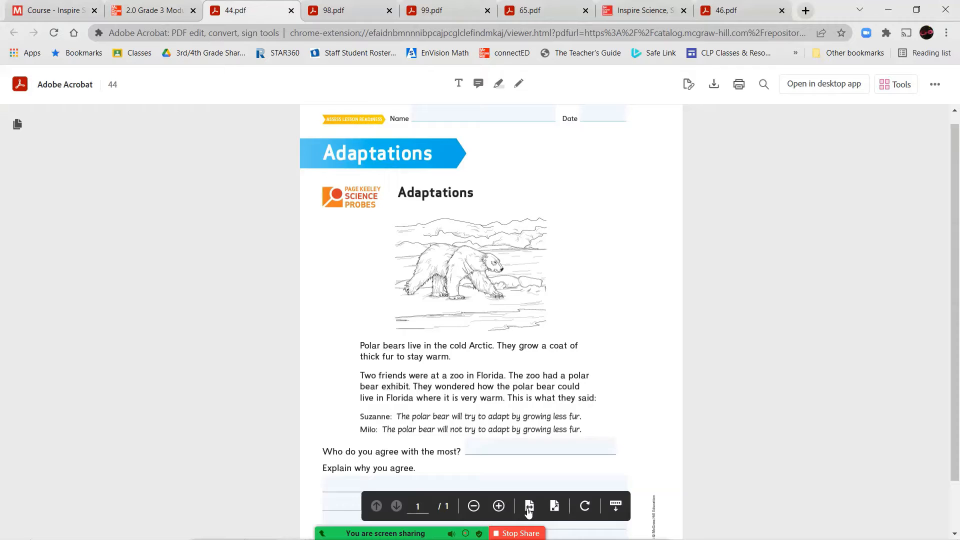
pyautogui.scroll(-3)
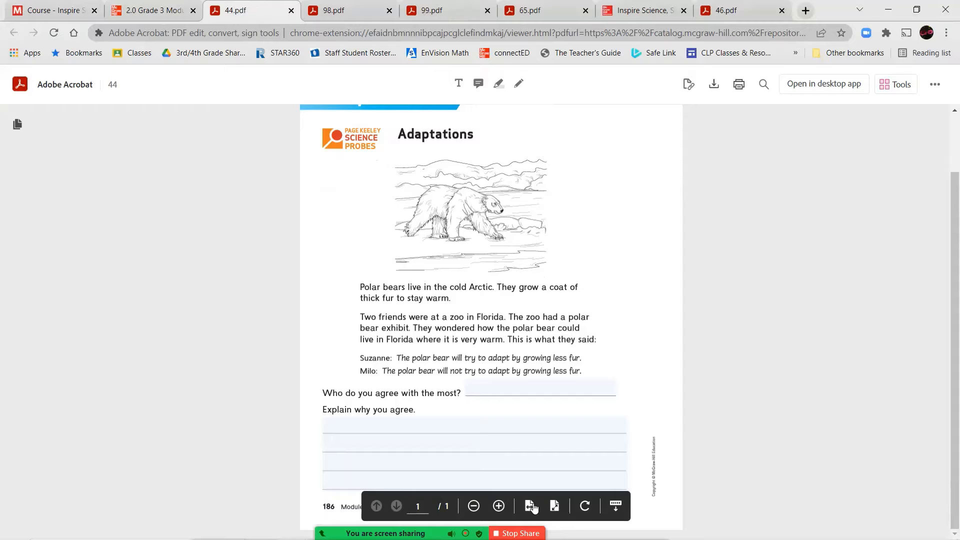
pyautogui.click(431, 453)
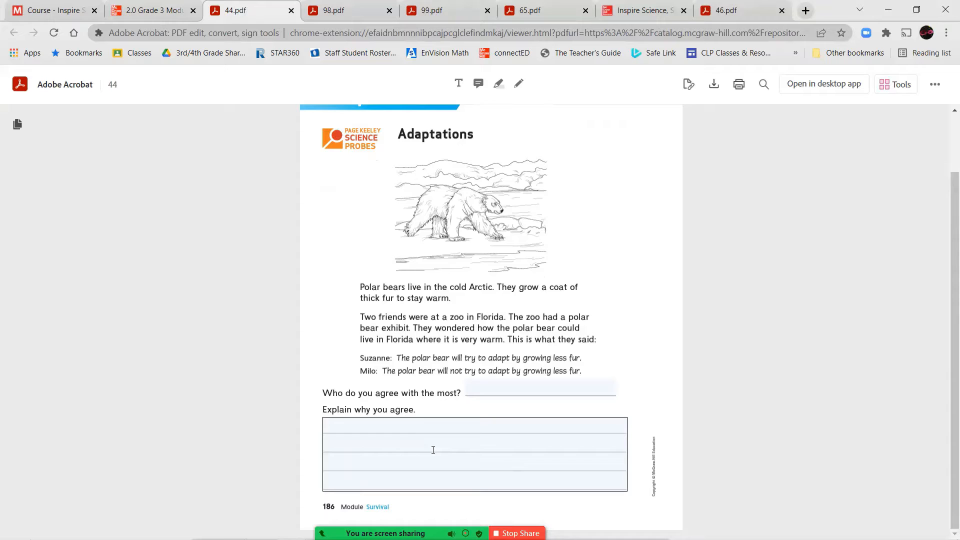
pyautogui.click(346, 9)
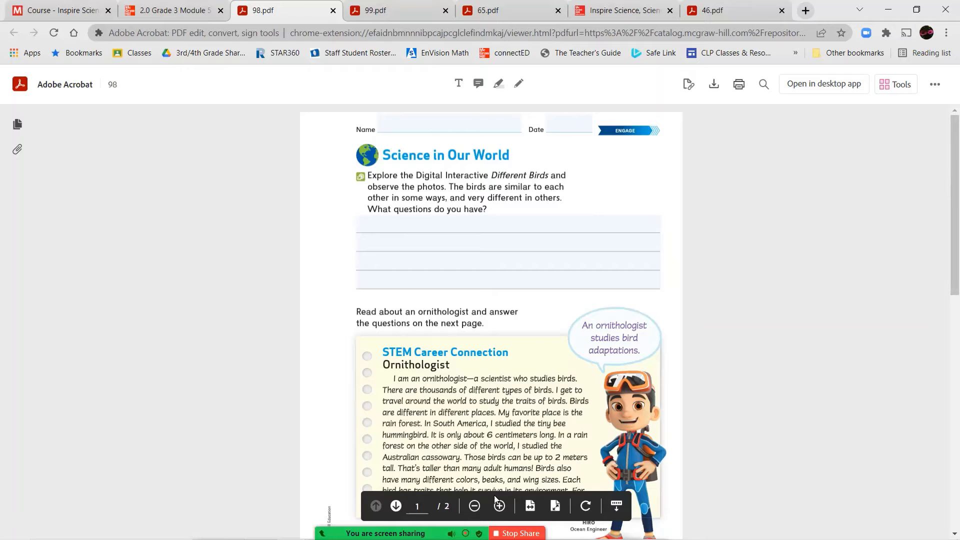
# Zoom into the Science in Our World page to read its ornithologist prompt
pyautogui.click(499, 506)
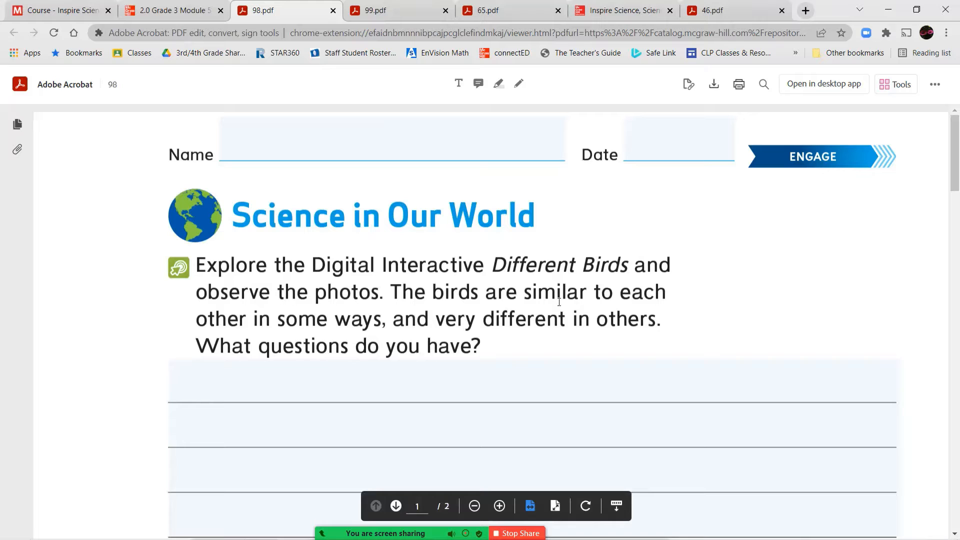
pyautogui.scroll(-3)
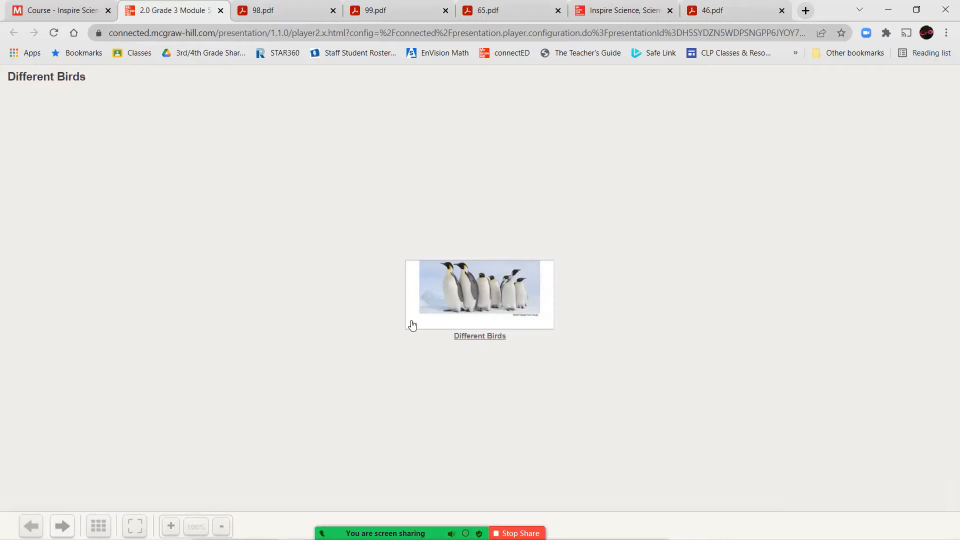
# Browse the Different Birds slide show through penguin, toucan and ostrich photos, ending on penguins
pyautogui.click(479, 288)
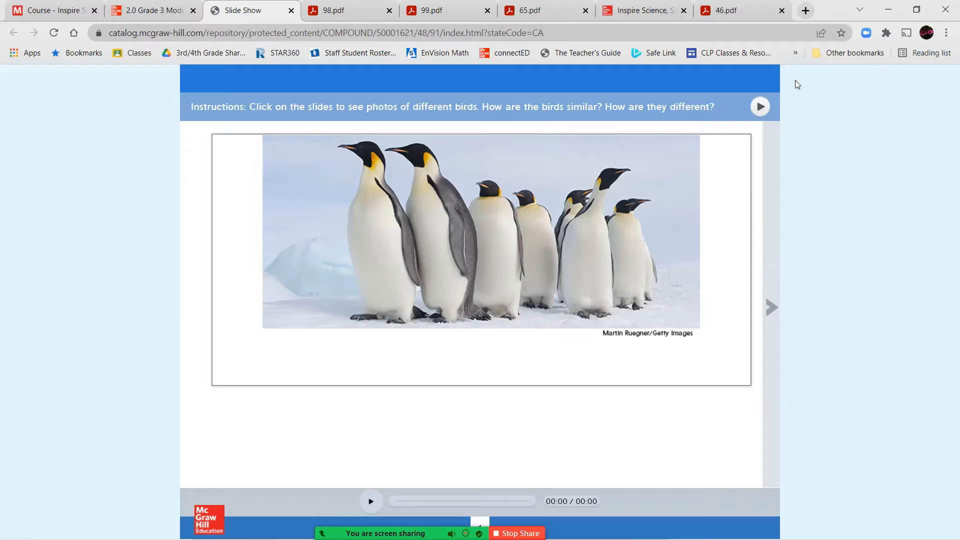
pyautogui.click(370, 502)
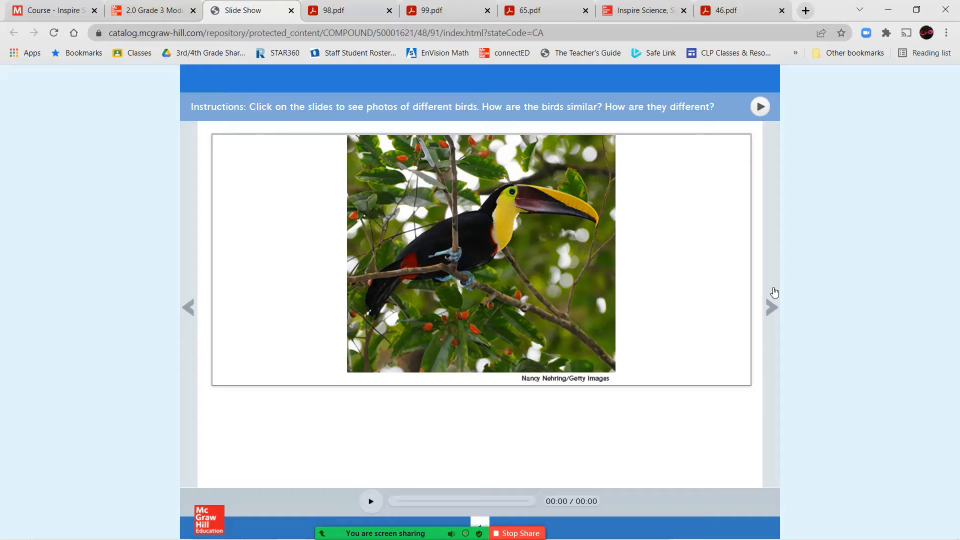
pyautogui.click(772, 308)
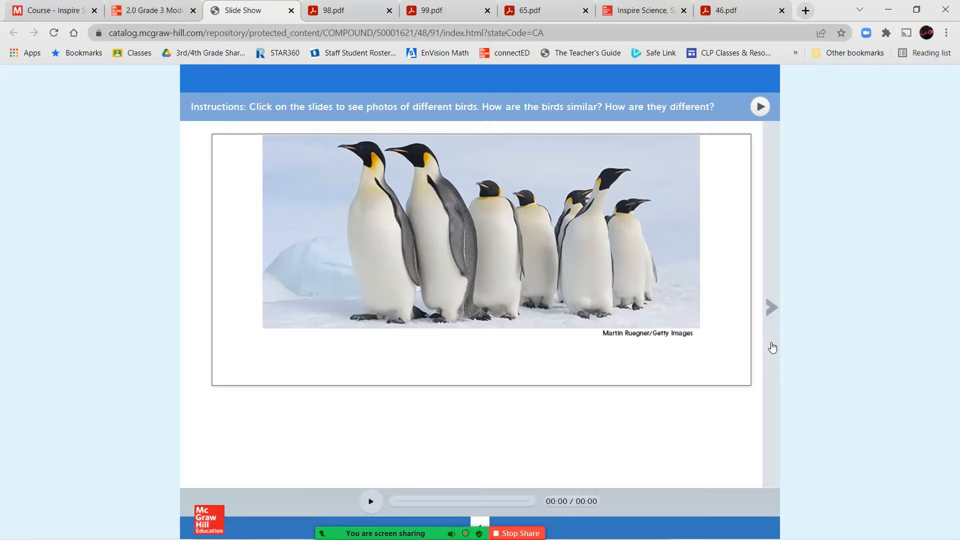
pyautogui.click(770, 307)
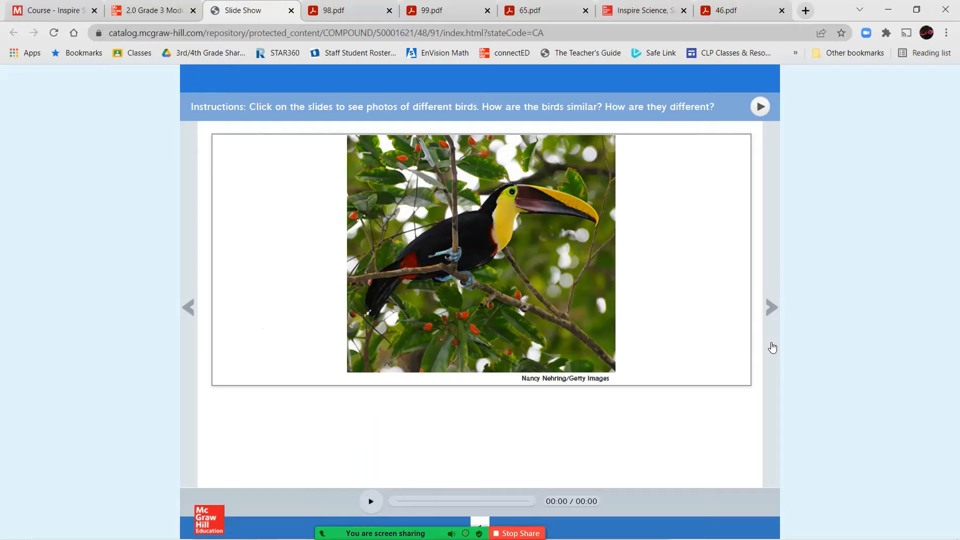
pyautogui.click(770, 308)
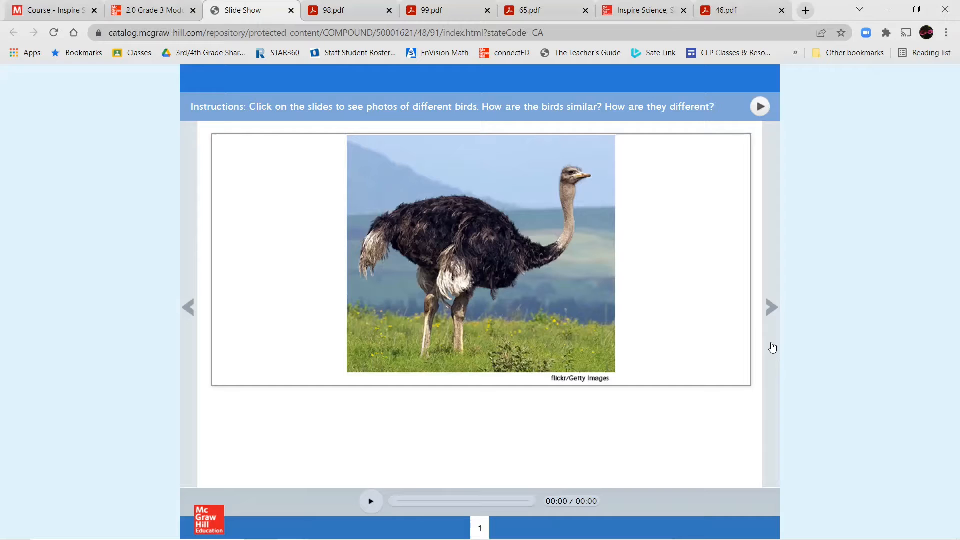
pyautogui.click(772, 308)
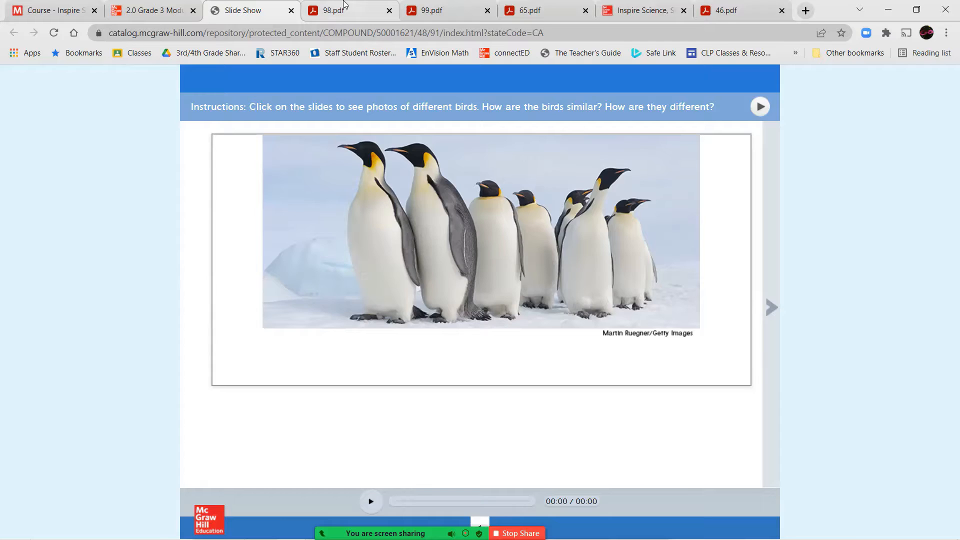
# Read through both pages of the 98.pdf ornithologist passage and its questions
pyautogui.click(334, 10)
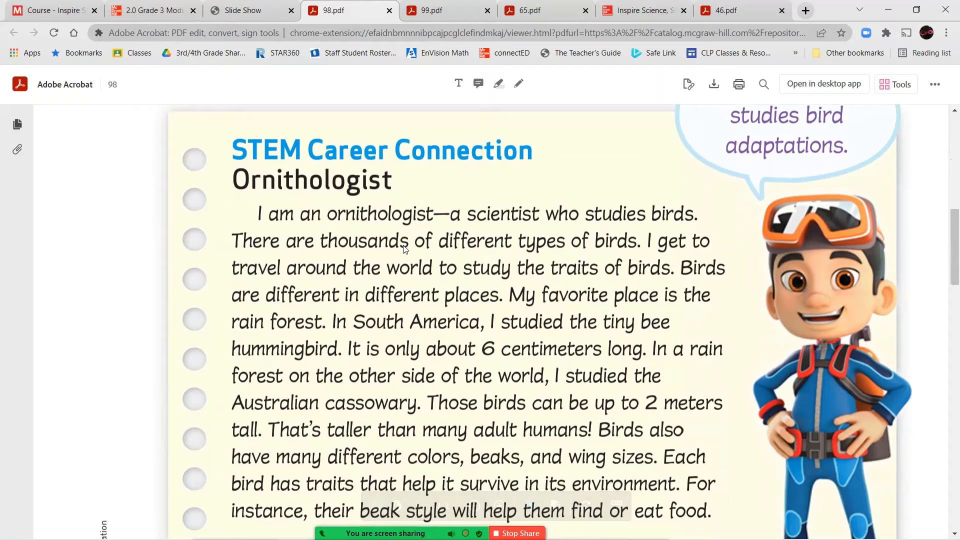
pyautogui.scroll(-3)
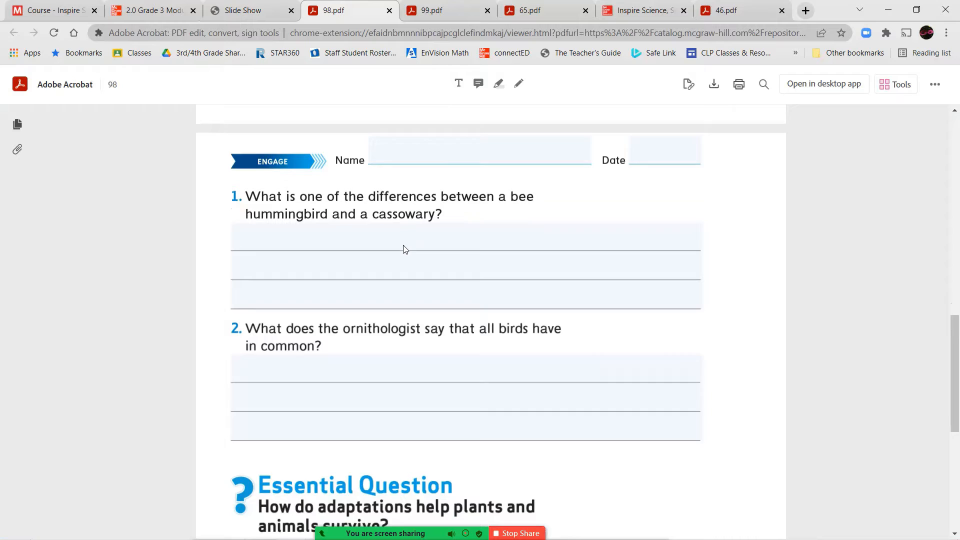
pyautogui.scroll(-3)
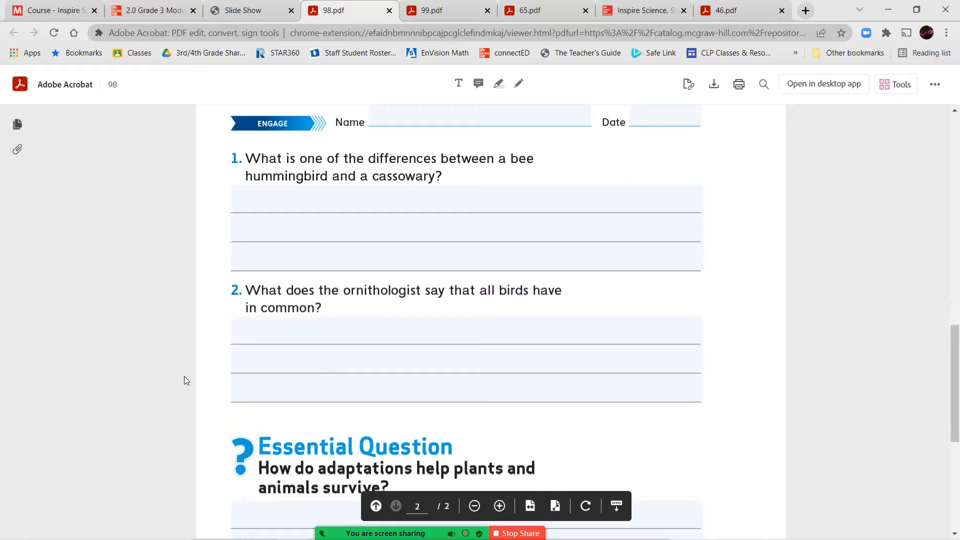
pyautogui.scroll(-3)
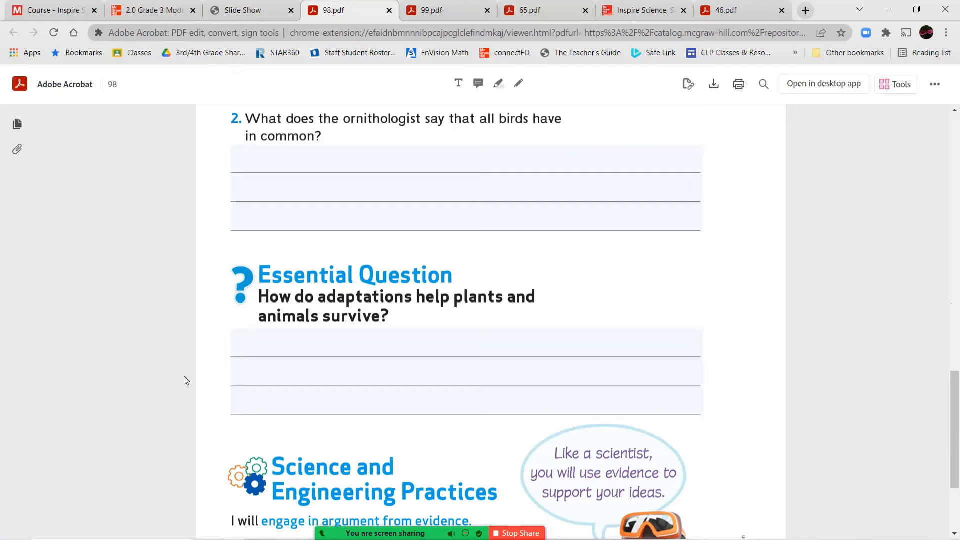
pyautogui.scroll(-3)
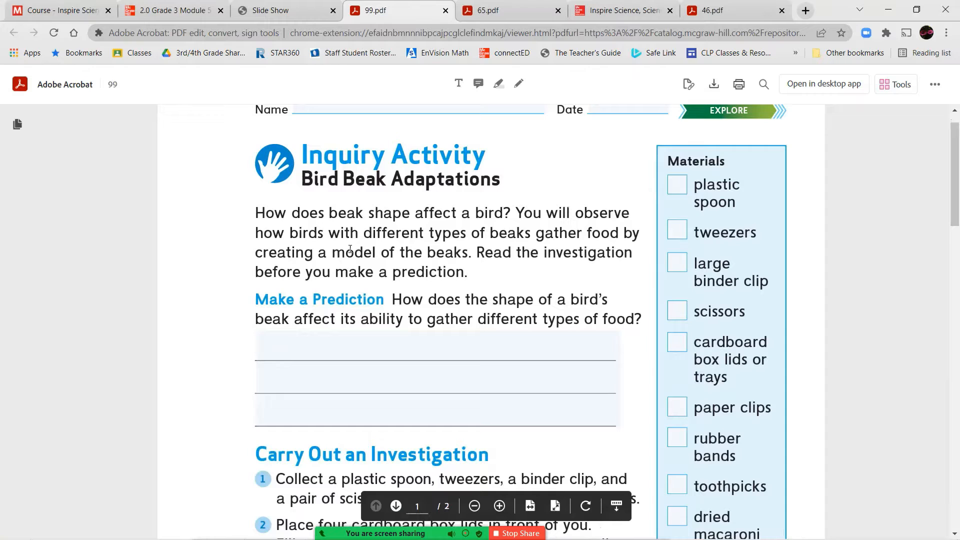
# Scroll past the Carry Out an Investigation steps to the Amount of Food Collected table on page 2
pyautogui.scroll(-3)
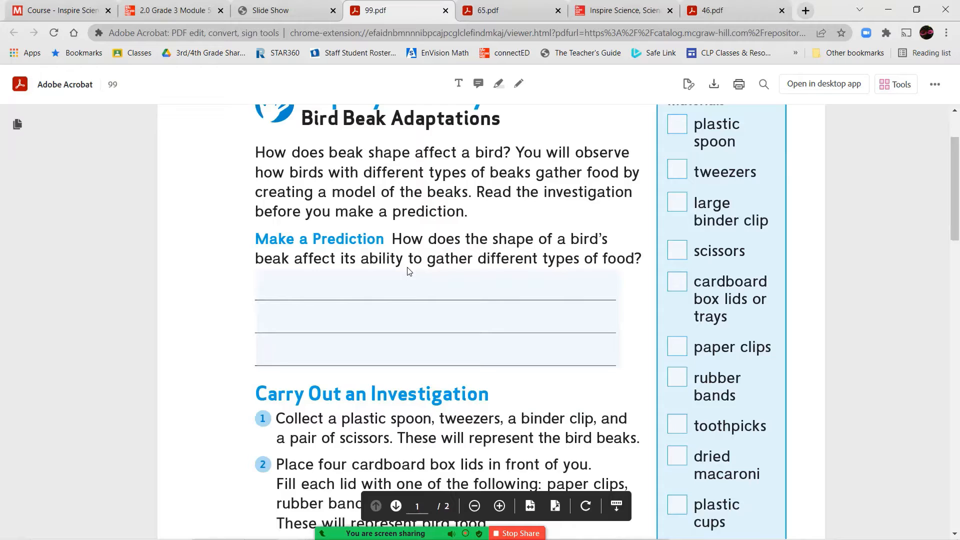
pyautogui.scroll(-3)
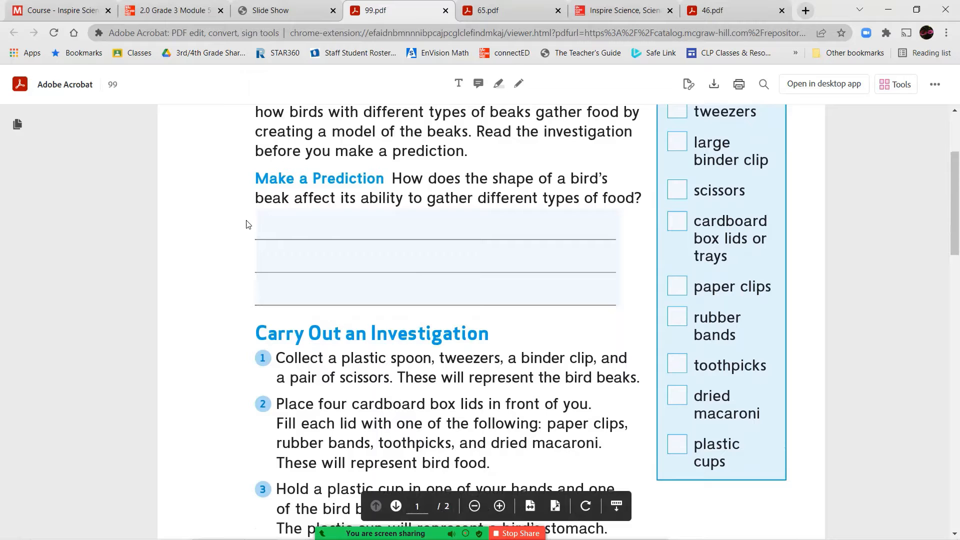
pyautogui.scroll(-3)
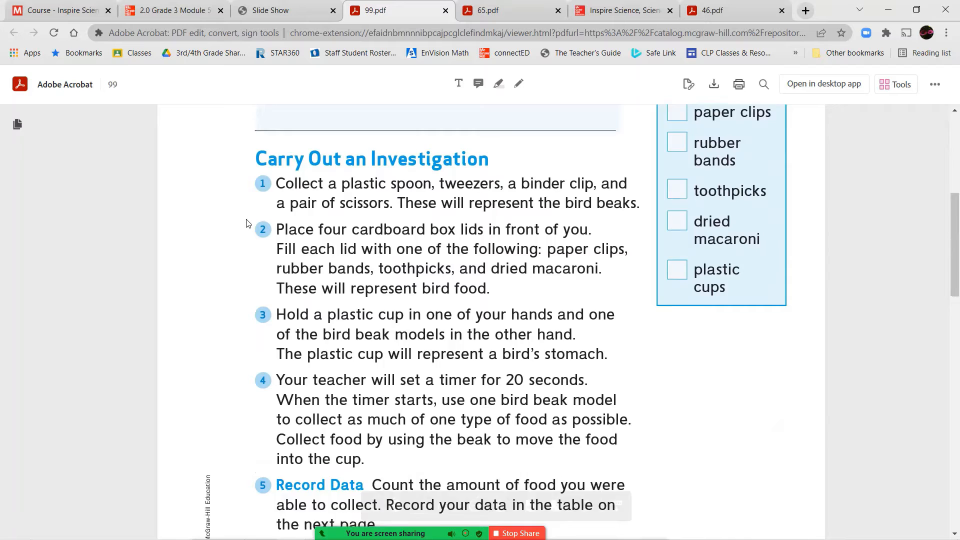
pyautogui.scroll(-3)
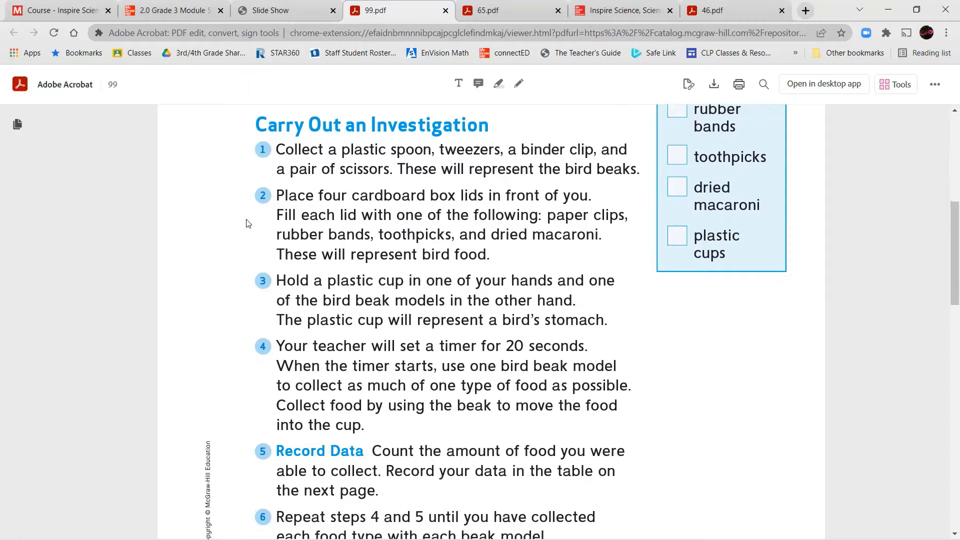
pyautogui.scroll(-3)
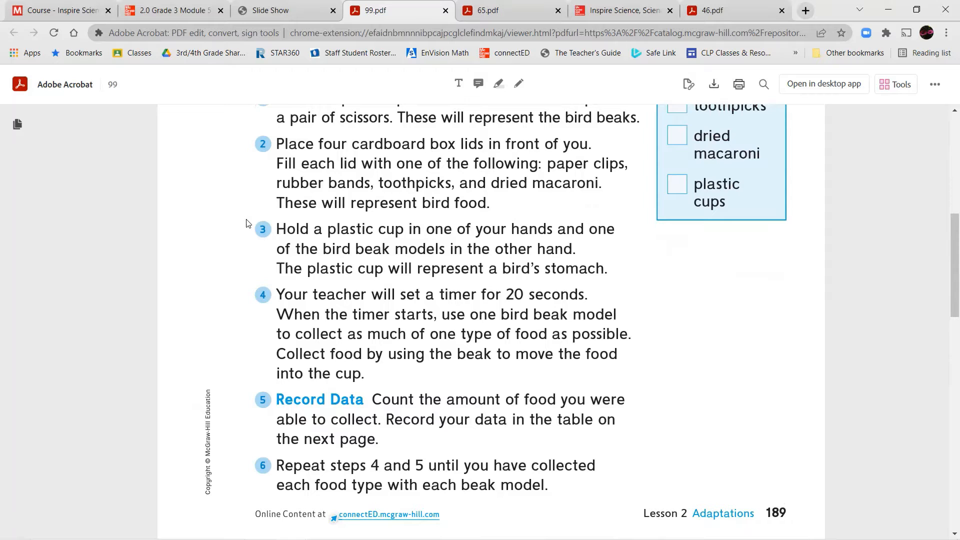
pyautogui.scroll(-3)
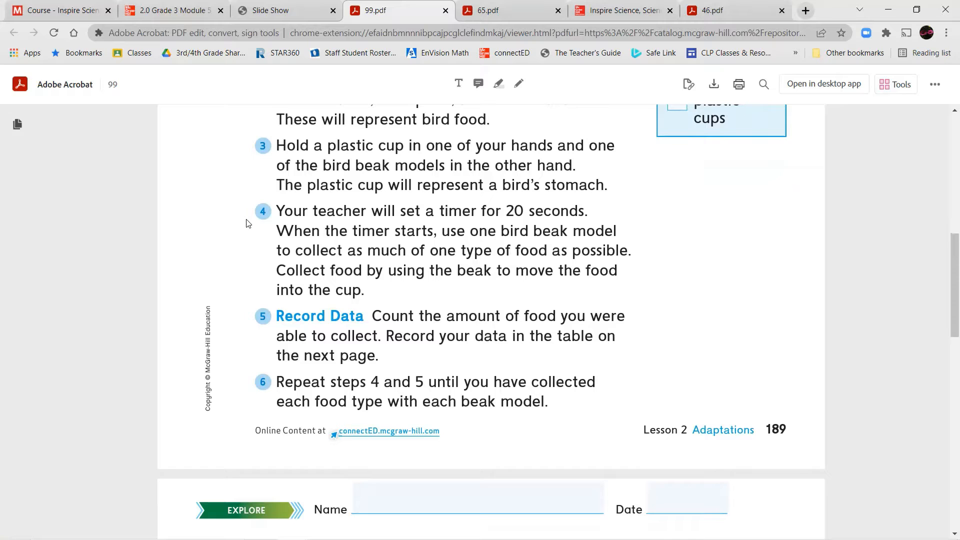
pyautogui.scroll(-3)
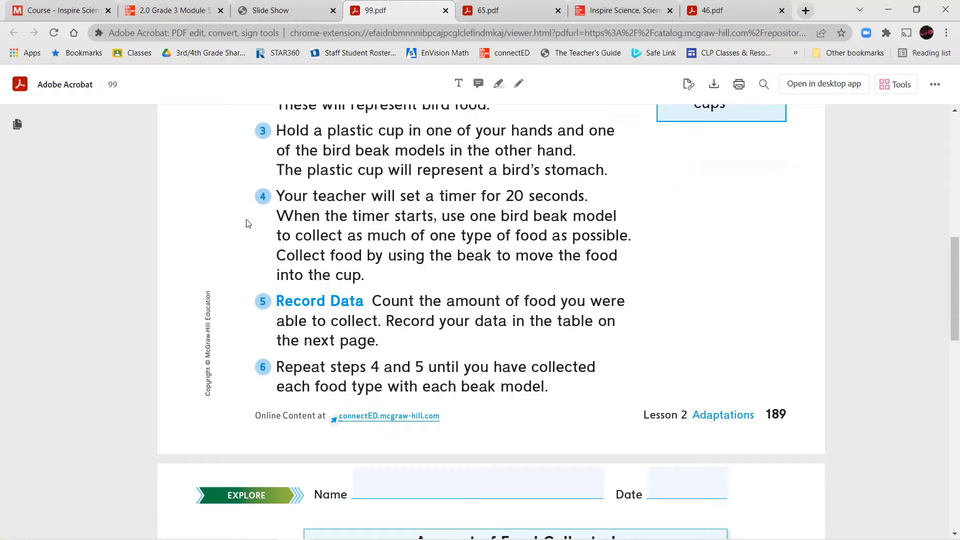
pyautogui.scroll(-3)
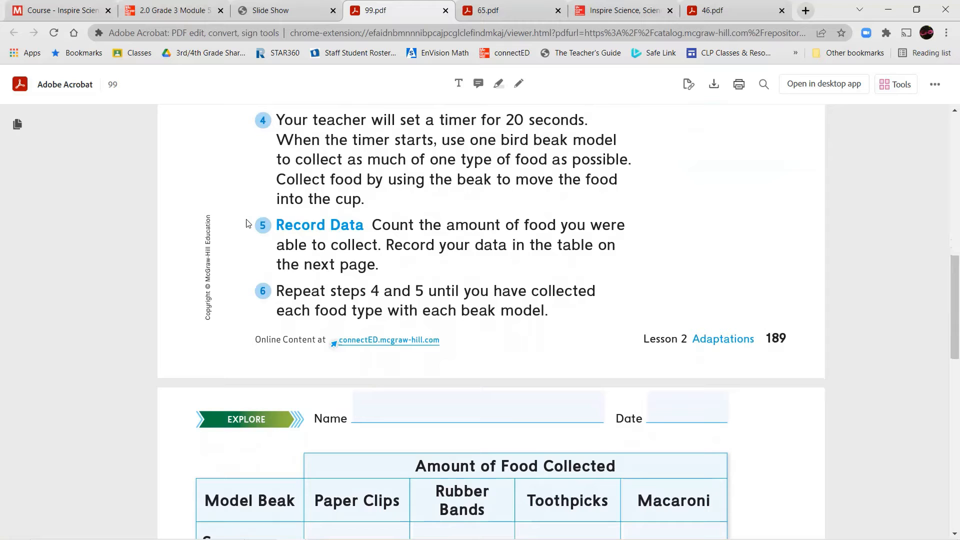
pyautogui.scroll(-3)
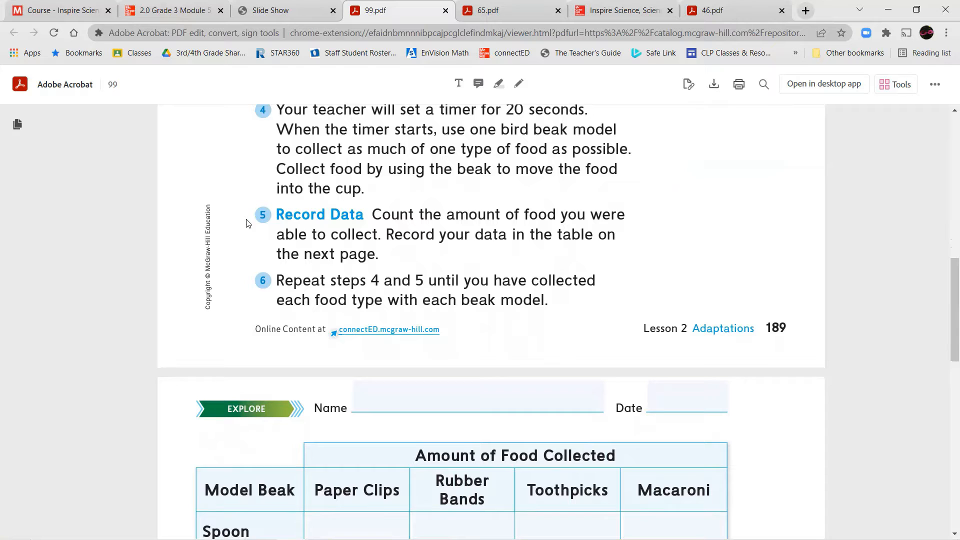
pyautogui.scroll(-3)
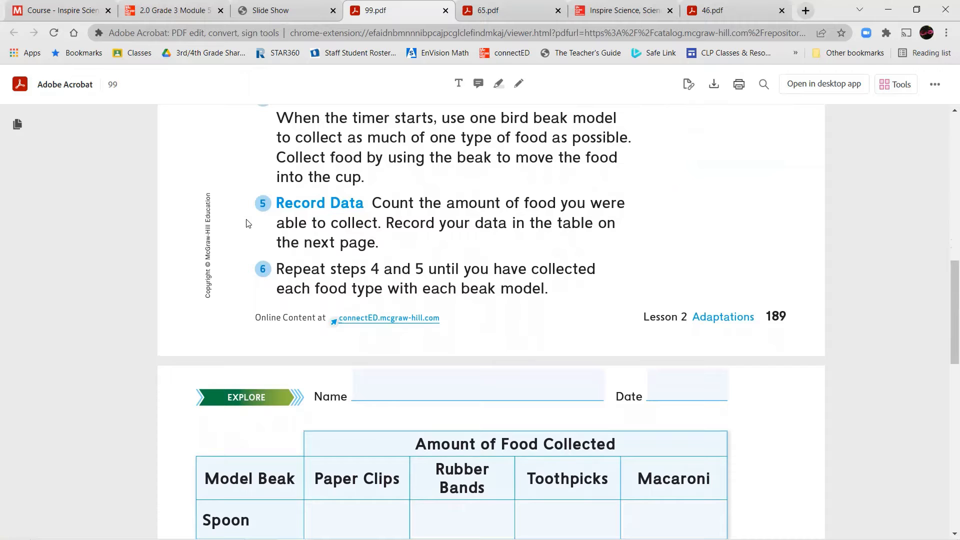
pyautogui.scroll(-3)
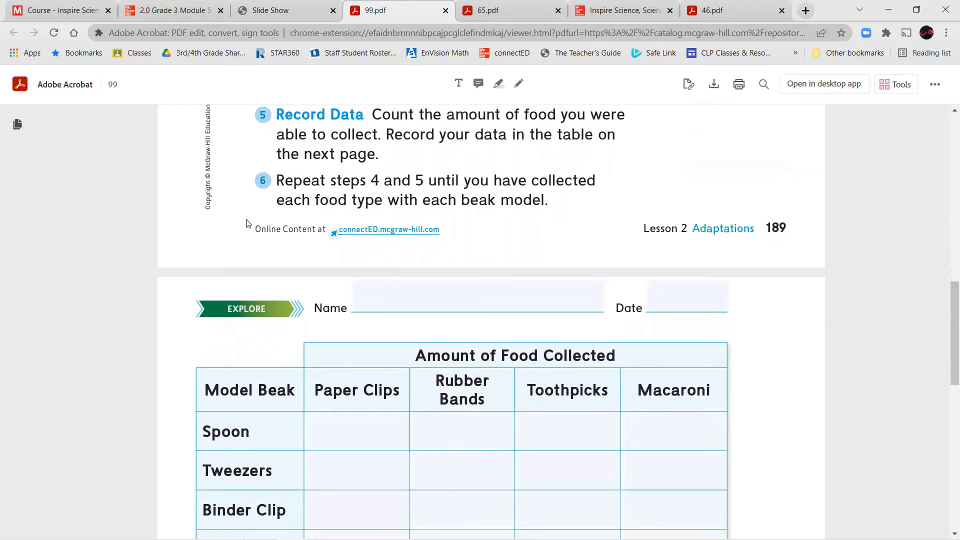
pyautogui.scroll(-3)
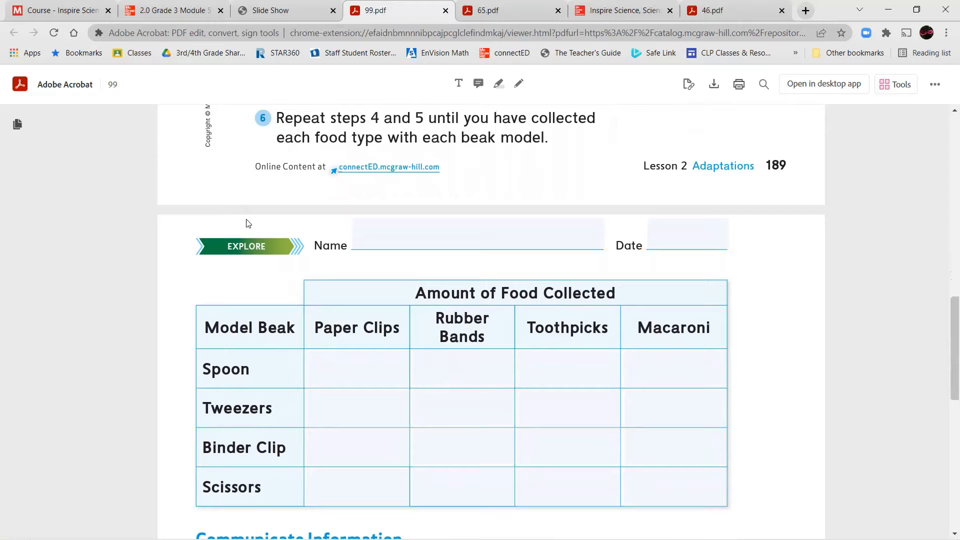
# Show the food table cells accept entries, then reach the Analyze Data and Communicate Information questions
pyautogui.scroll(-3)
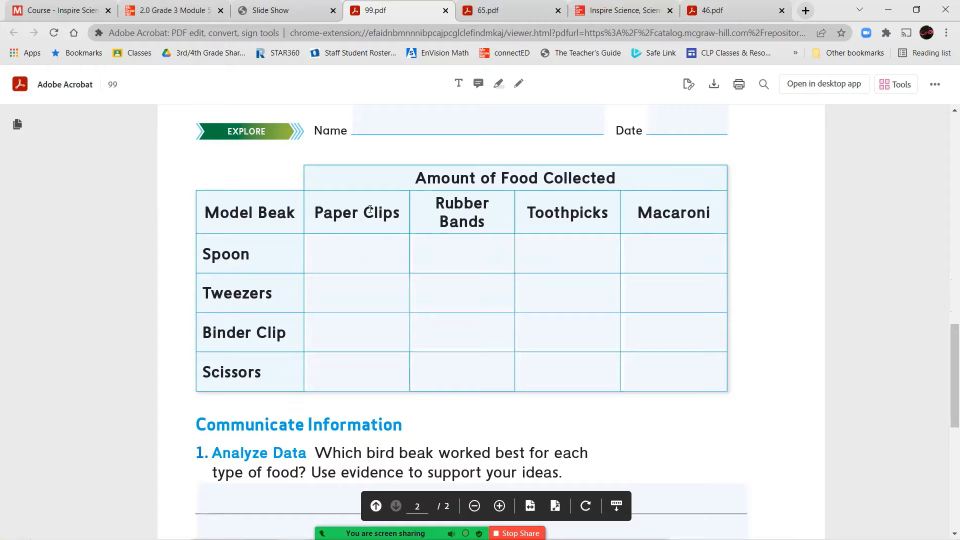
pyautogui.click(567, 292)
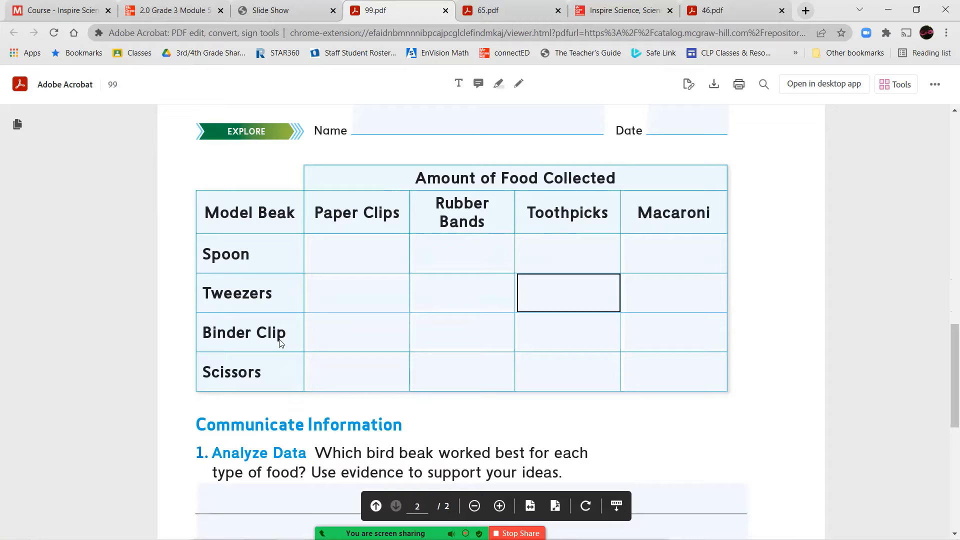
pyautogui.click(674, 372)
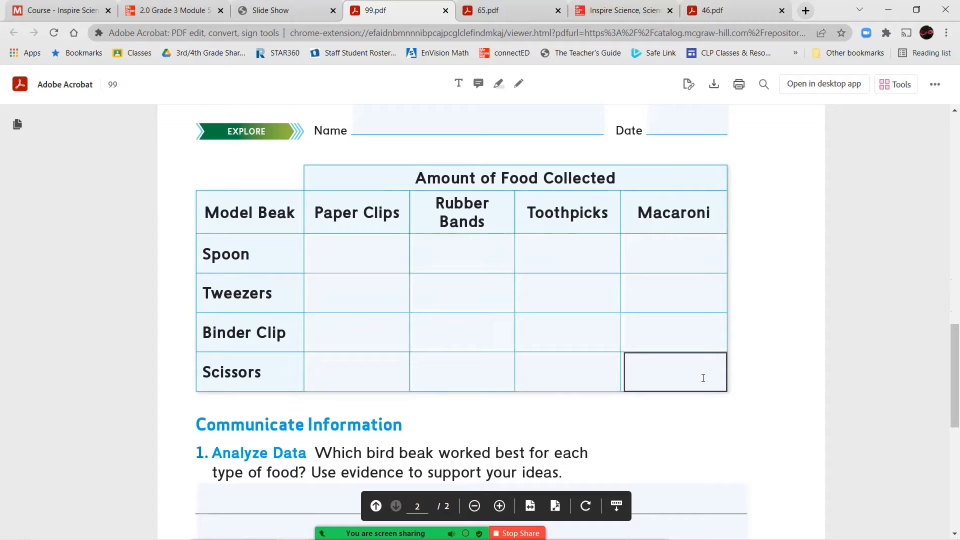
pyautogui.scroll(-3)
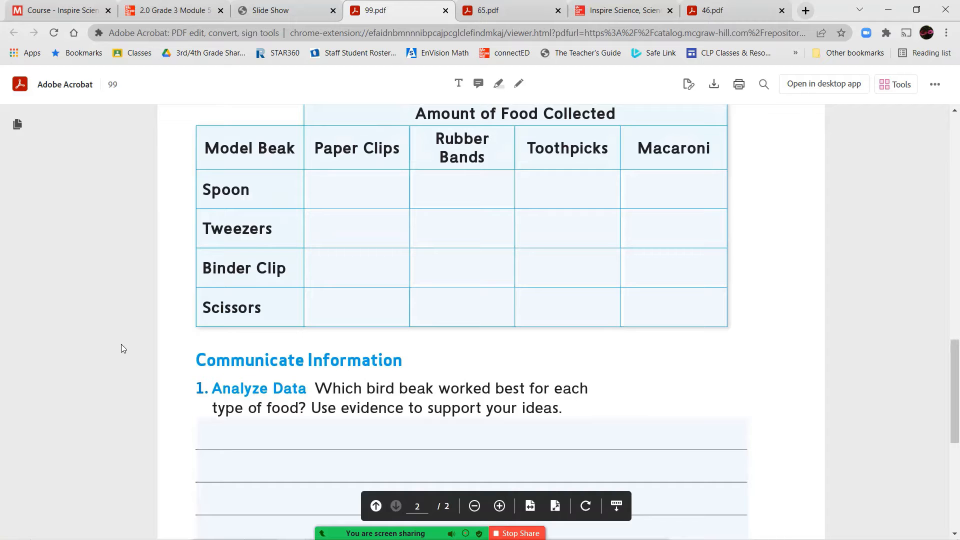
pyautogui.scroll(-3)
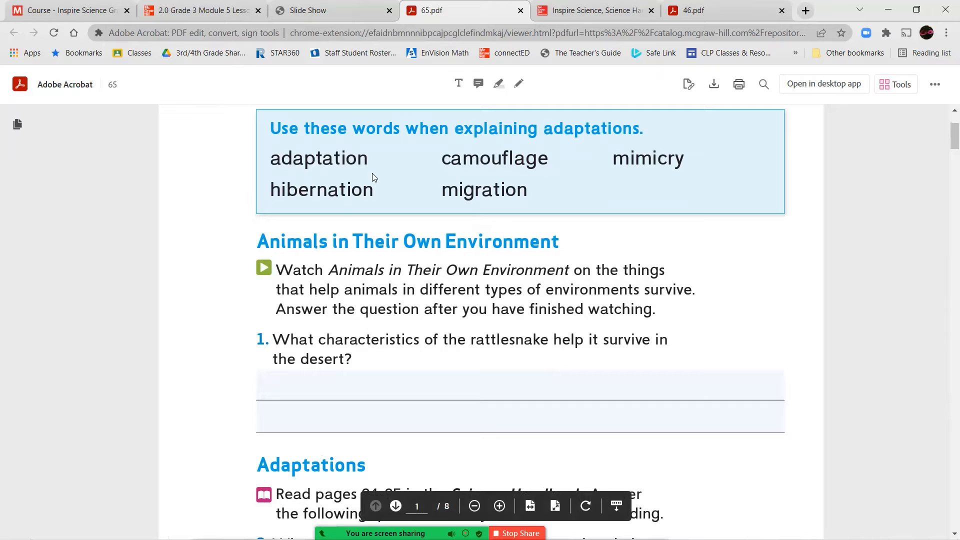
pyautogui.moveTo(639, 158)
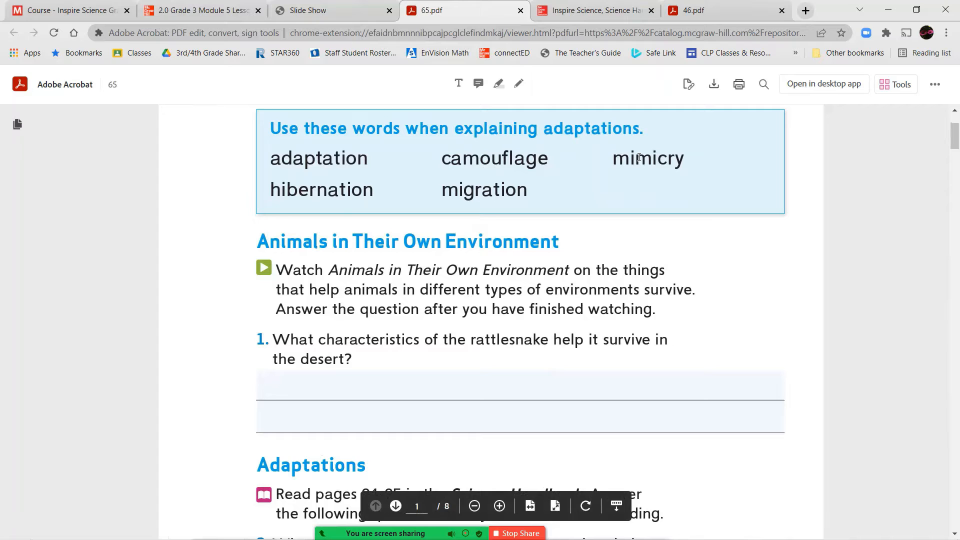
# Switch from the 65.pdf adaptation word list to the presentation's slide grid overview
pyautogui.click(318, 10)
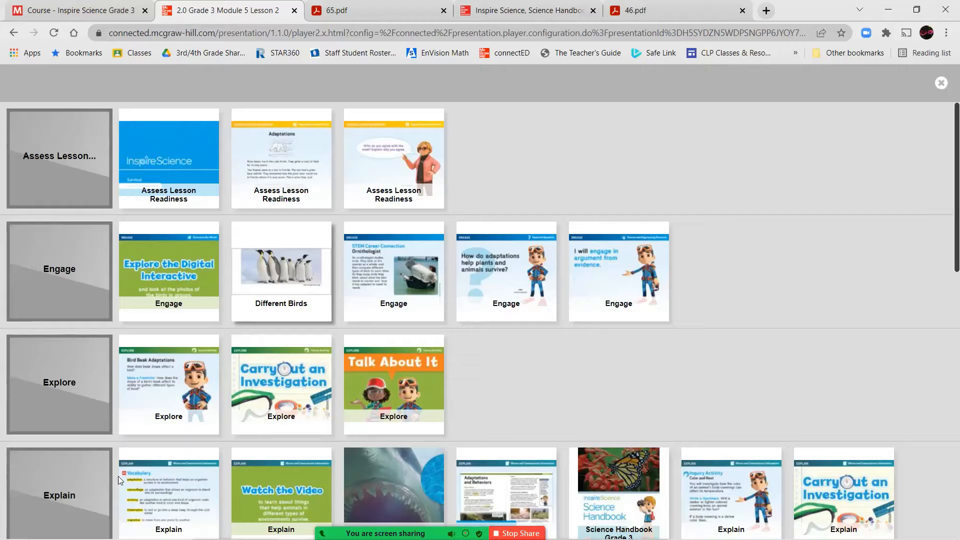
# Show the Explain Vocabulary slide defining adaptation, camouflage, mimicry, hibernation and migration
pyautogui.click(168, 494)
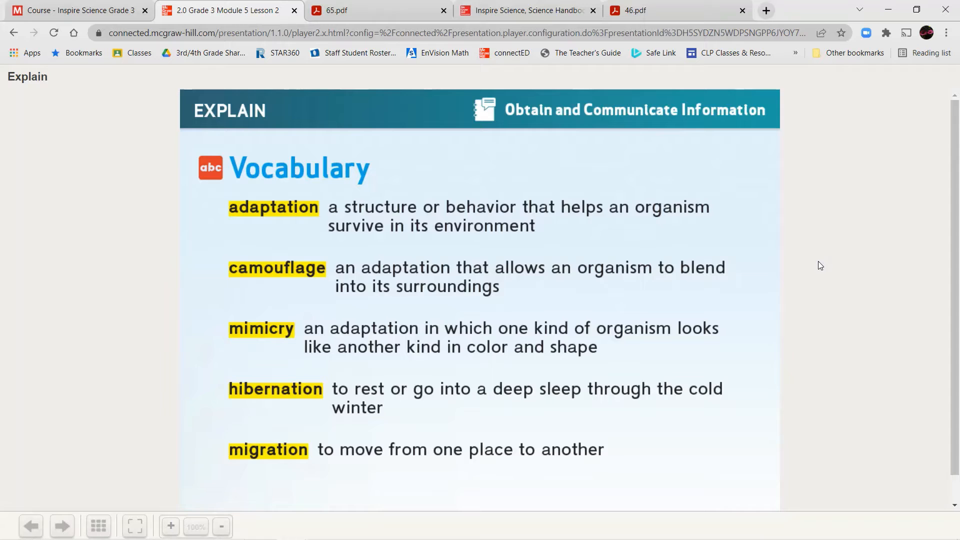
# Check the 65 worksheet's video task, then return to the Animals in Their Own Environment video slide
pyautogui.click(341, 10)
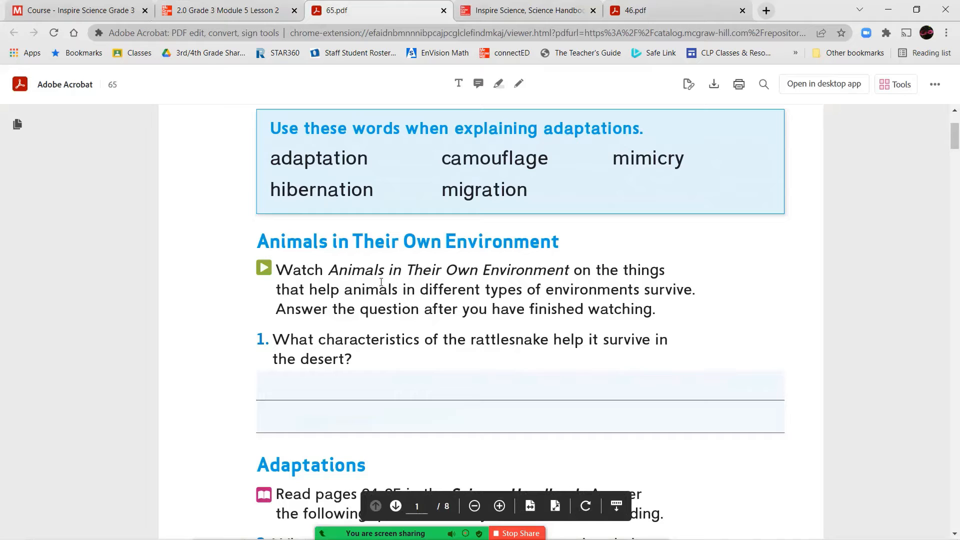
pyautogui.click(226, 10)
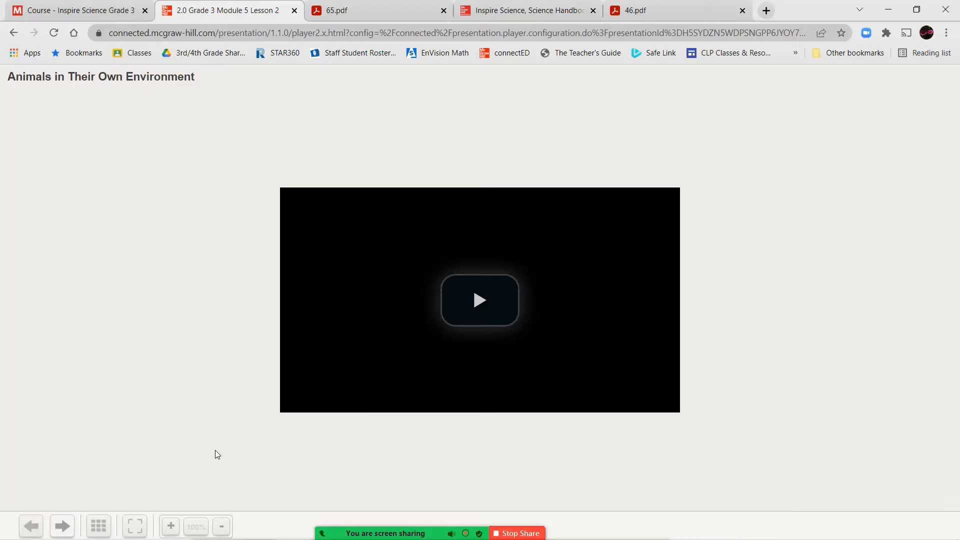
pyautogui.click(479, 300)
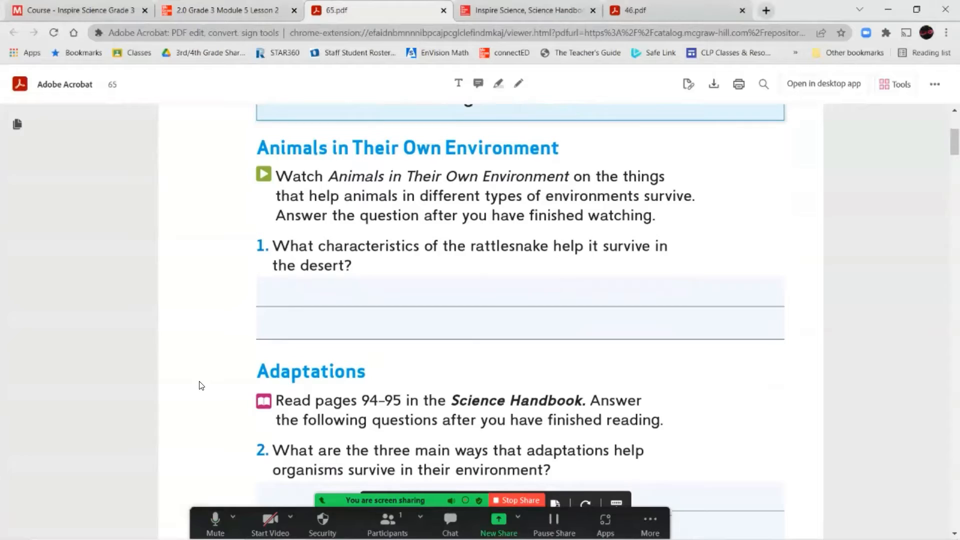
# Scroll through the Science Handbook's Adaptations and Behaviors spread on pages 94–95
pyautogui.scroll(-3)
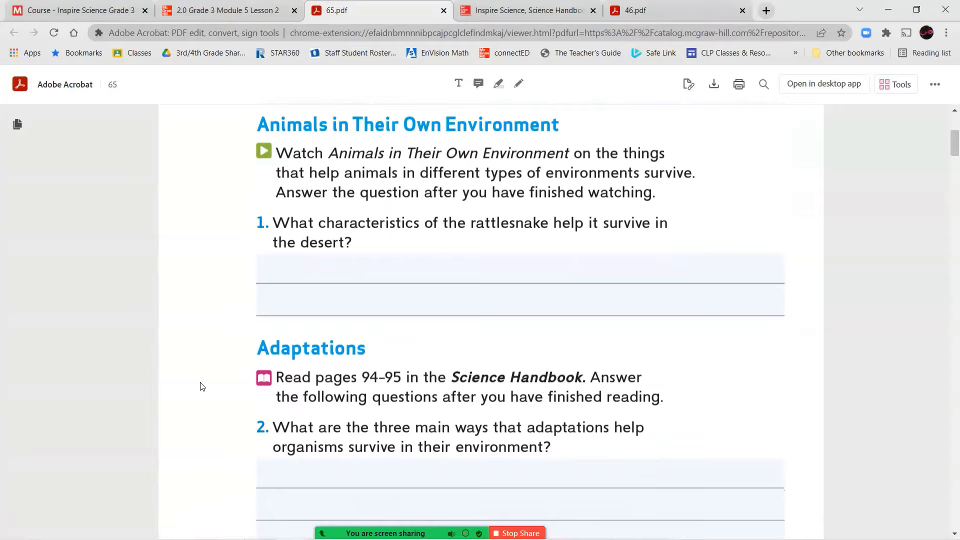
pyautogui.scroll(-3)
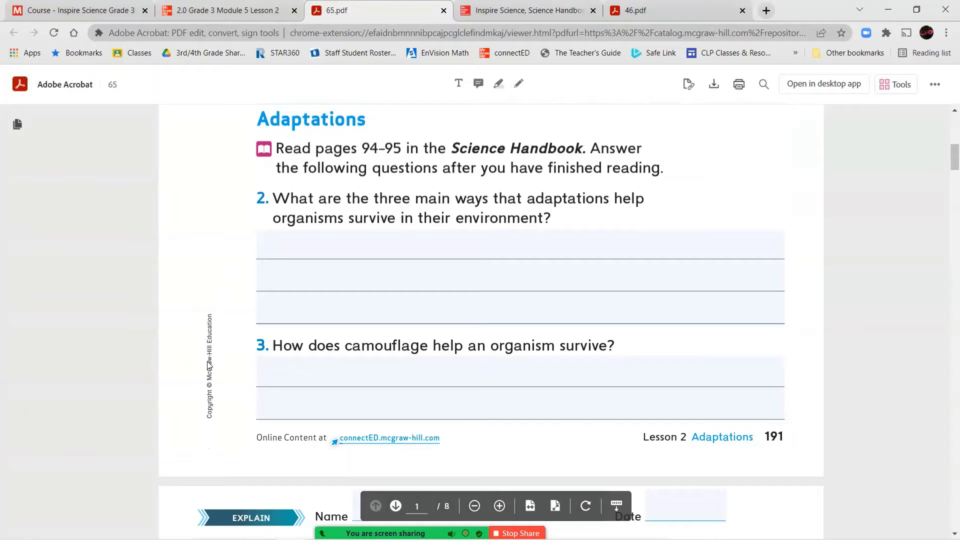
pyautogui.scroll(-3)
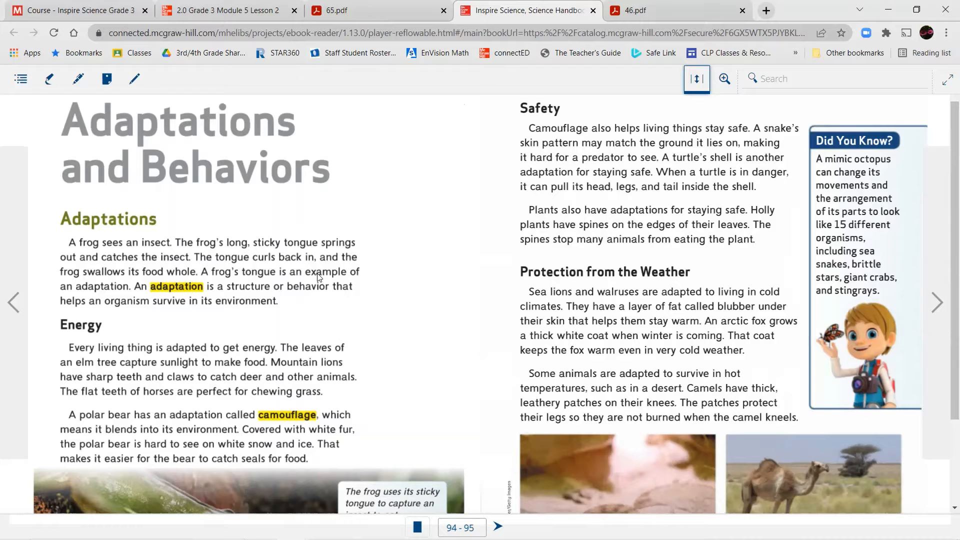
pyautogui.scroll(-3)
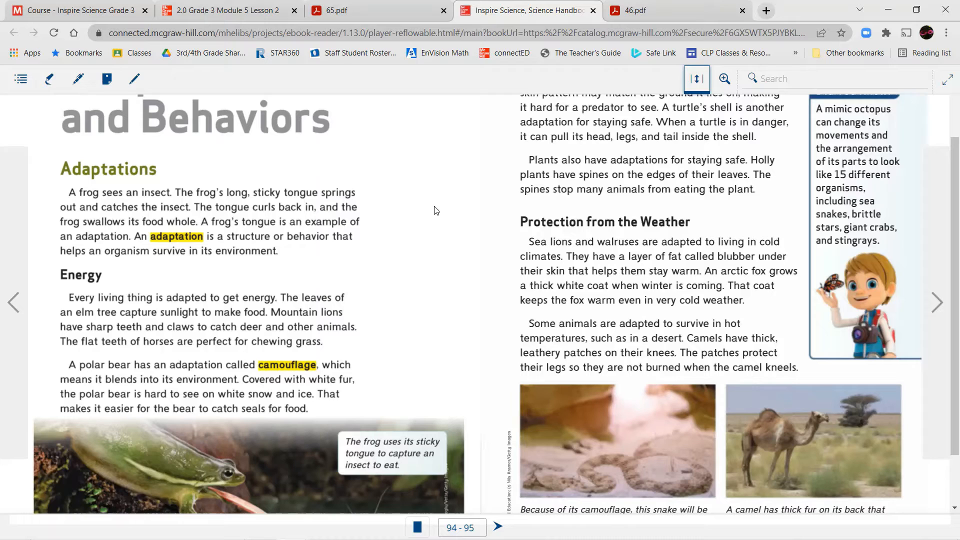
pyautogui.scroll(-3)
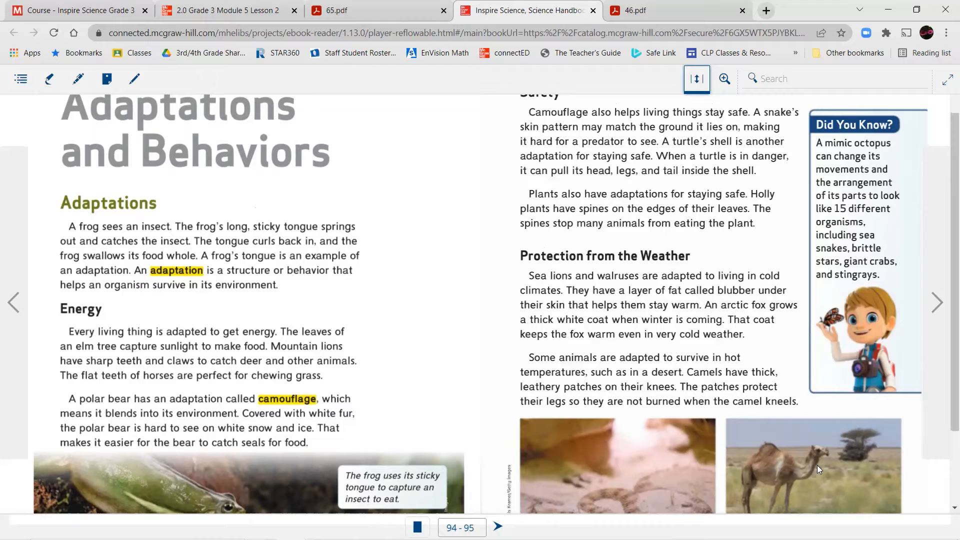
pyautogui.click(356, 9)
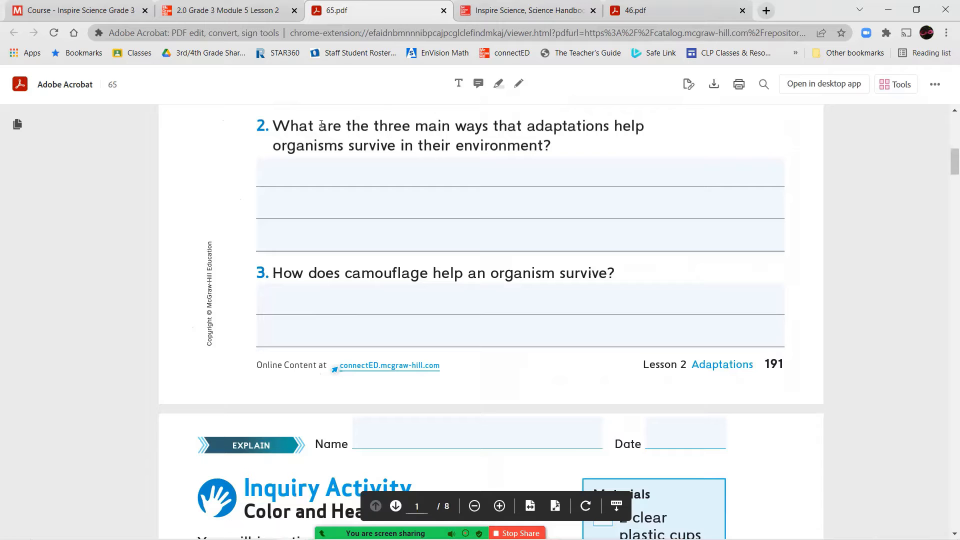
pyautogui.click(528, 11)
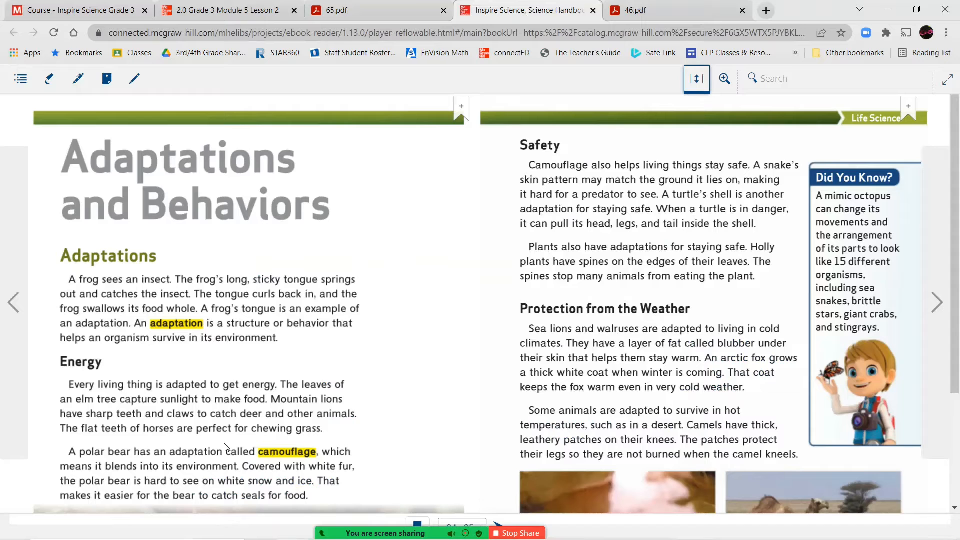
# Scroll to the frog, camouflaged snake and camel photos at the bottom of pages 94–95
pyautogui.scroll(-3)
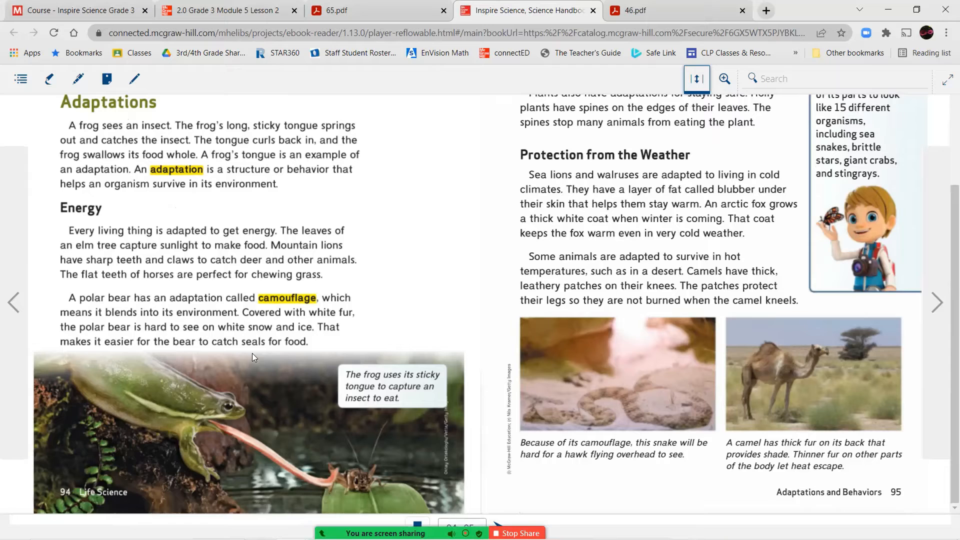
pyautogui.moveTo(484, 118)
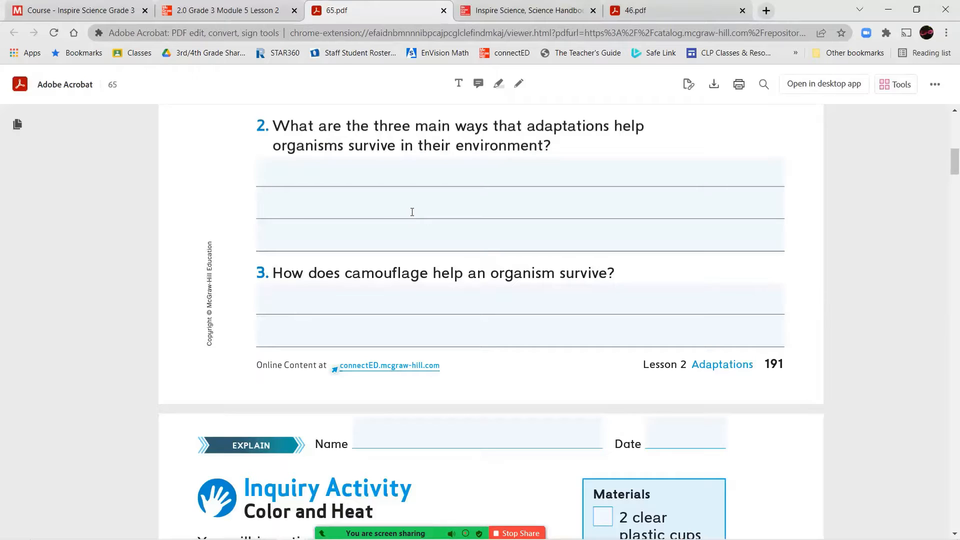
# Review worksheet questions 5 and 6 on Desert Adaptations, then return to handbook pages 94–95
pyautogui.scroll(-3)
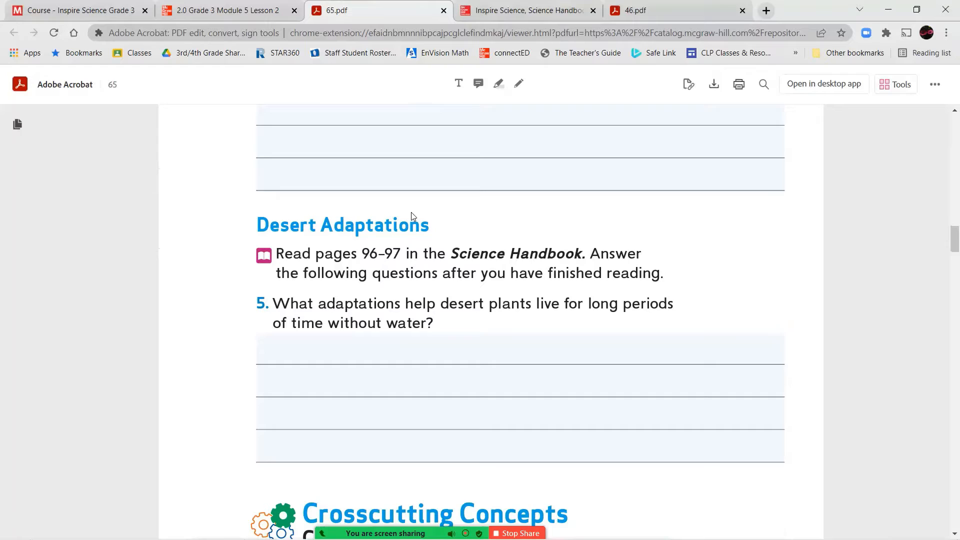
pyautogui.scroll(-3)
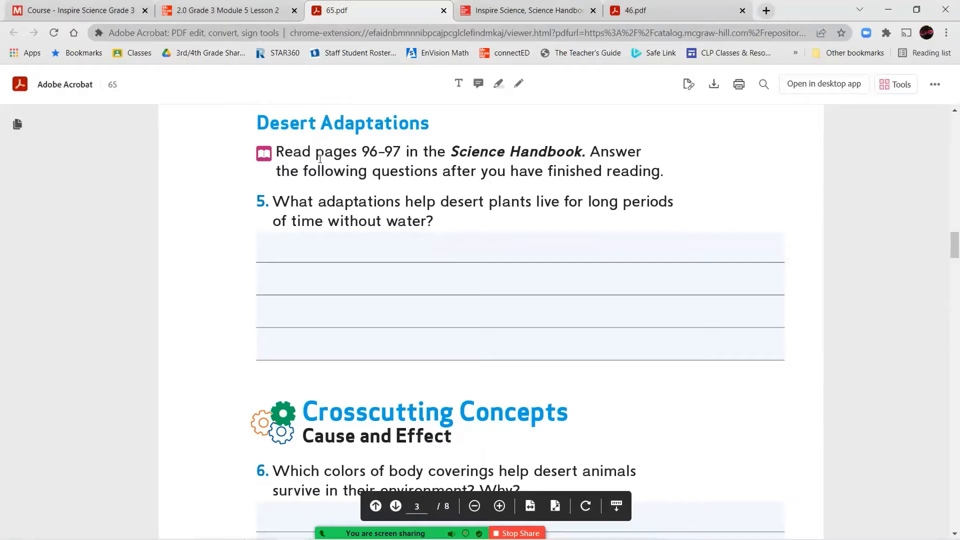
pyautogui.scroll(-3)
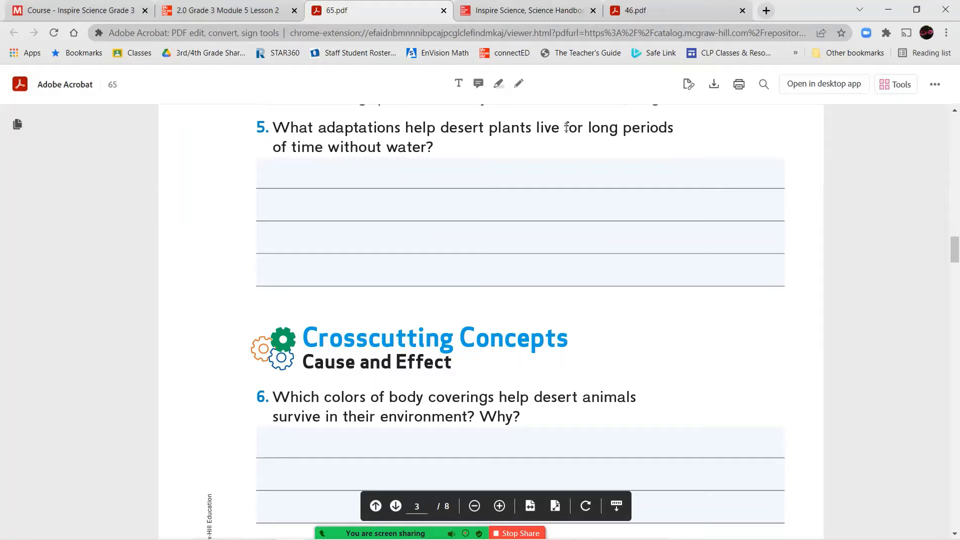
pyautogui.scroll(-3)
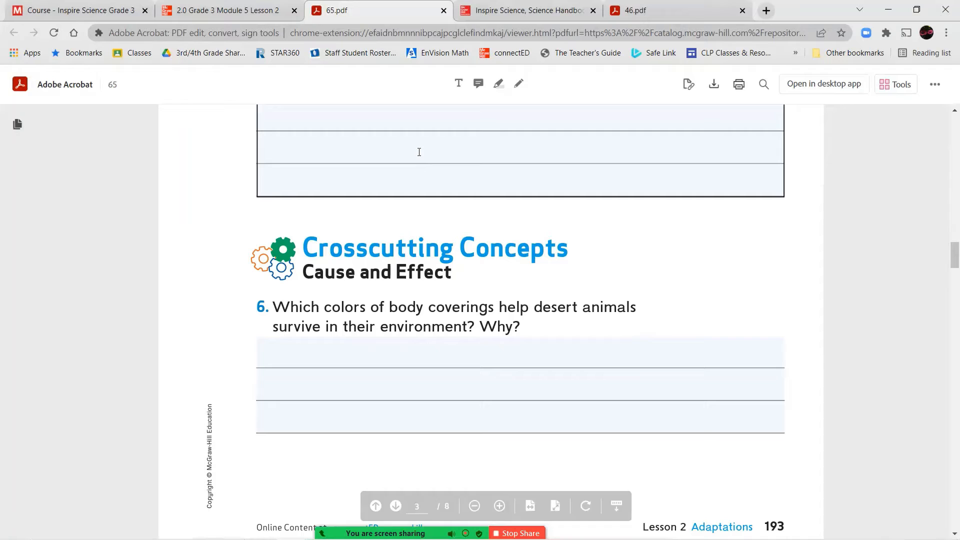
pyautogui.click(526, 10)
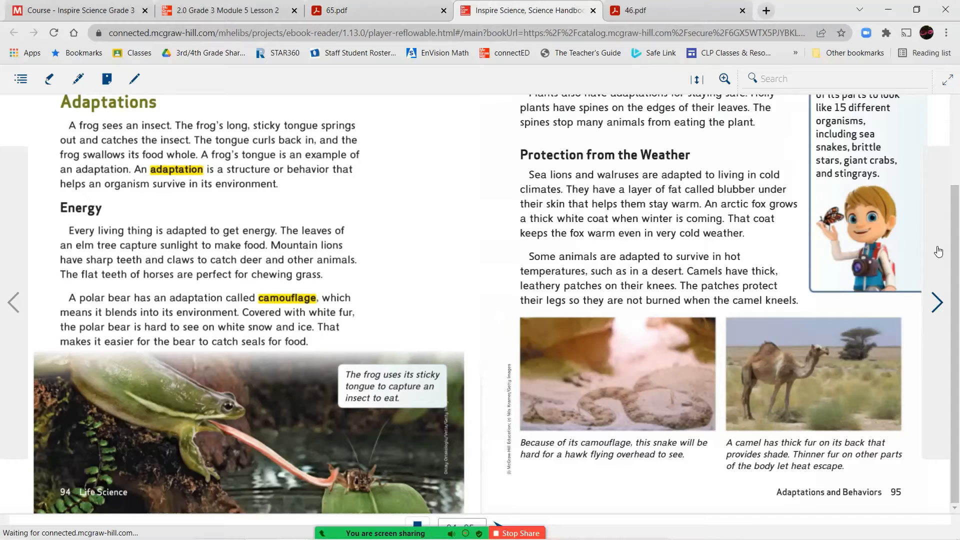
# Advance the handbook to the Desert Adaptations spread, pages 96–97, and read through water and temperature adaptations
pyautogui.click(936, 302)
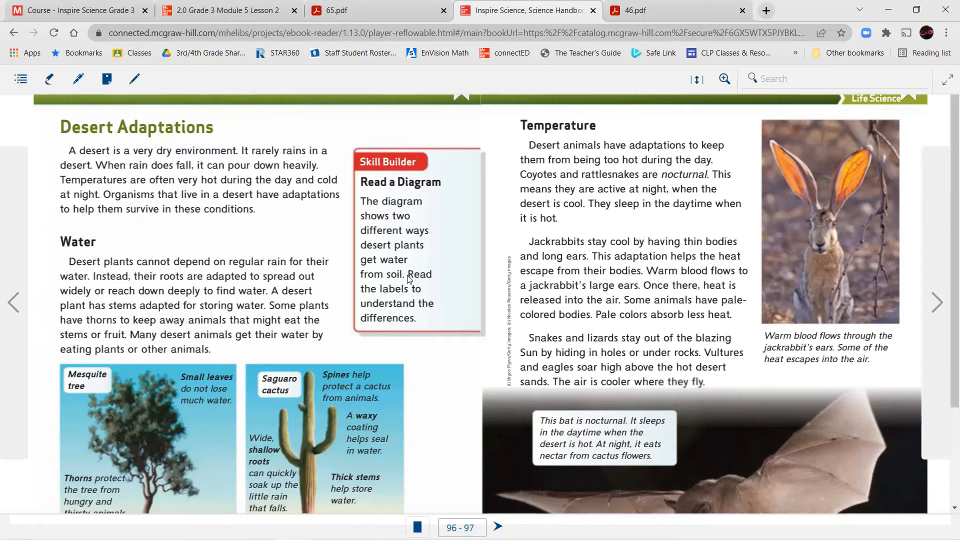
pyautogui.scroll(-3)
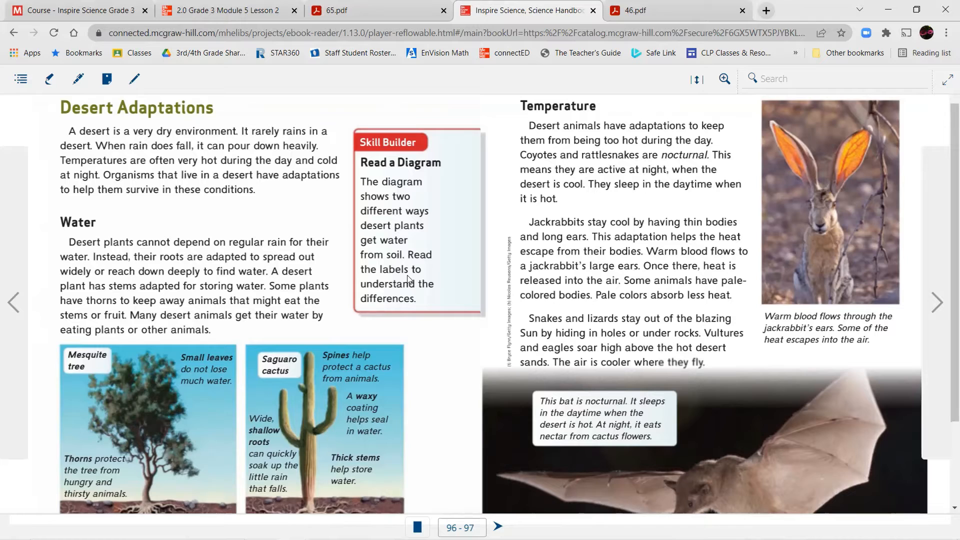
pyautogui.scroll(-3)
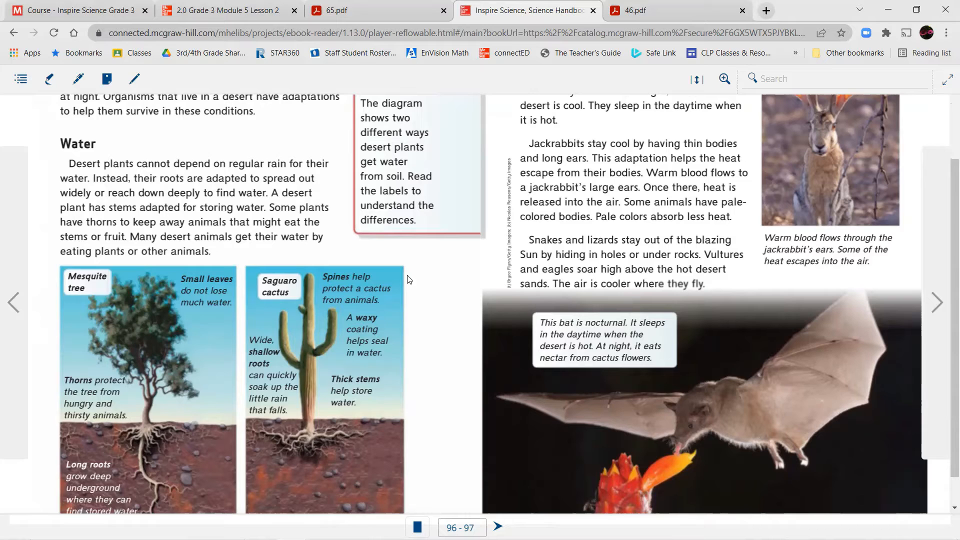
pyautogui.scroll(-3)
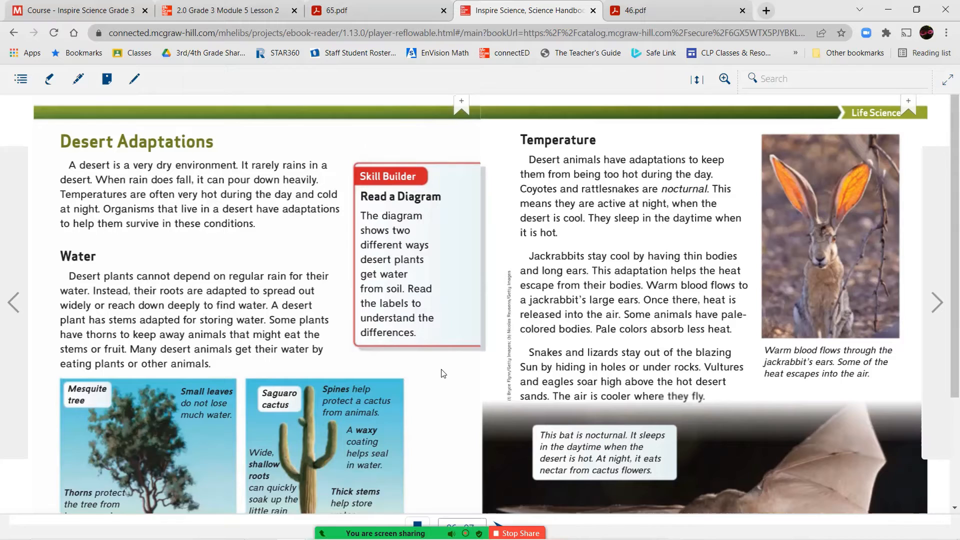
pyautogui.scroll(-3)
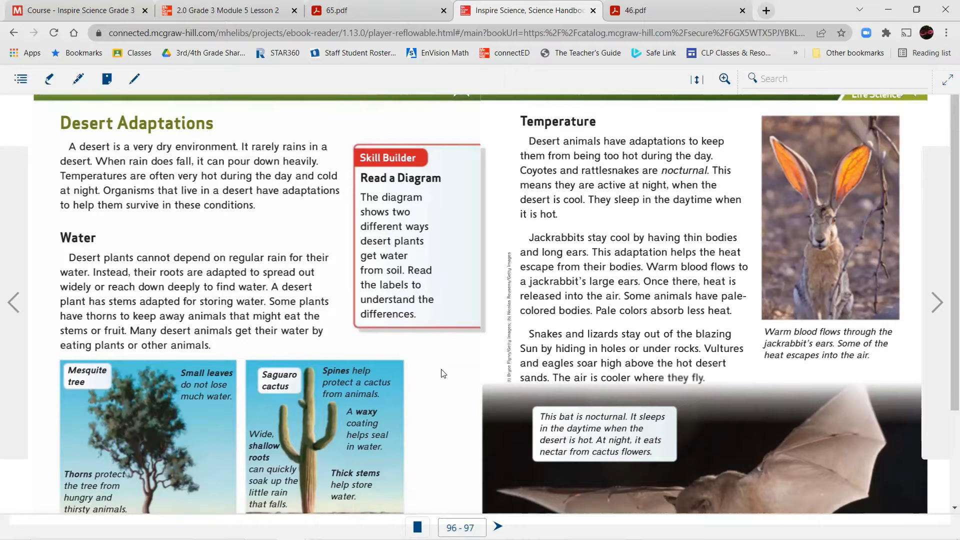
pyautogui.scroll(-3)
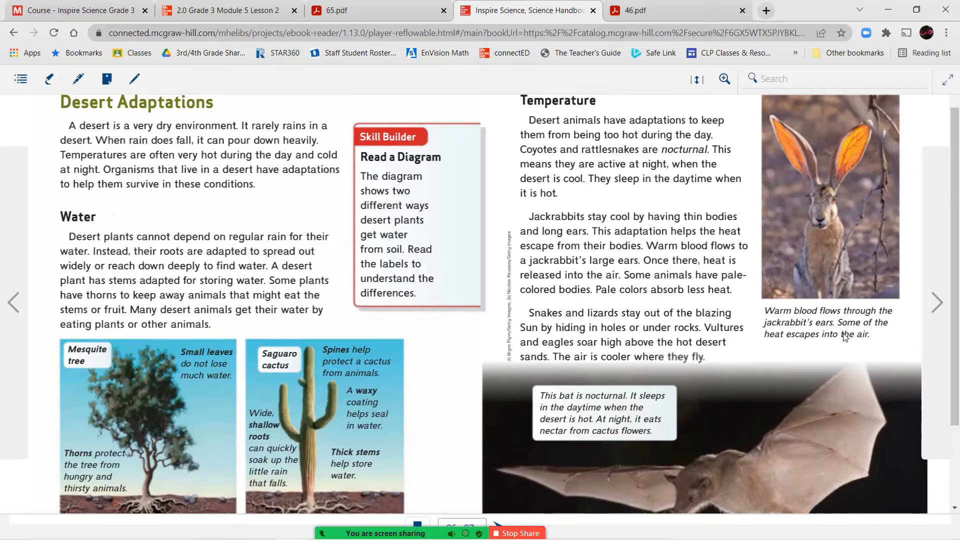
pyautogui.scroll(-3)
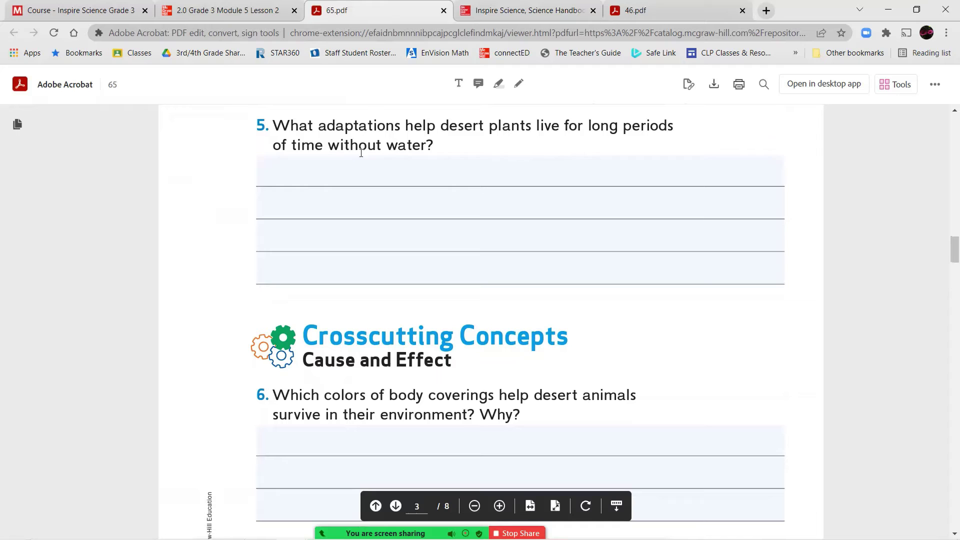
# Bring worksheet question 6 on body covering colours under Cause and Effect into view
pyautogui.scroll(-3)
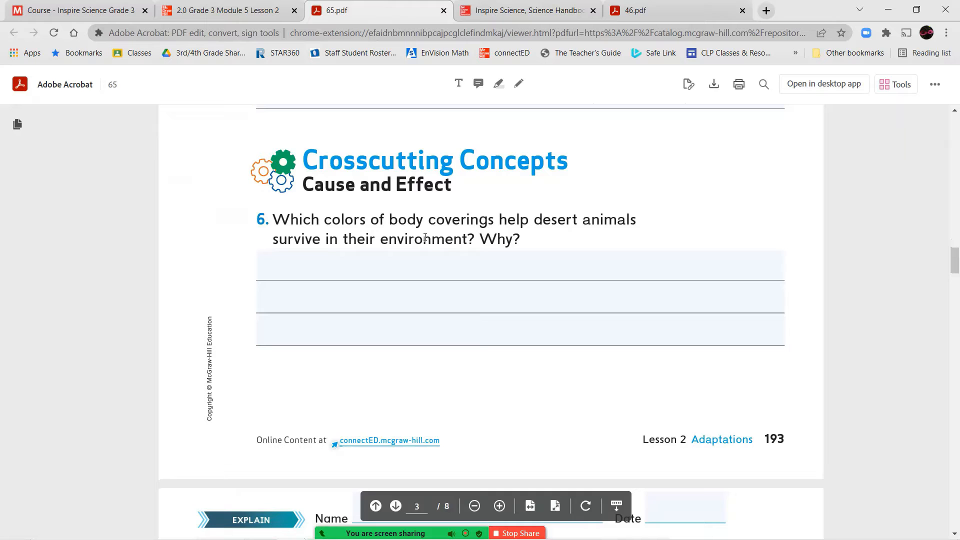
# Show the handbook's Desert Adaptations pages 96–97 with the temperature section on pale body colours
pyautogui.click(535, 11)
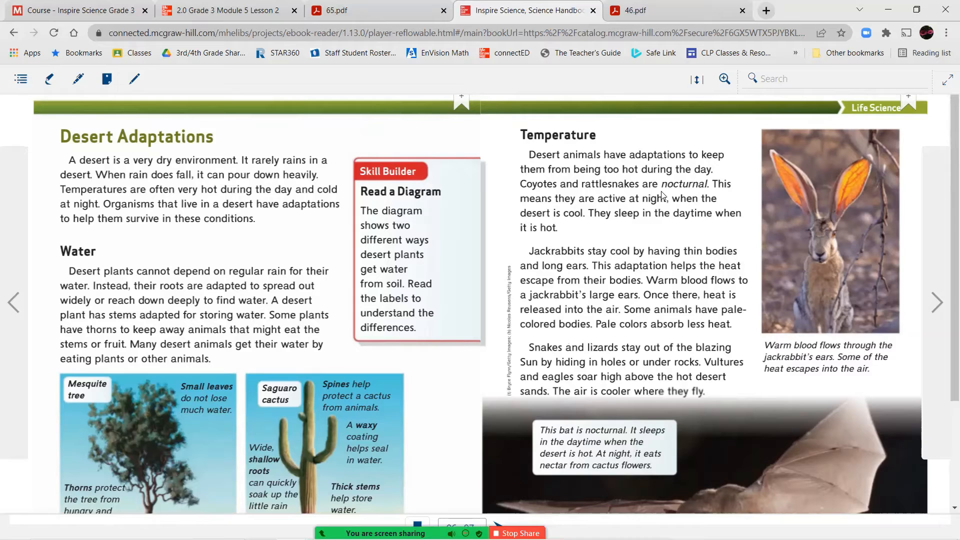
pyautogui.moveTo(742, 294)
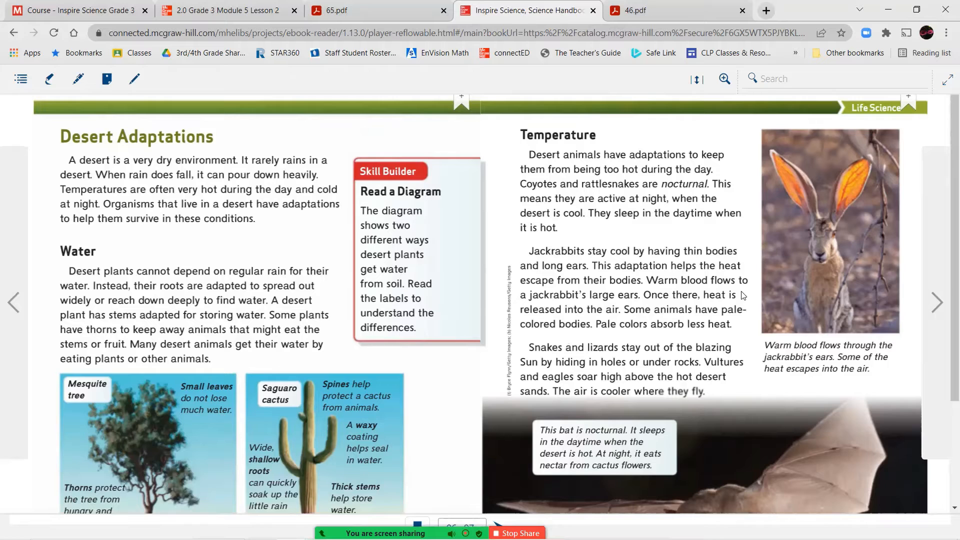
# Move on to the handbook's Forest Adaptations and Forest Animals spread, pages 98–99
pyautogui.click(350, 10)
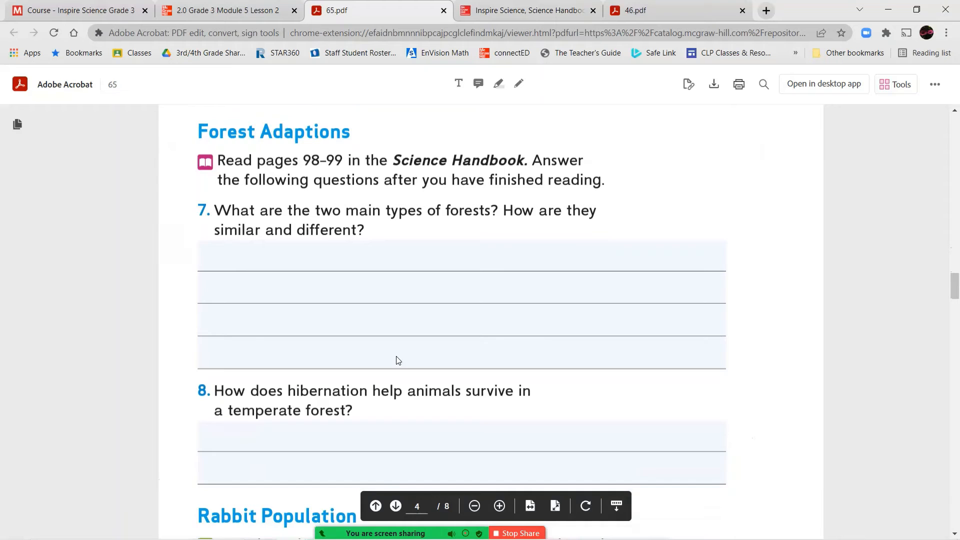
pyautogui.scroll(-3)
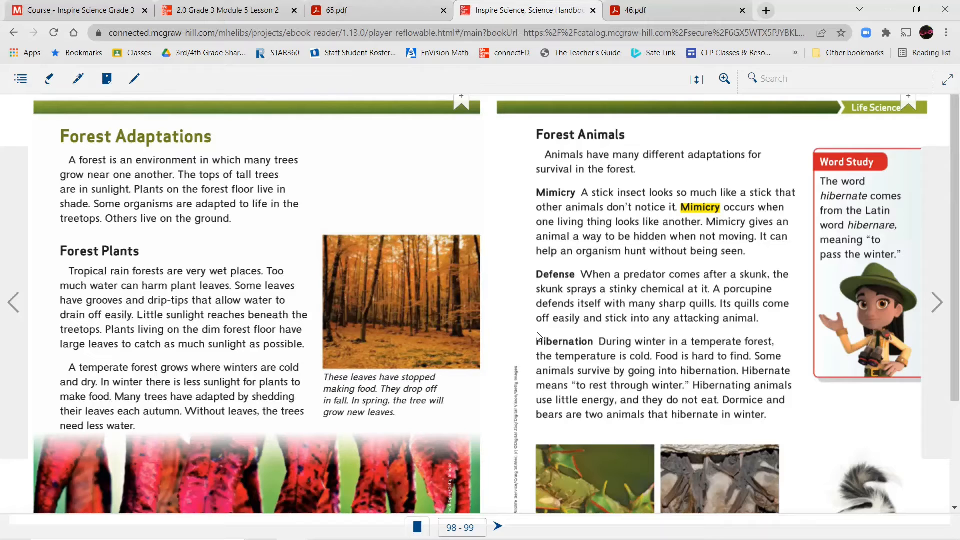
pyautogui.scroll(-3)
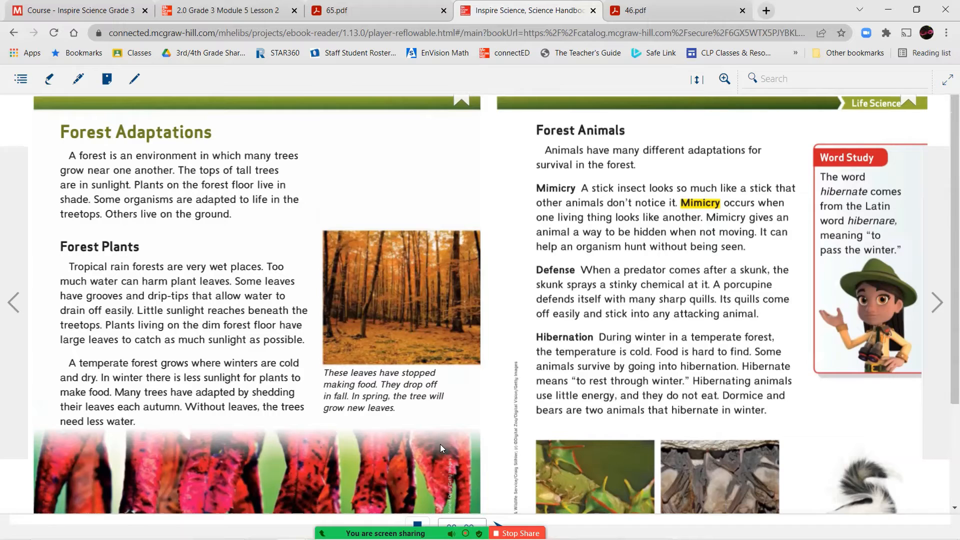
pyautogui.scroll(-3)
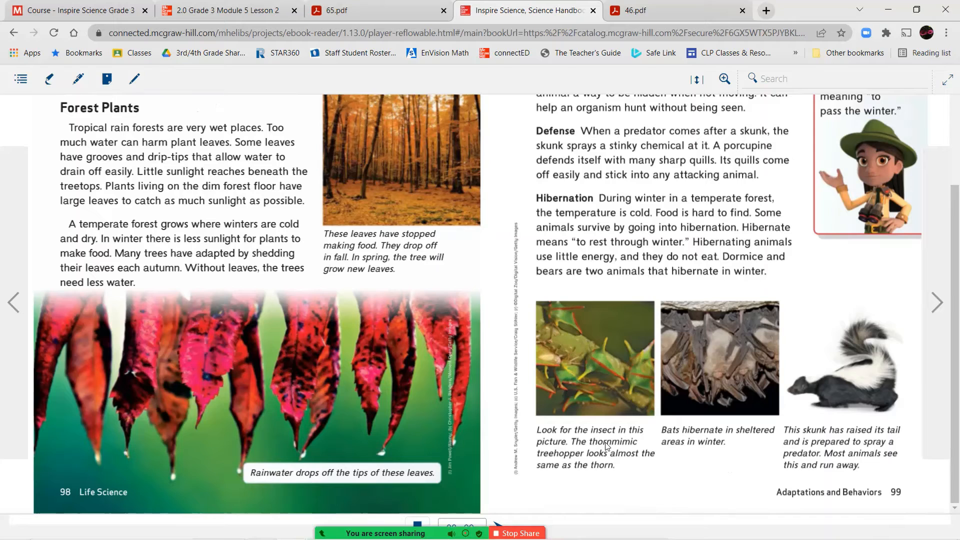
pyautogui.moveTo(597, 474)
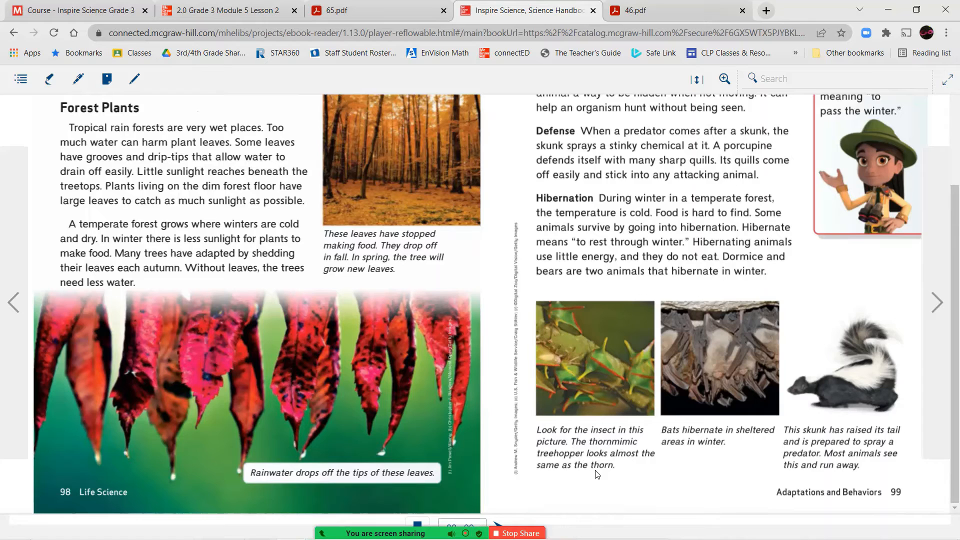
pyautogui.moveTo(870, 436)
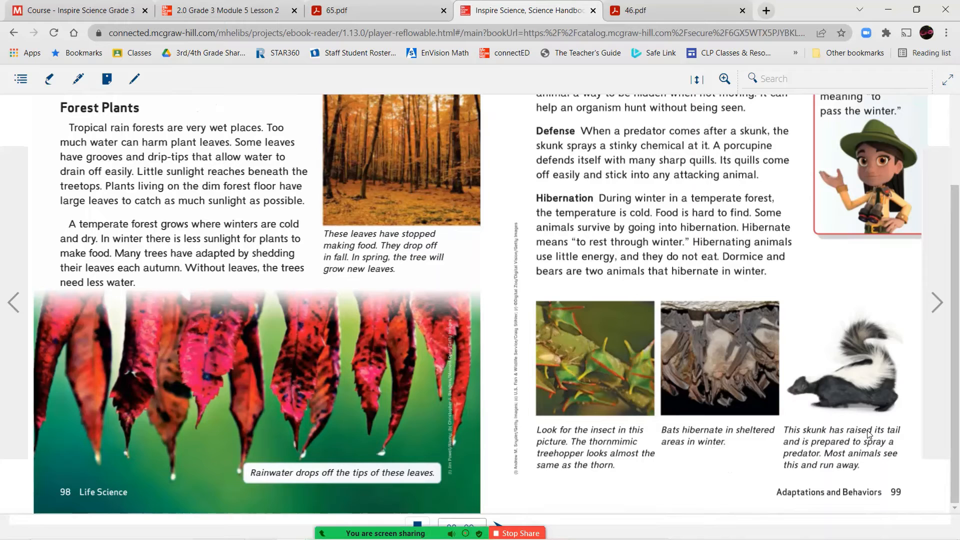
pyautogui.moveTo(762, 464)
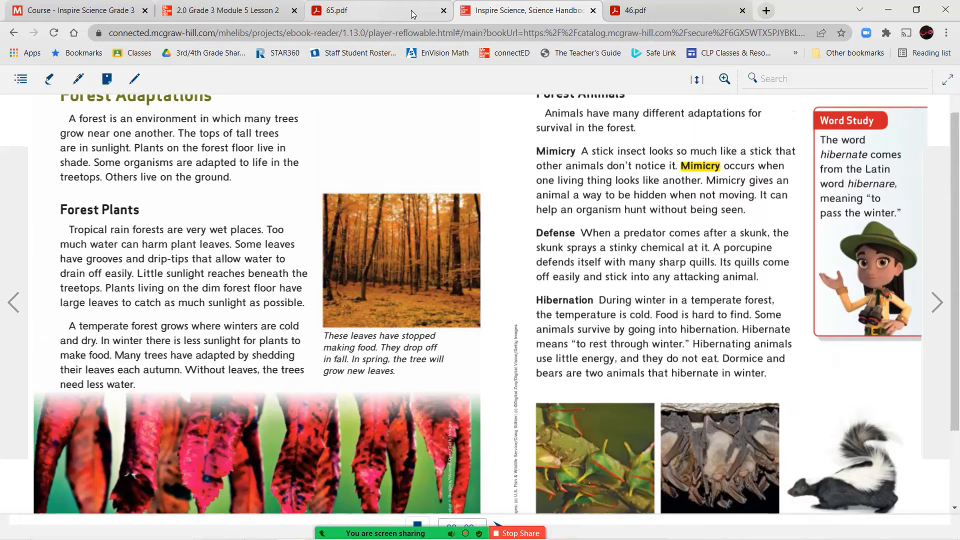
# Return to the 65.pdf worksheet and scroll past questions 7 and 8 to the Rabbit Population question 9
pyautogui.click(367, 11)
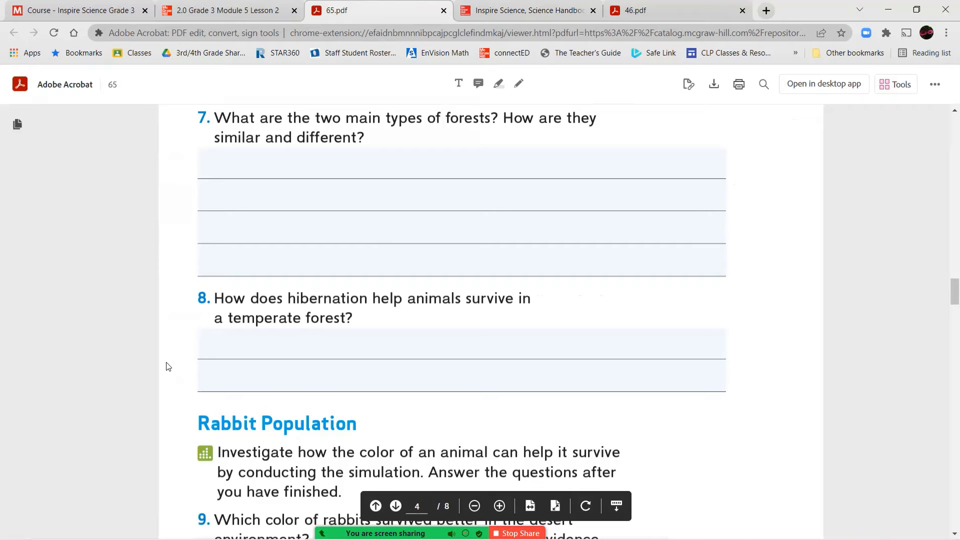
pyautogui.scroll(-3)
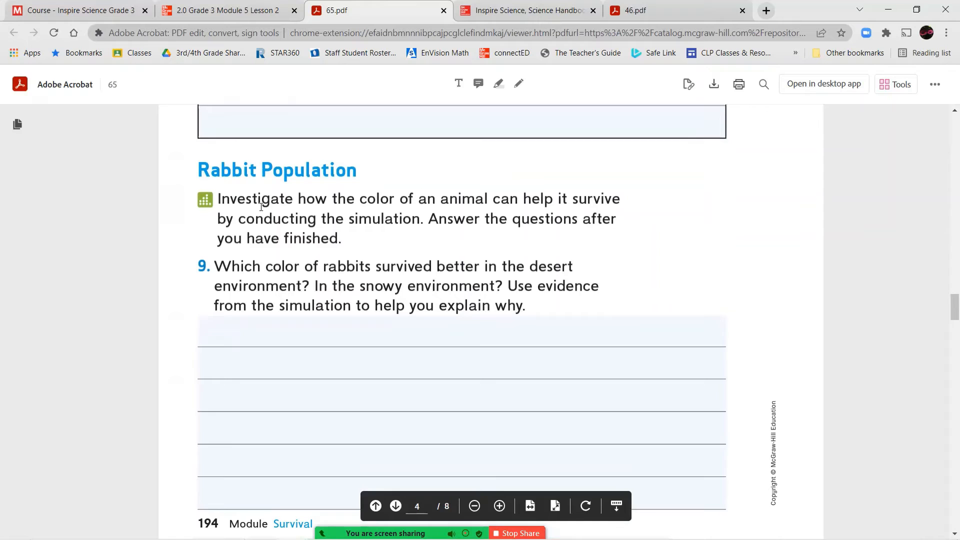
pyautogui.scroll(-3)
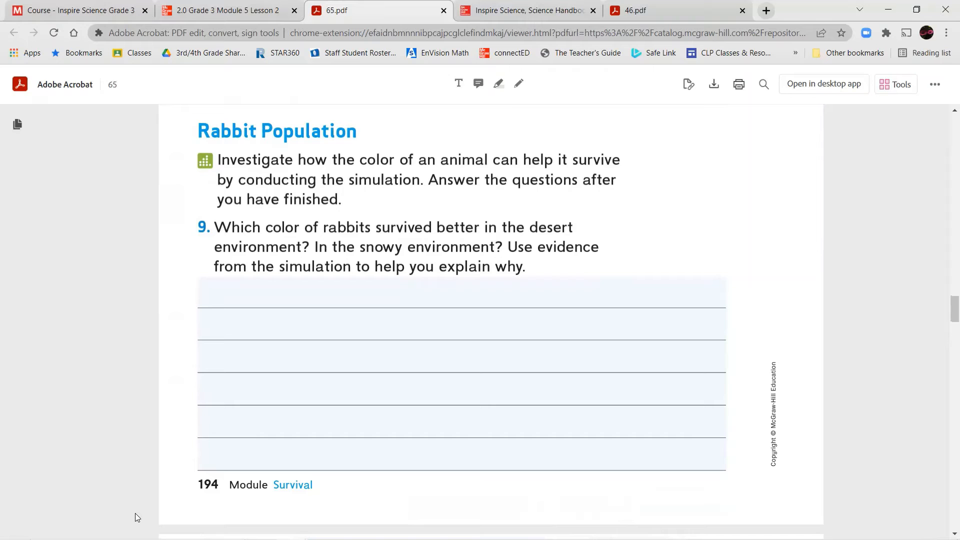
# Return to the Lesson 2 presentation and advance past the handbook slides to the Rabbit Populations simulation
pyautogui.click(230, 10)
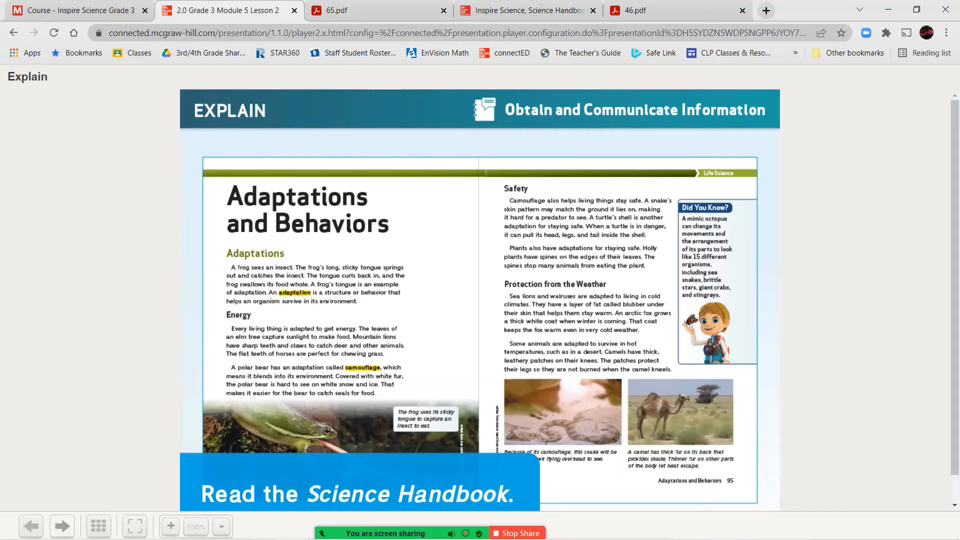
pyautogui.click(62, 526)
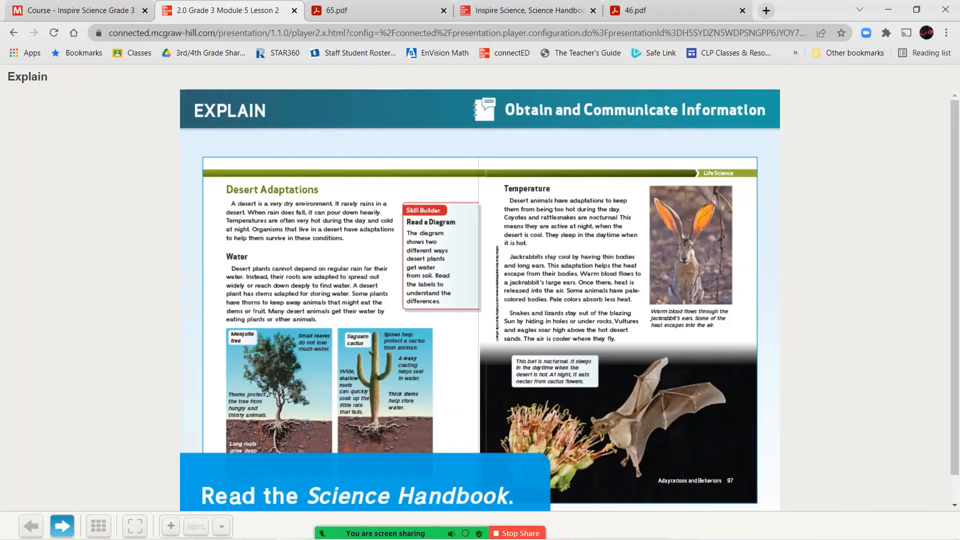
pyautogui.click(61, 526)
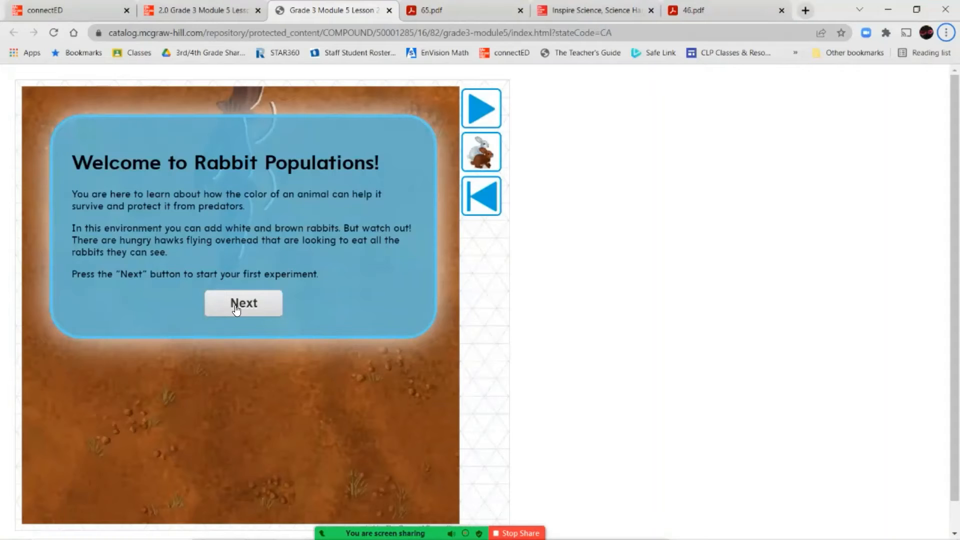
# Start the rabbit experiment in the desert and add the white and brown rabbits for the hawks trial
pyautogui.click(243, 304)
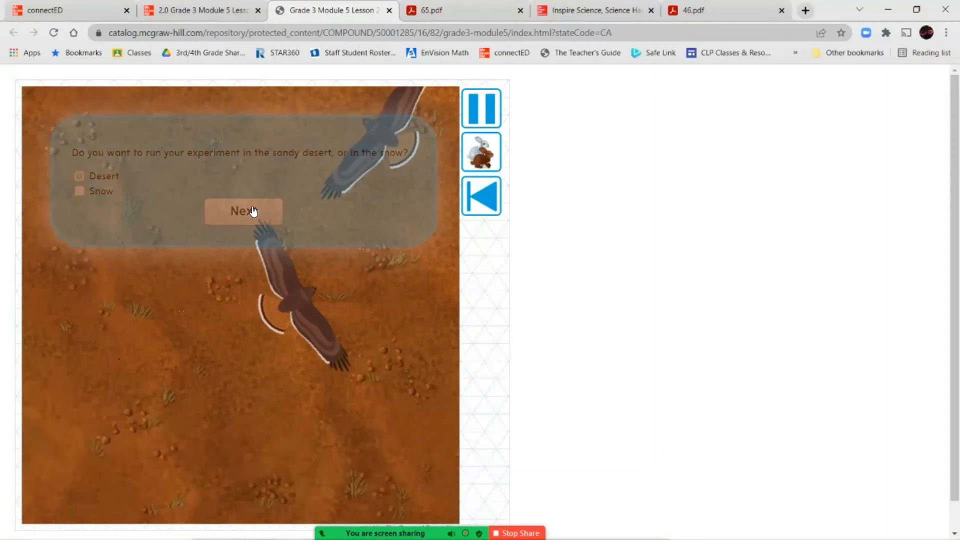
pyautogui.click(243, 211)
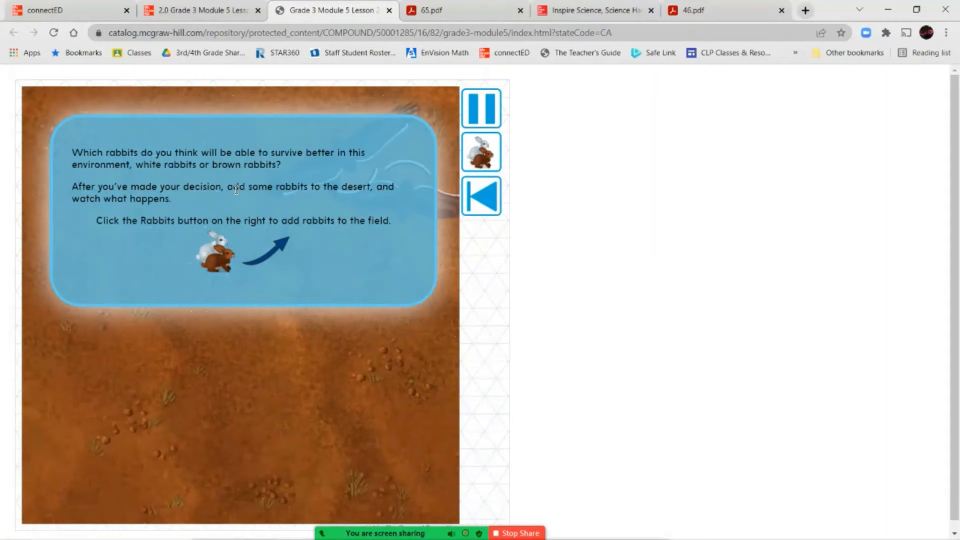
pyautogui.moveTo(468, 146)
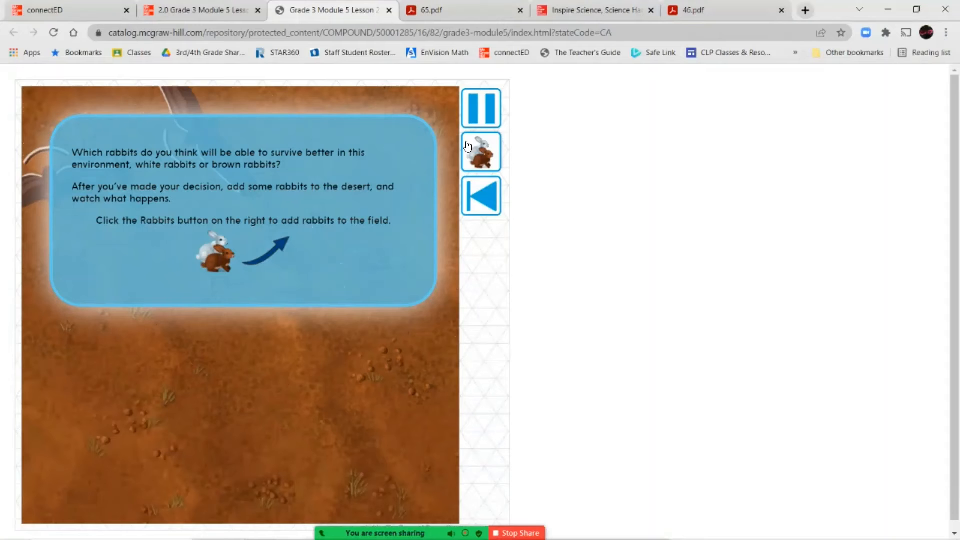
pyautogui.click(481, 152)
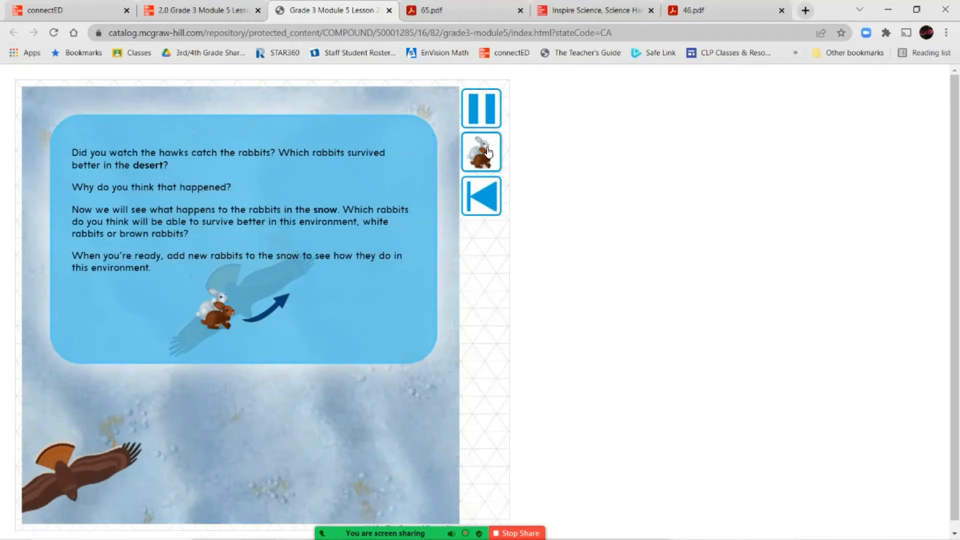
pyautogui.click(481, 152)
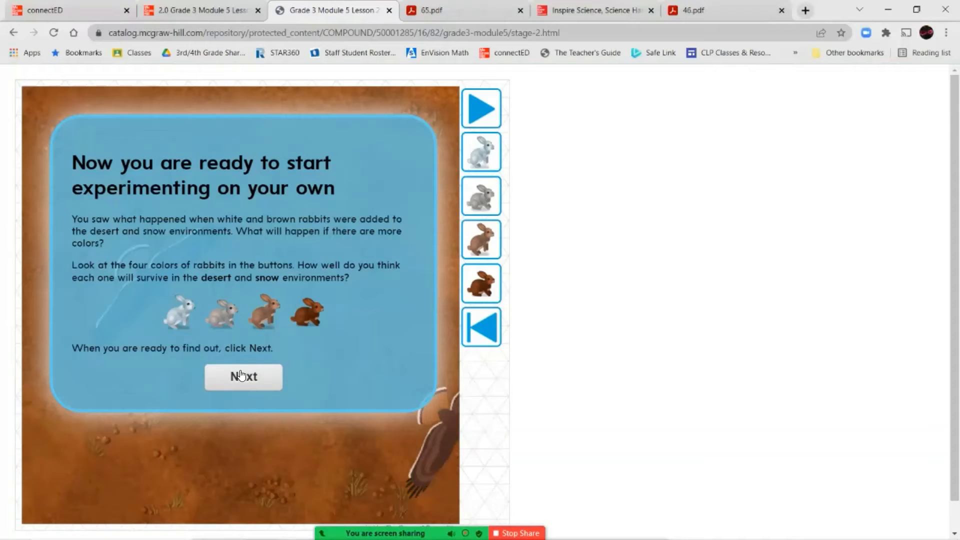
pyautogui.moveTo(247, 380)
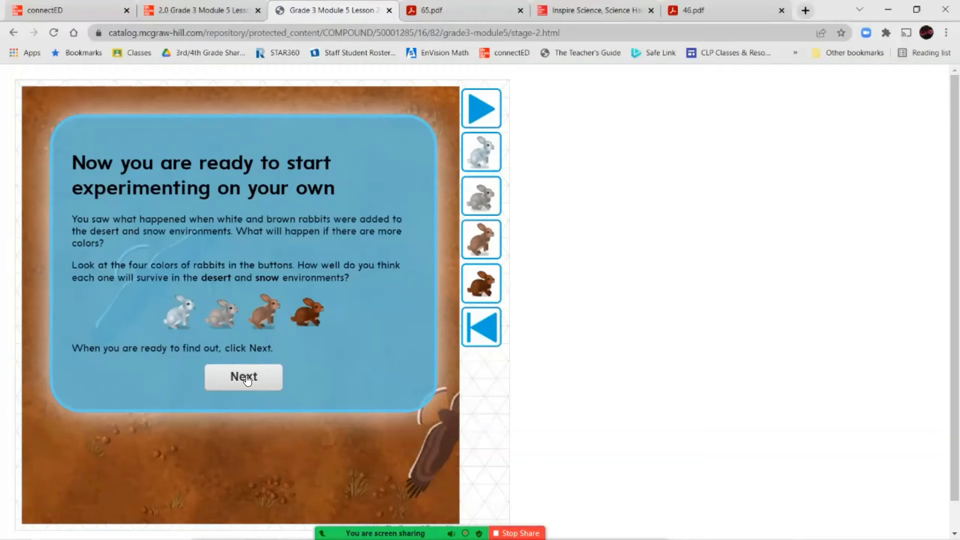
# Set up my own desert experiment and add dark brown rabbits, getting 3 white and 6 brown survivors
pyautogui.click(243, 377)
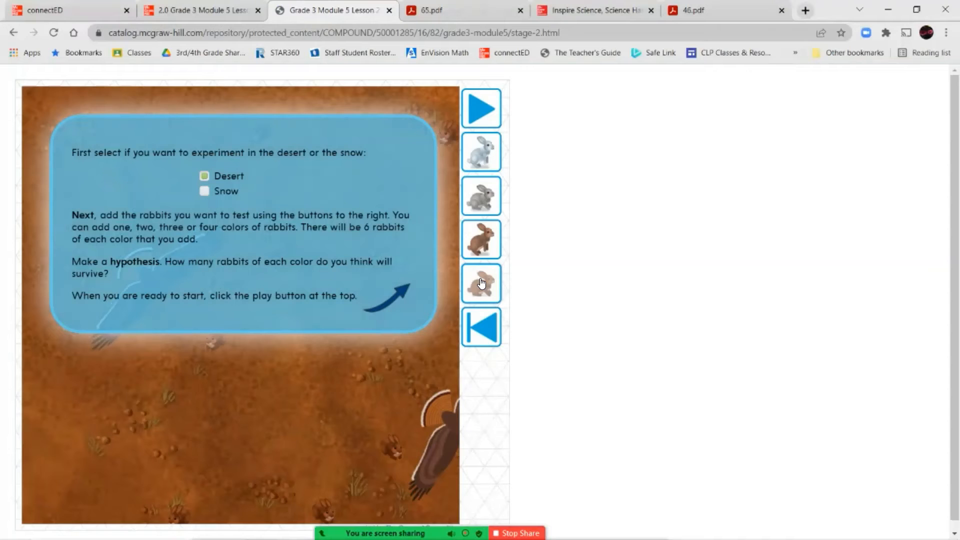
pyautogui.click(481, 108)
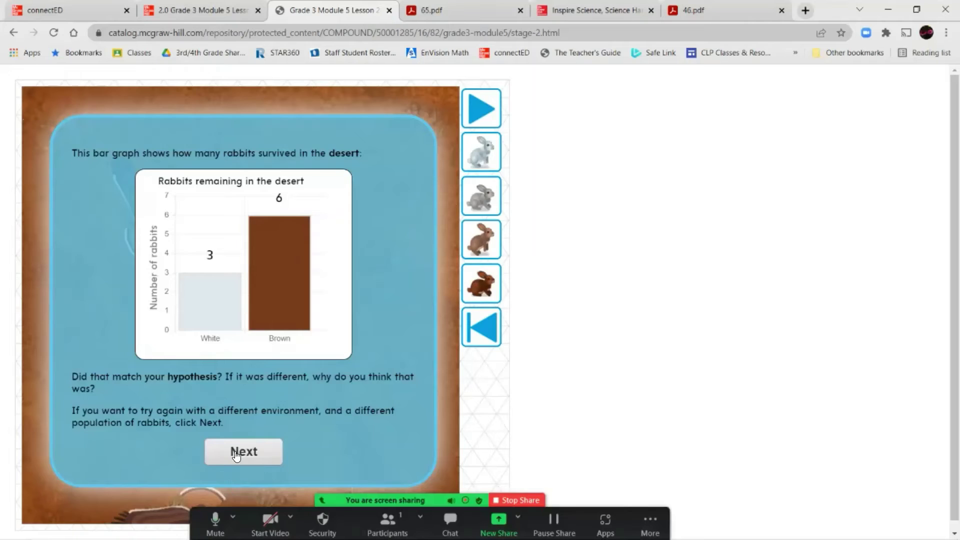
# Try another experiment, adding white and brown rabbits to the desert
pyautogui.click(243, 451)
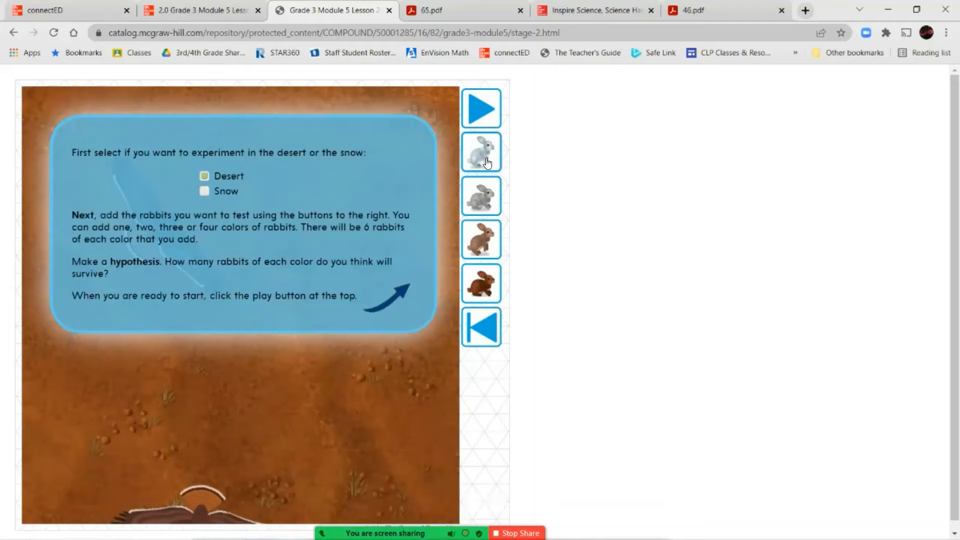
pyautogui.click(480, 152)
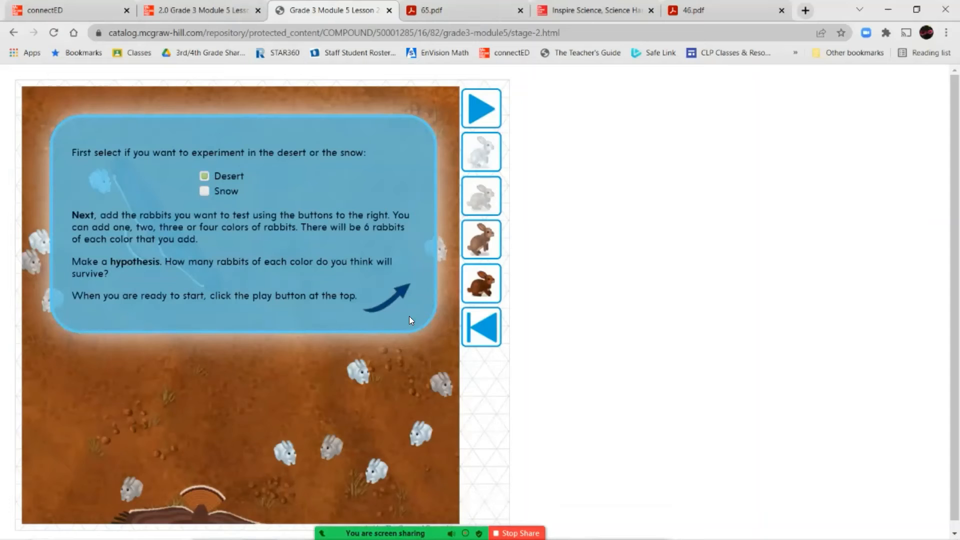
pyautogui.click(481, 108)
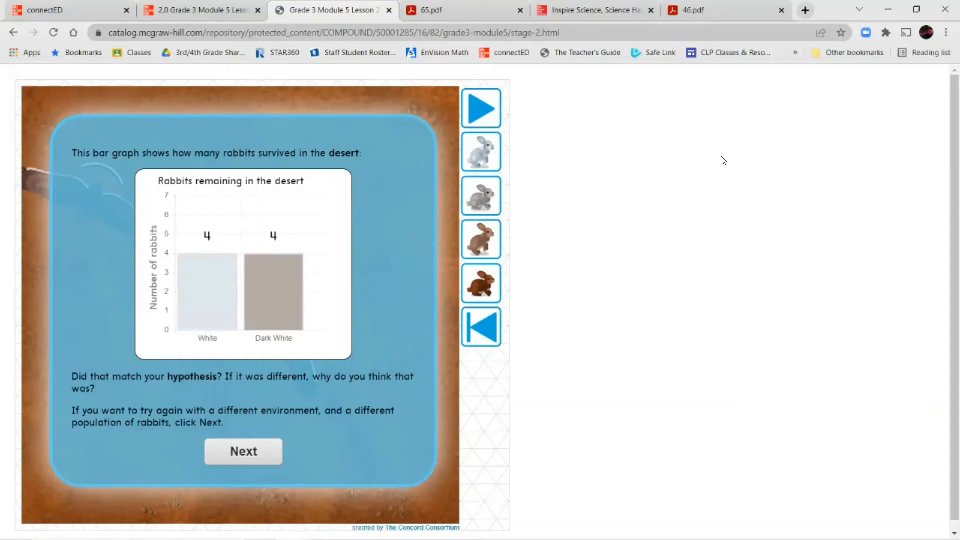
pyautogui.moveTo(302, 355)
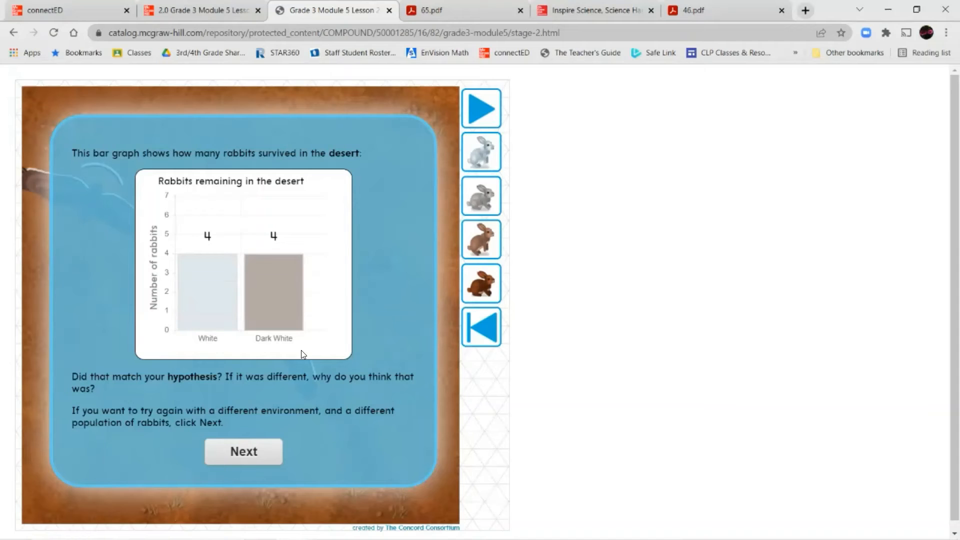
# Run the snow environment trial and view the graph of 6 white and 2 light brown survivors
pyautogui.click(243, 452)
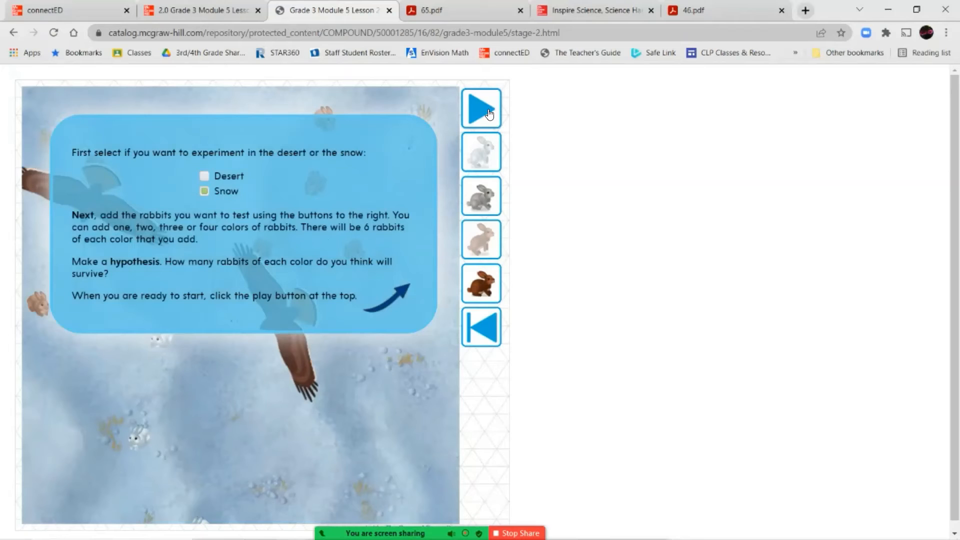
pyautogui.click(481, 108)
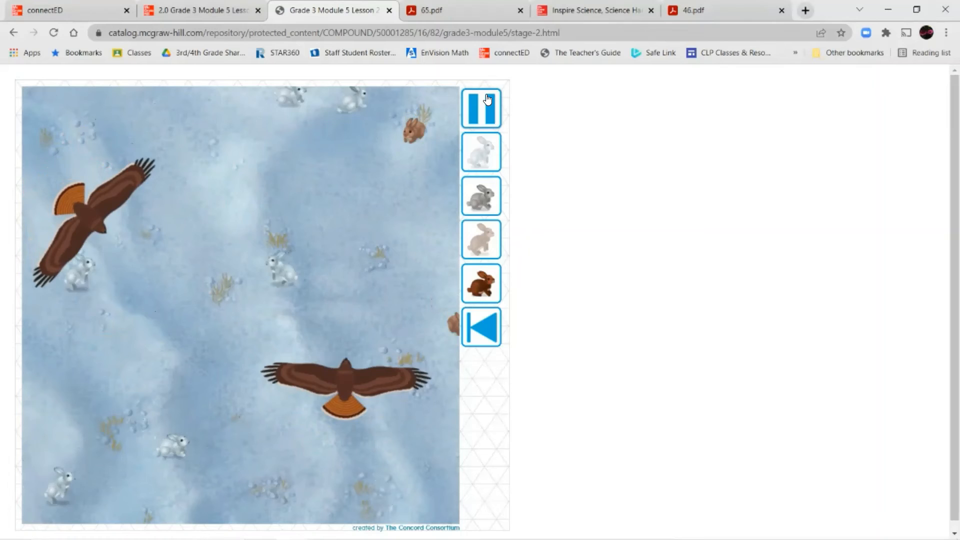
pyautogui.click(481, 108)
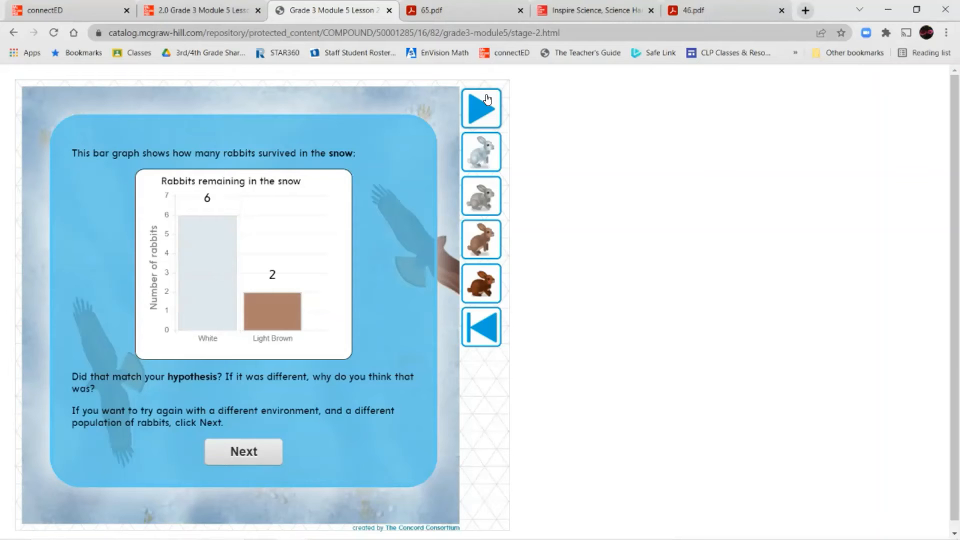
# Return to the 65.pdf worksheet and scroll to Ocean and Wetland Adaptations questions 10–13
pyautogui.click(430, 10)
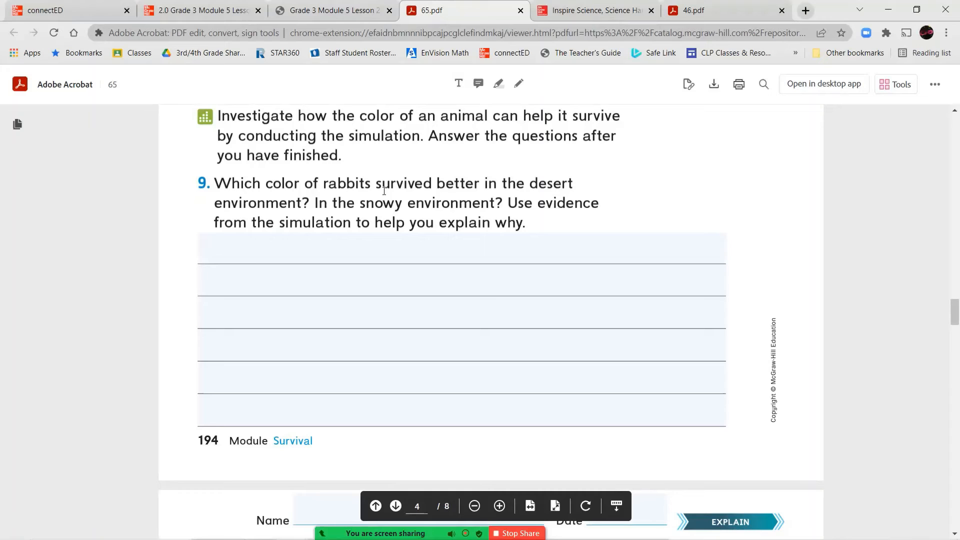
pyautogui.scroll(-3)
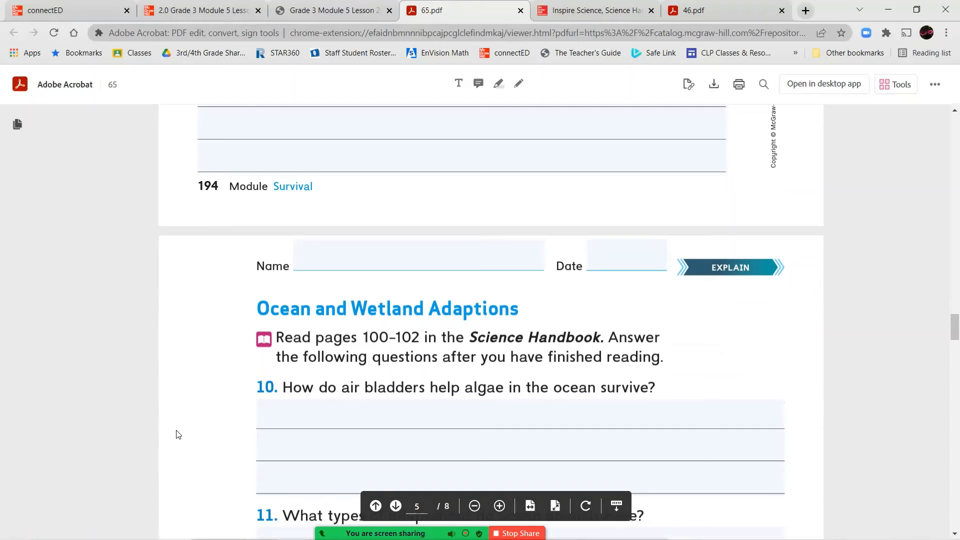
pyautogui.scroll(-3)
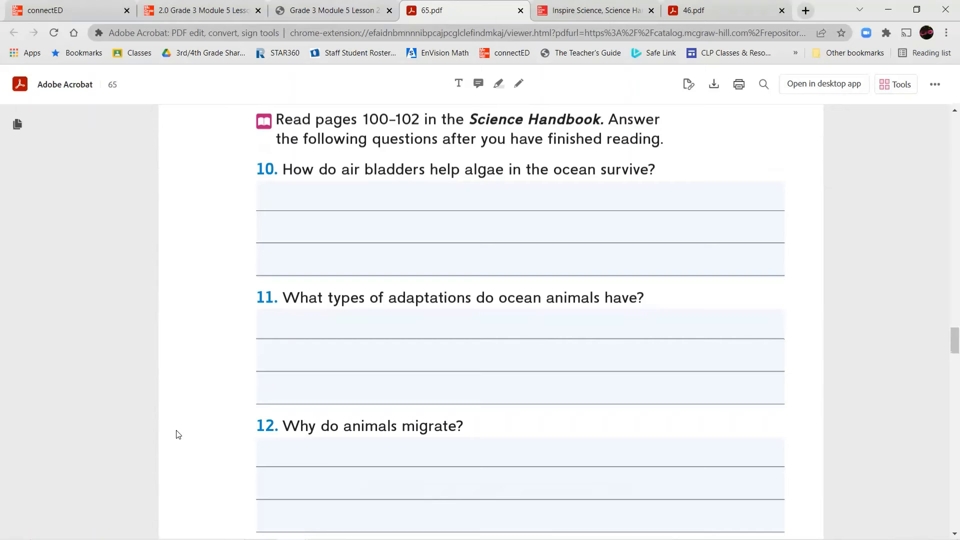
pyautogui.scroll(-3)
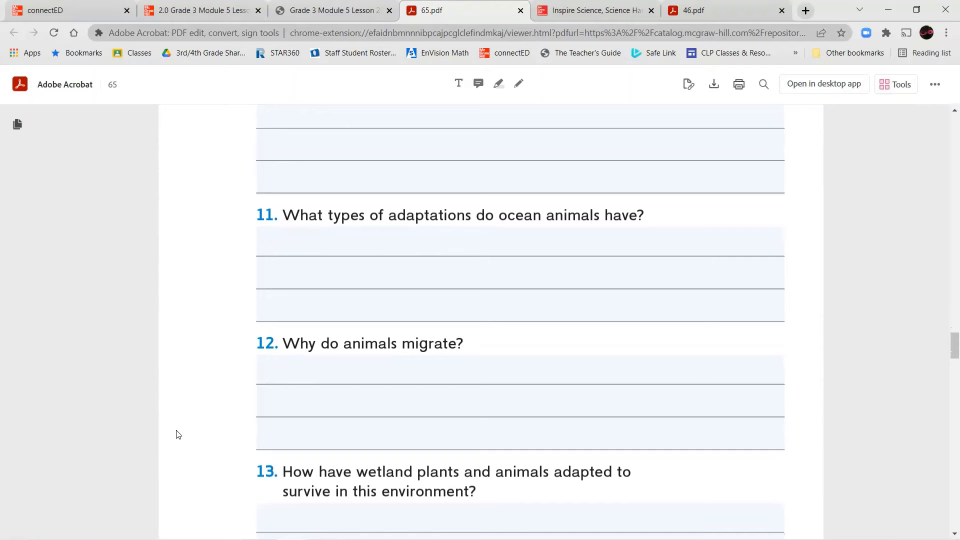
pyautogui.scroll(-3)
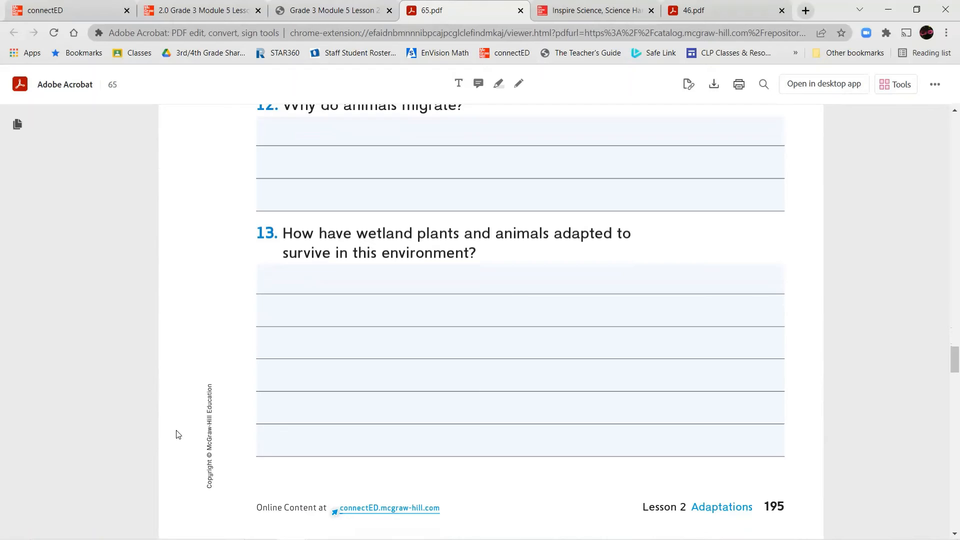
# Return to the Science Handbook at the Ocean Adaptations spread, pages 100–101
pyautogui.click(597, 10)
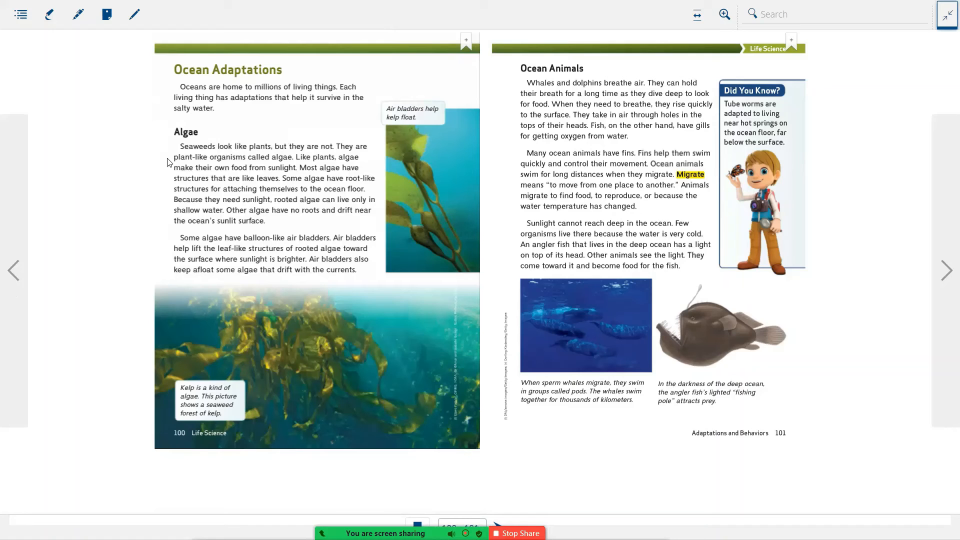
# Fit handbook pages 100–101 to the screen width for reading
pyautogui.click(697, 14)
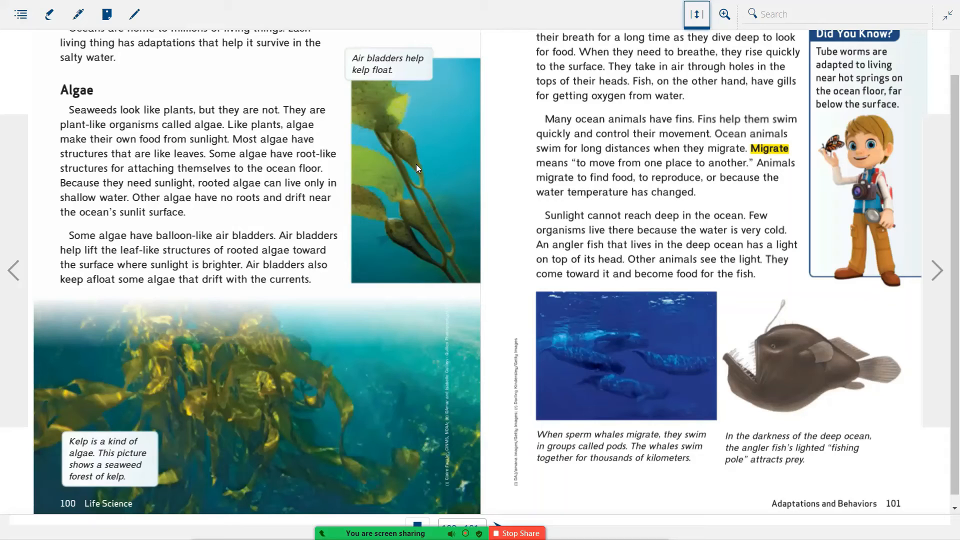
pyautogui.moveTo(409, 130)
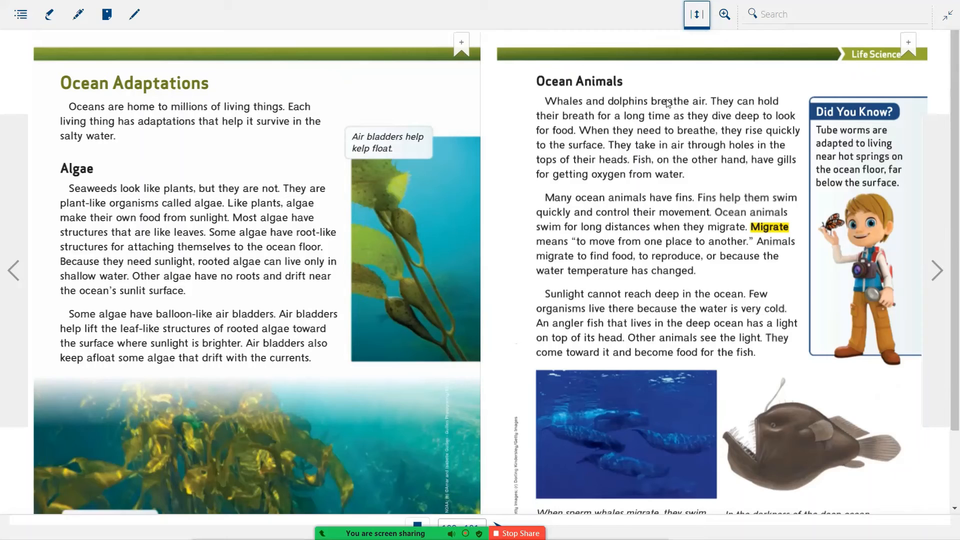
pyautogui.moveTo(785, 142)
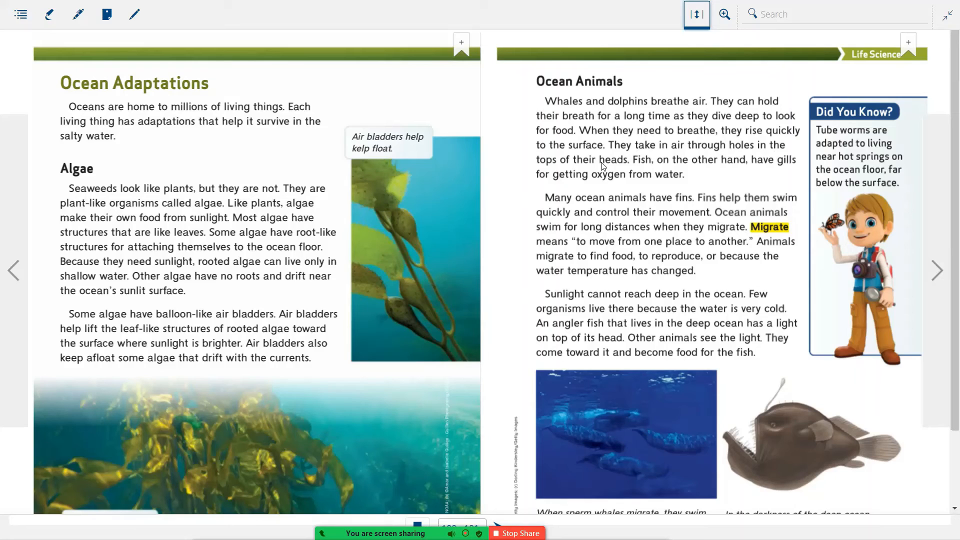
pyautogui.moveTo(720, 178)
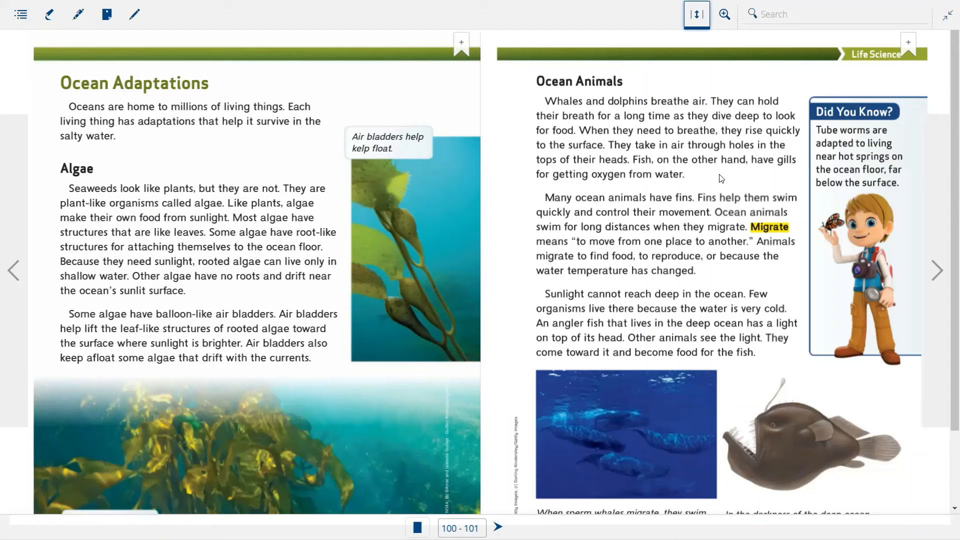
pyautogui.scroll(-3)
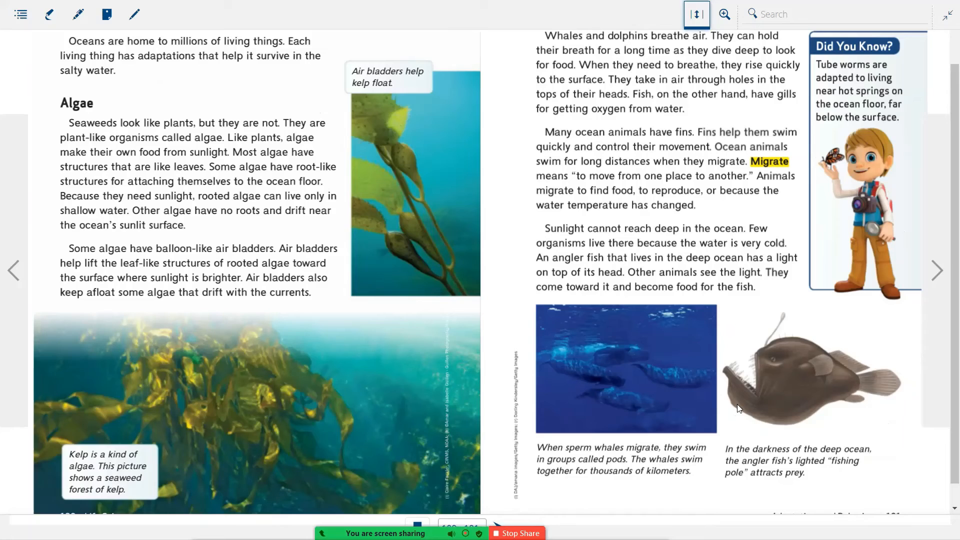
pyautogui.moveTo(750, 476)
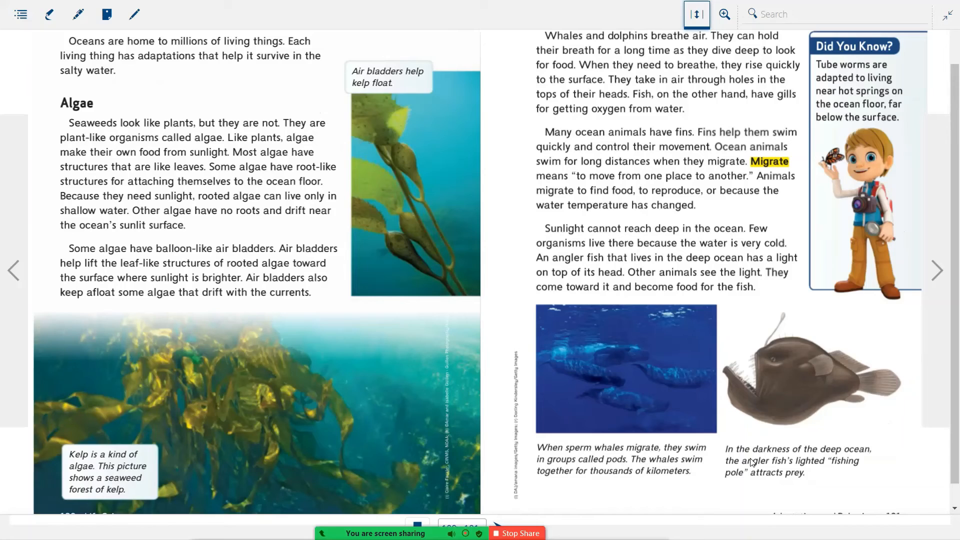
pyautogui.moveTo(802, 478)
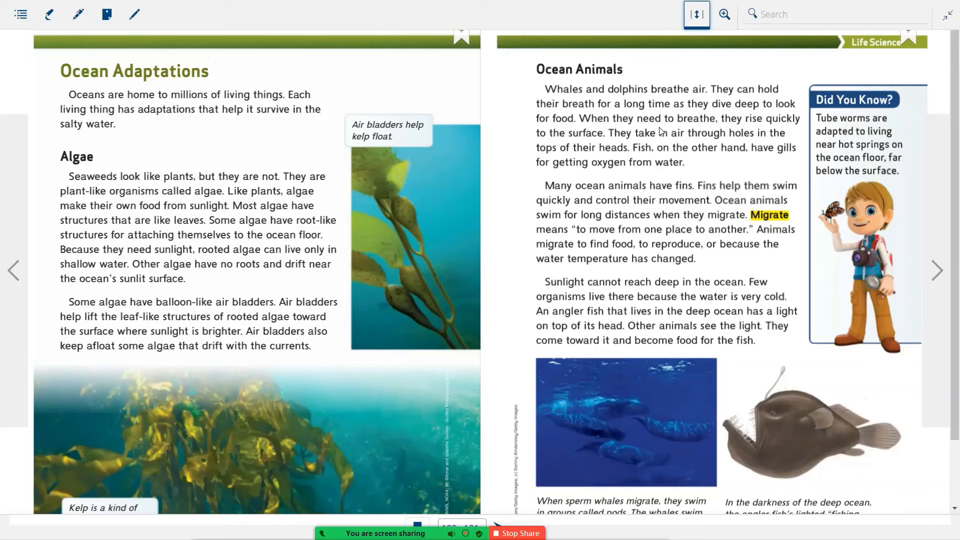
pyautogui.moveTo(241, 236)
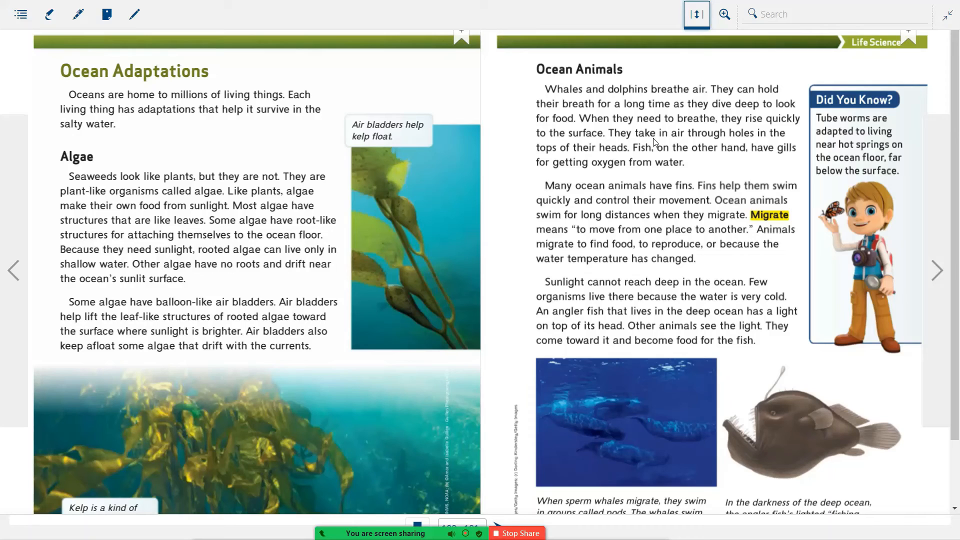
pyautogui.moveTo(665, 248)
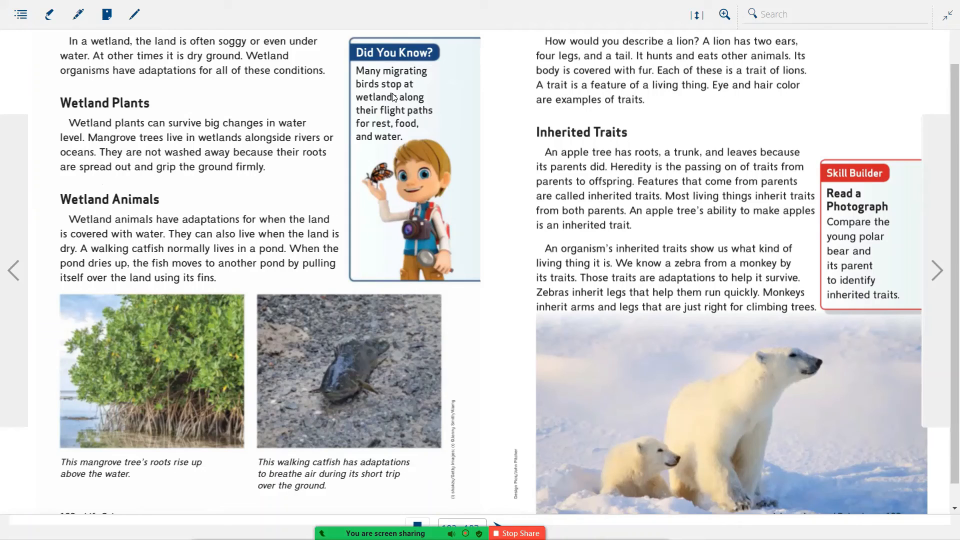
# Page the Handbook on to the wetland plants and inherited traits spread, pages 102–103
pyautogui.scroll(-3)
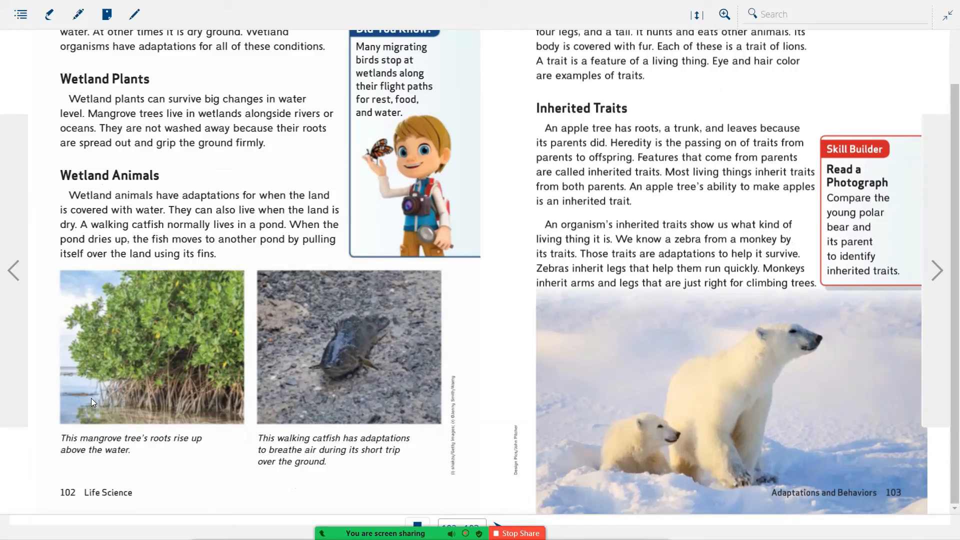
pyautogui.moveTo(296, 446)
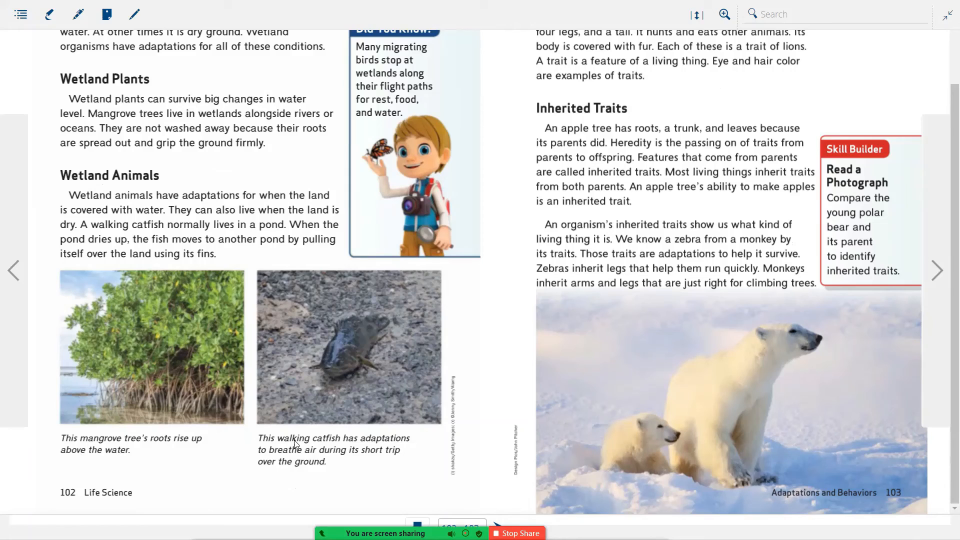
pyautogui.moveTo(344, 473)
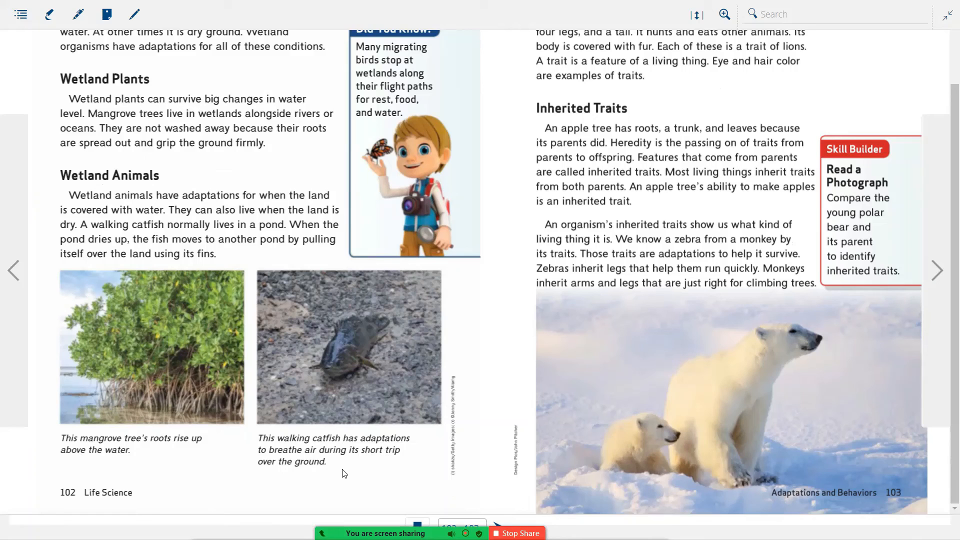
# Leave the Handbook and switch browser tabs back toward the lesson and the 65.pdf worksheet
pyautogui.click(457, 10)
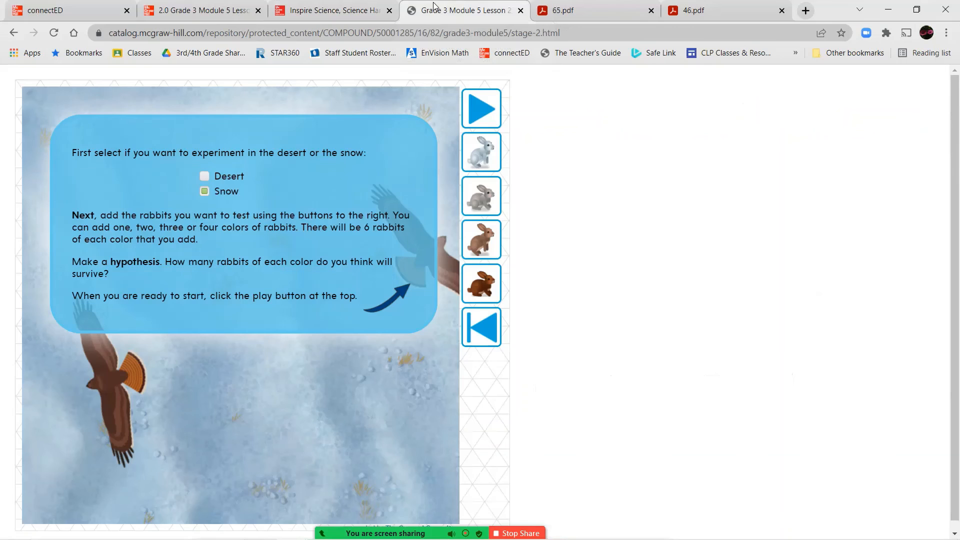
pyautogui.click(562, 10)
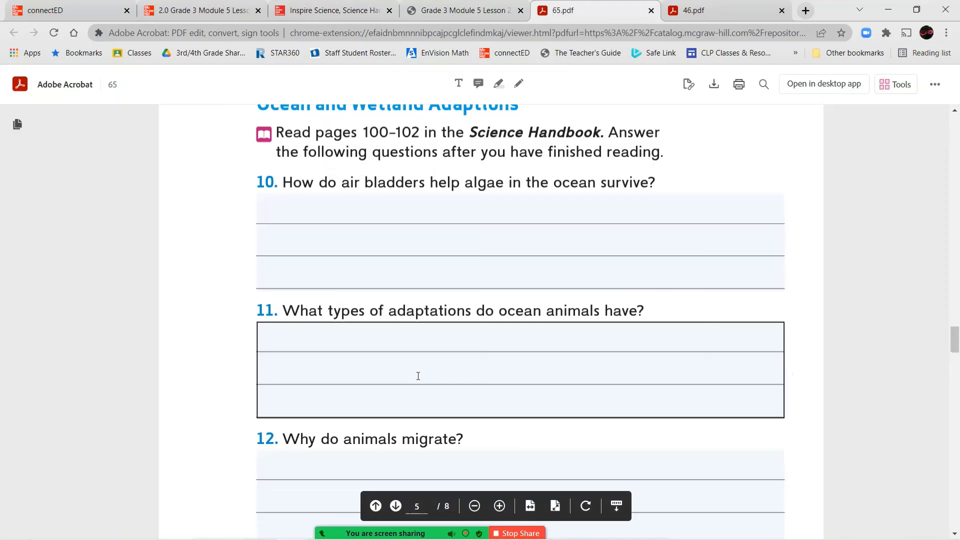
# Scroll through questions 10–13, glance at the Handbook tab, and return to the 65.pdf worksheet
pyautogui.scroll(-3)
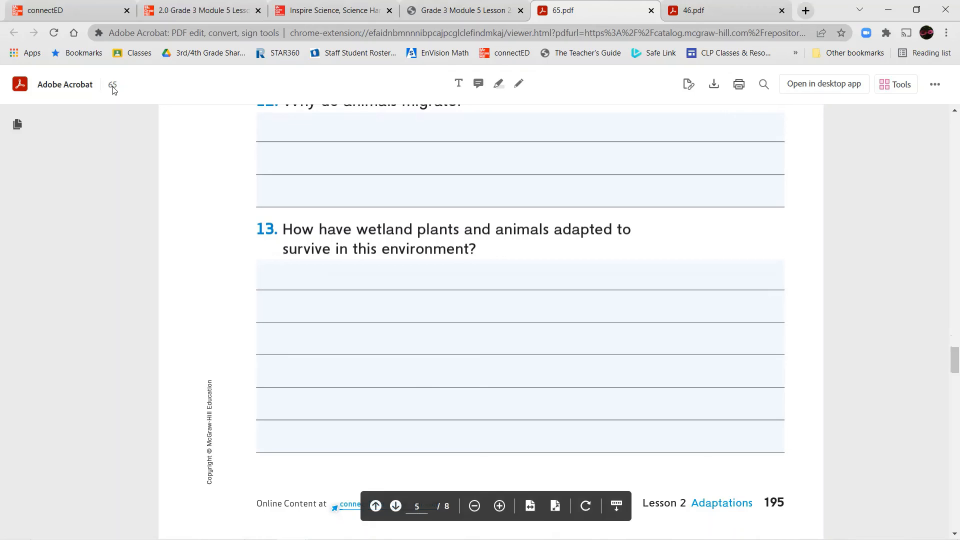
pyautogui.click(336, 10)
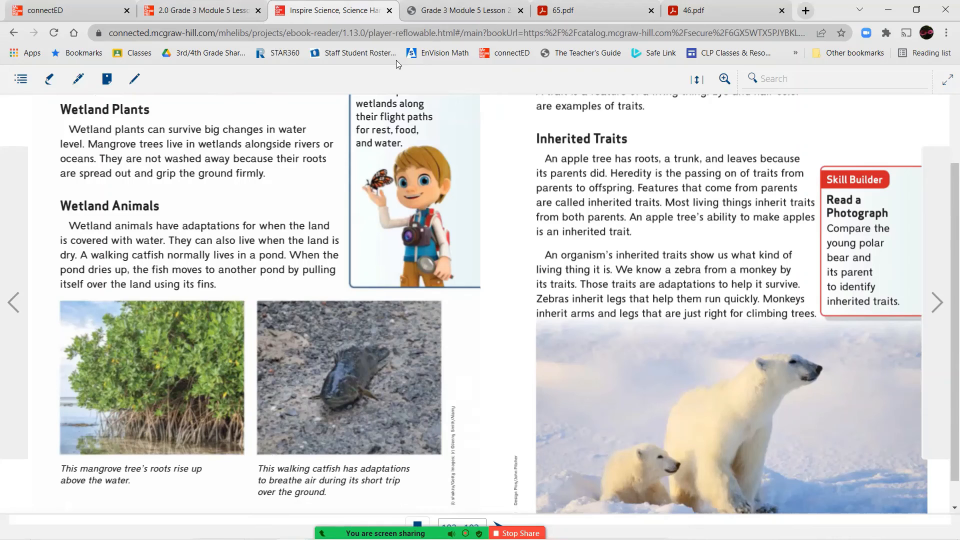
pyautogui.click(586, 10)
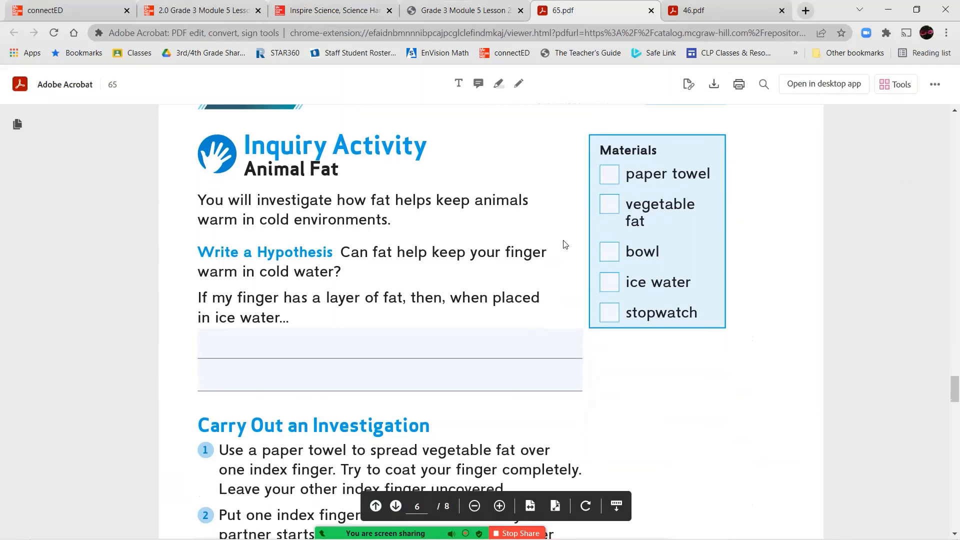
# Scroll page 6 from the Animal Fat hypothesis through the investigation steps to question 14
pyautogui.scroll(-3)
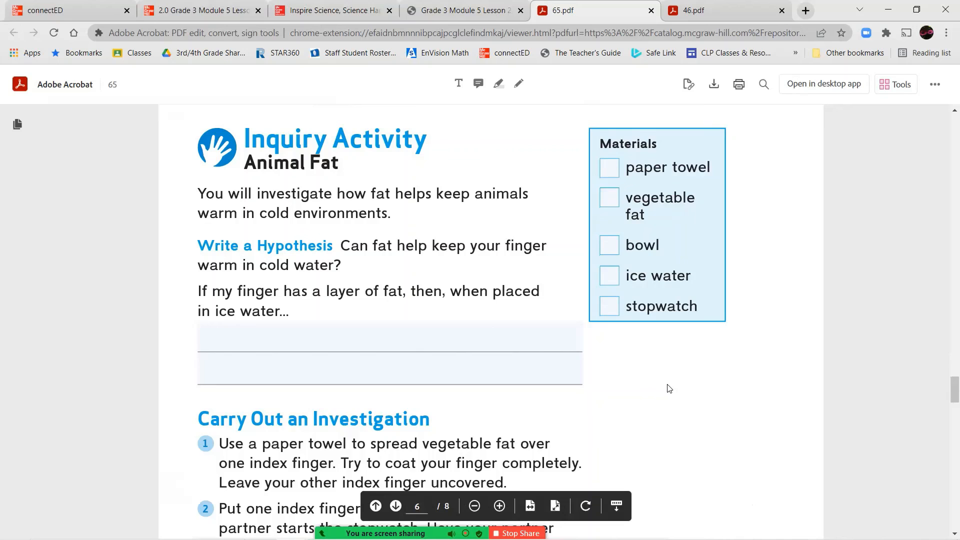
pyautogui.scroll(-3)
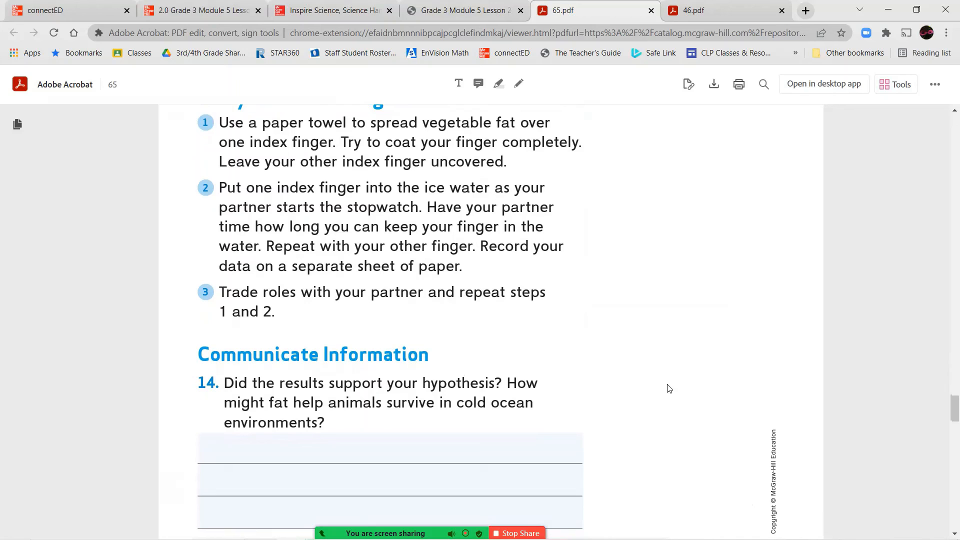
pyautogui.scroll(-3)
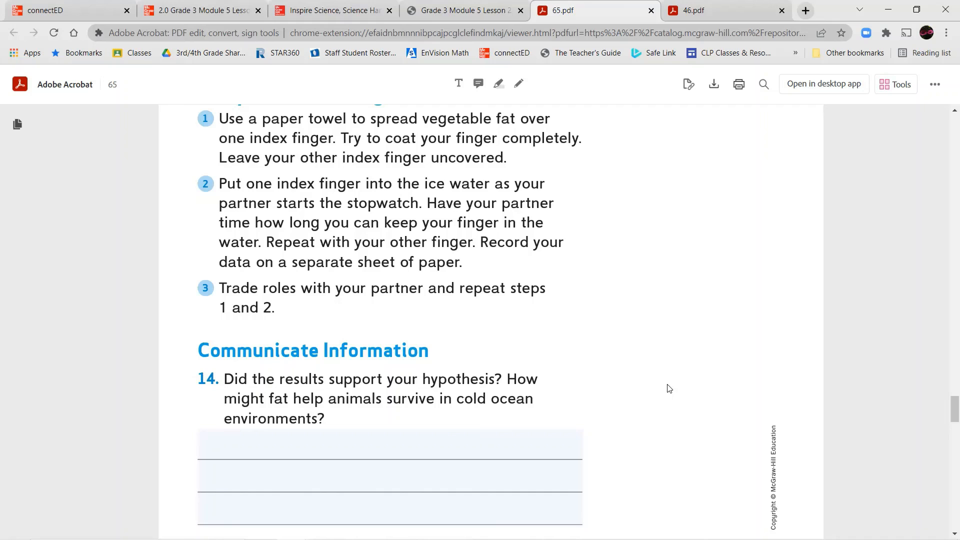
# Scroll page 8 of 65.pdf past question 15's drawing box to the 'I can' statement
pyautogui.scroll(-3)
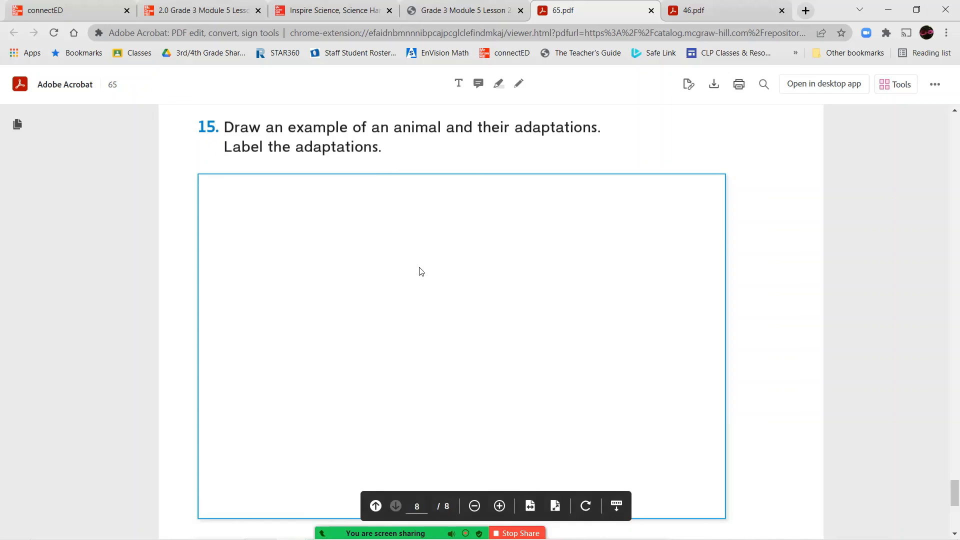
pyautogui.scroll(-3)
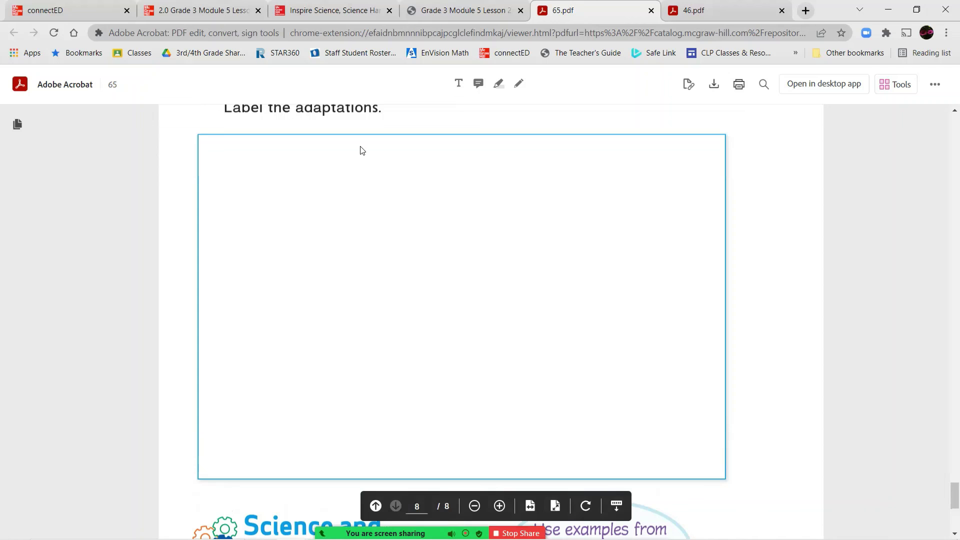
pyautogui.scroll(-3)
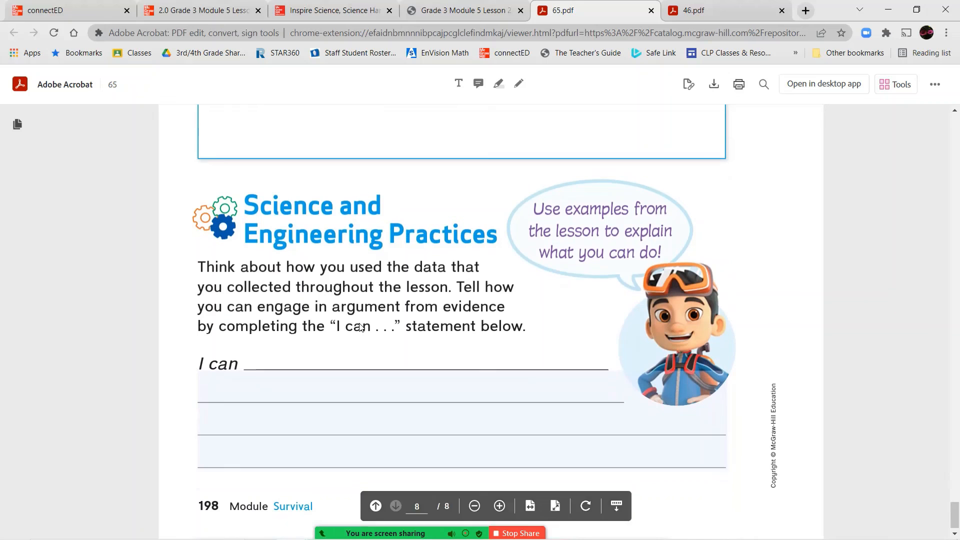
# Switch to 46.pdf and scroll into the Design a Bird Make a Model steps
pyautogui.click(700, 10)
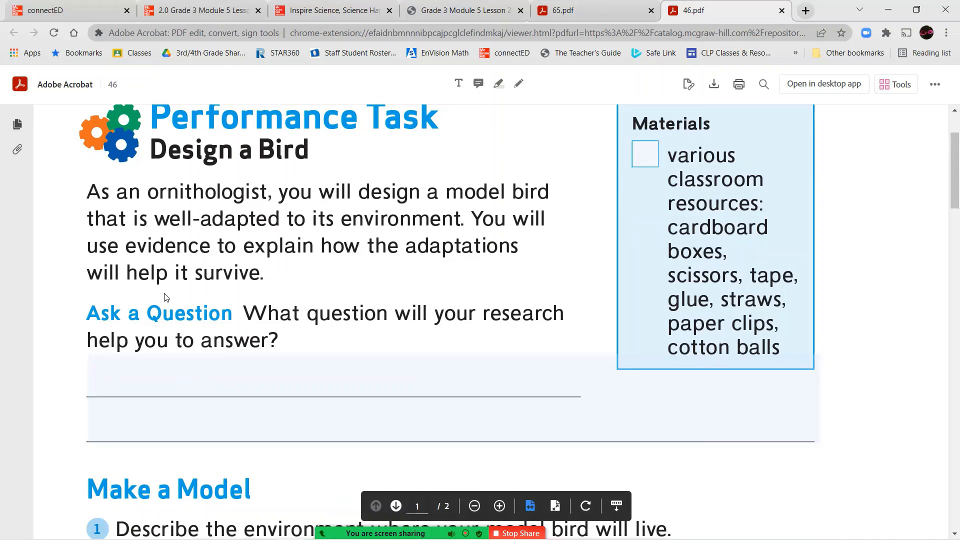
pyautogui.scroll(-3)
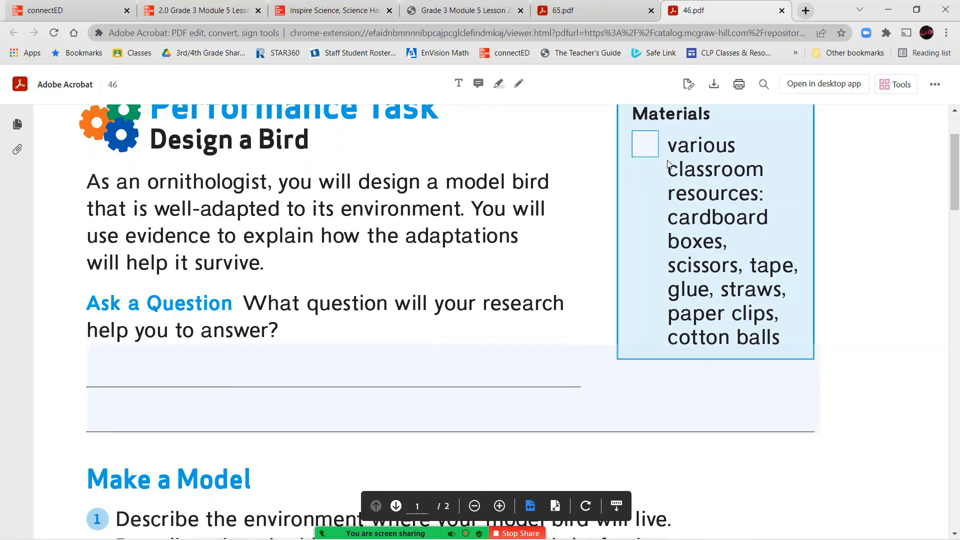
pyautogui.scroll(-3)
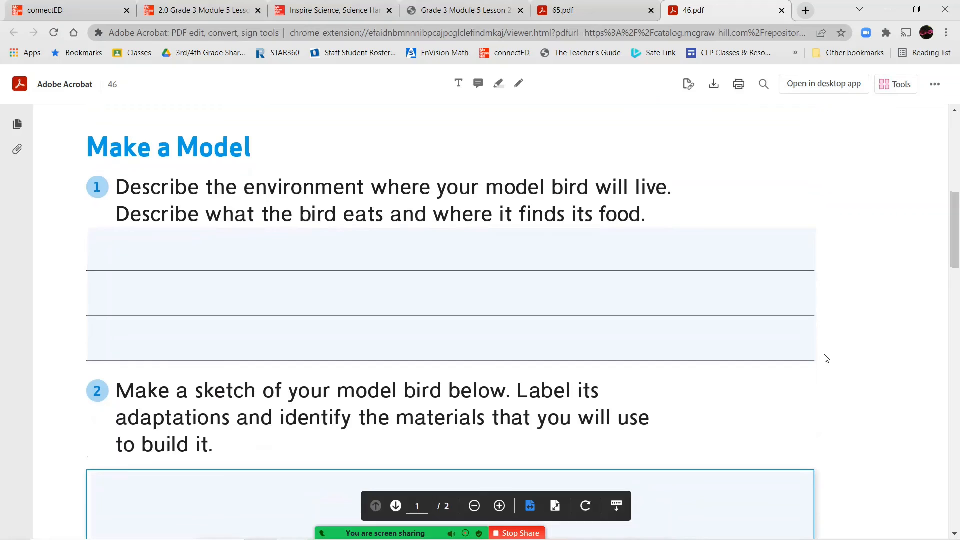
# Select the Make a Model step 1 answer field and continue to page 2's argument question
pyautogui.click(238, 275)
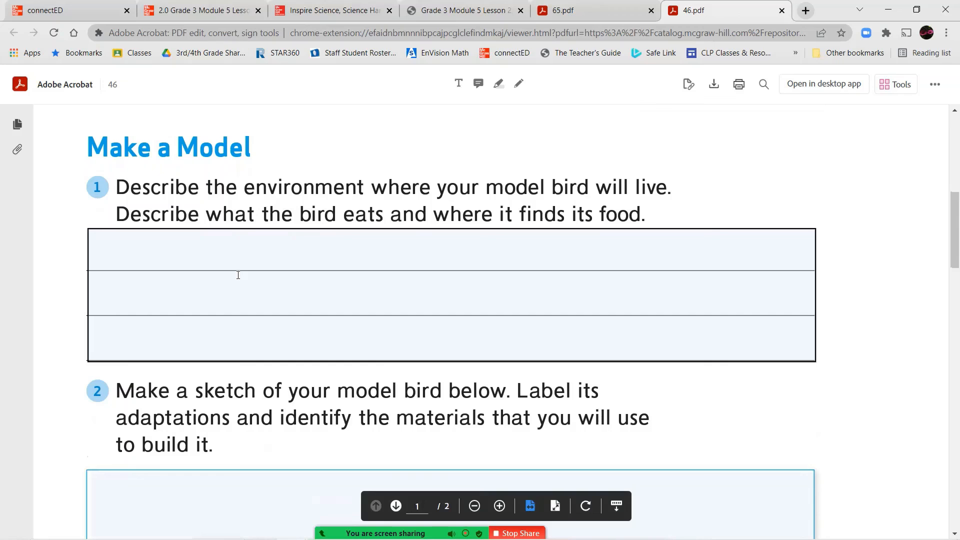
pyautogui.scroll(-3)
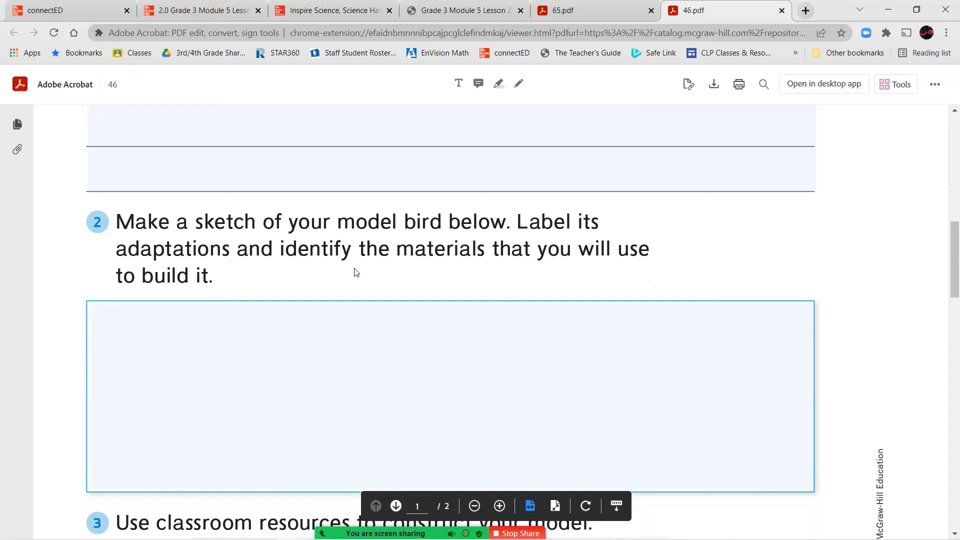
pyautogui.scroll(-3)
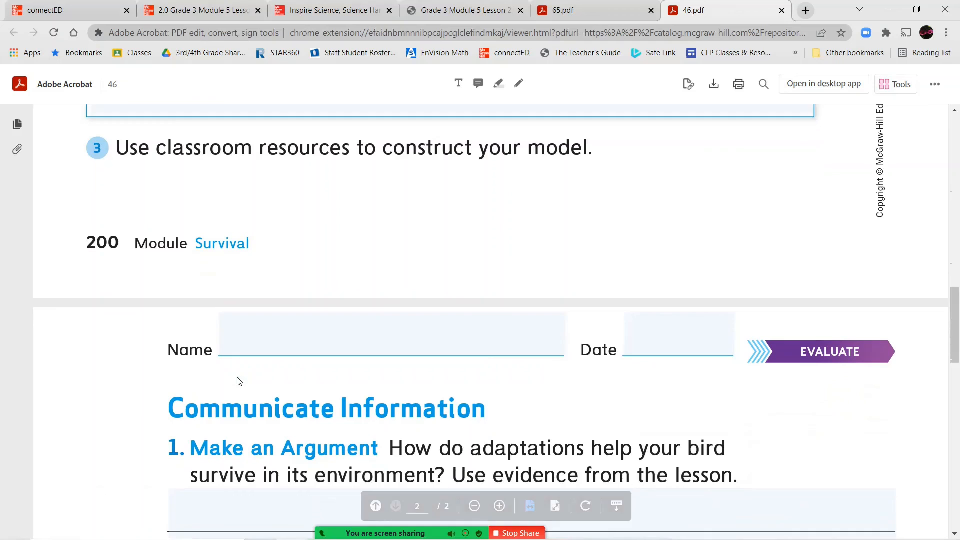
# Scroll page 2 of 46.pdf through Communicate Information and Essential Question to the 'I did' statement
pyautogui.scroll(-3)
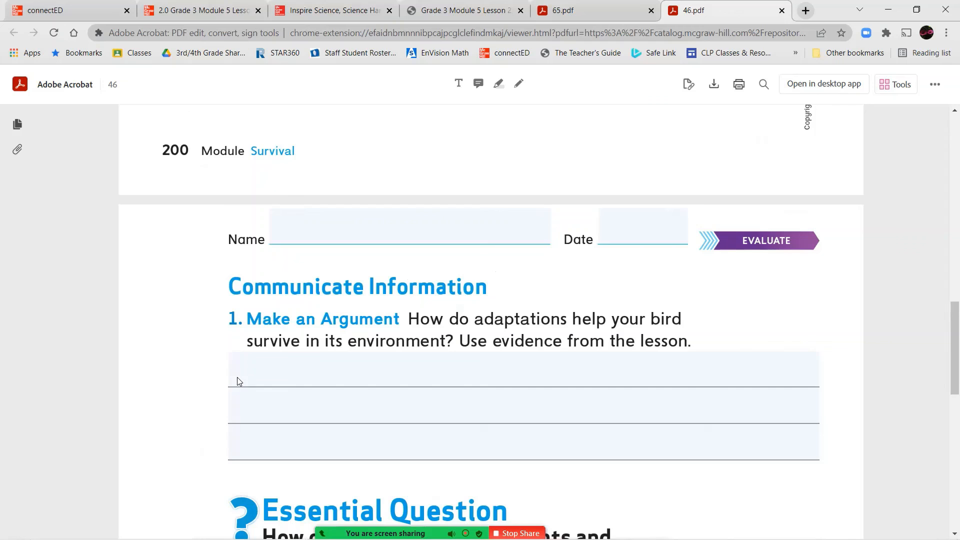
pyautogui.scroll(-3)
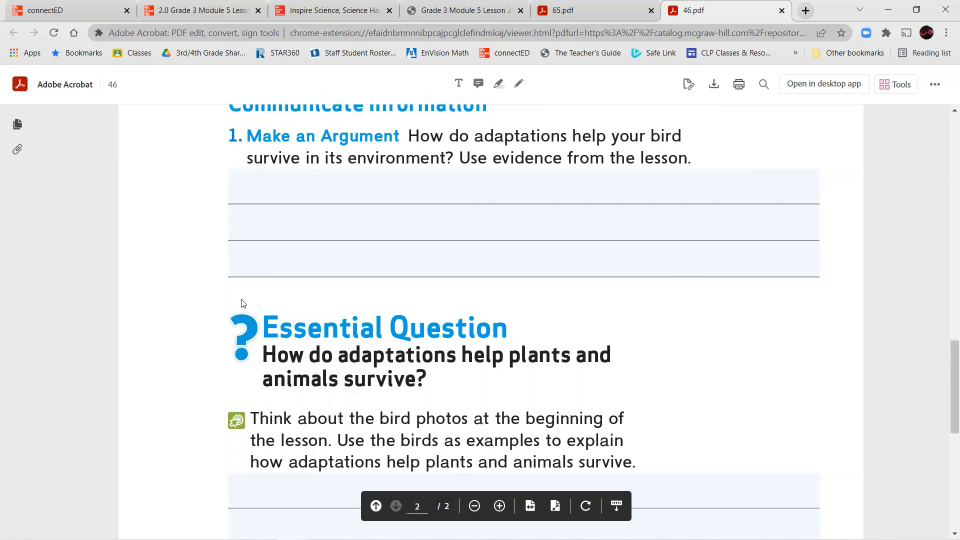
pyautogui.scroll(-3)
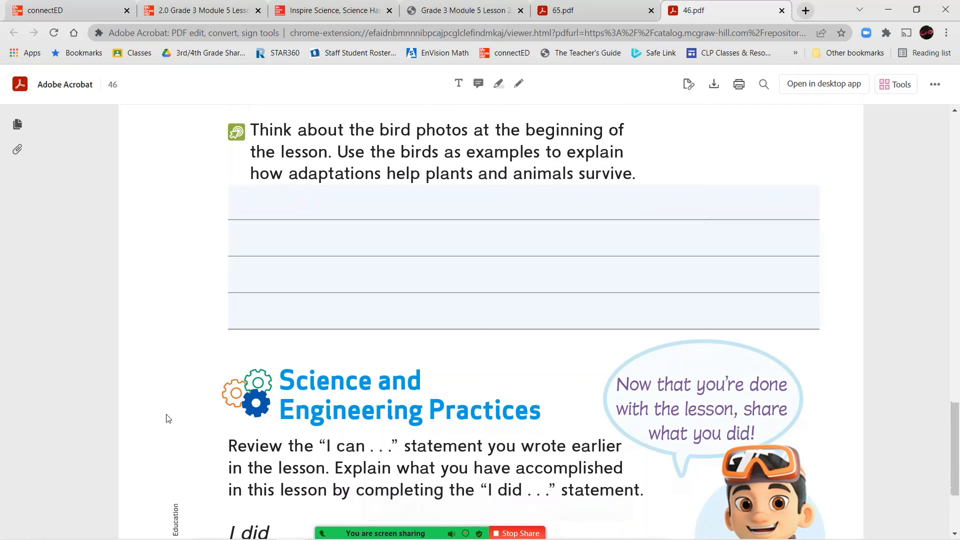
pyautogui.scroll(-3)
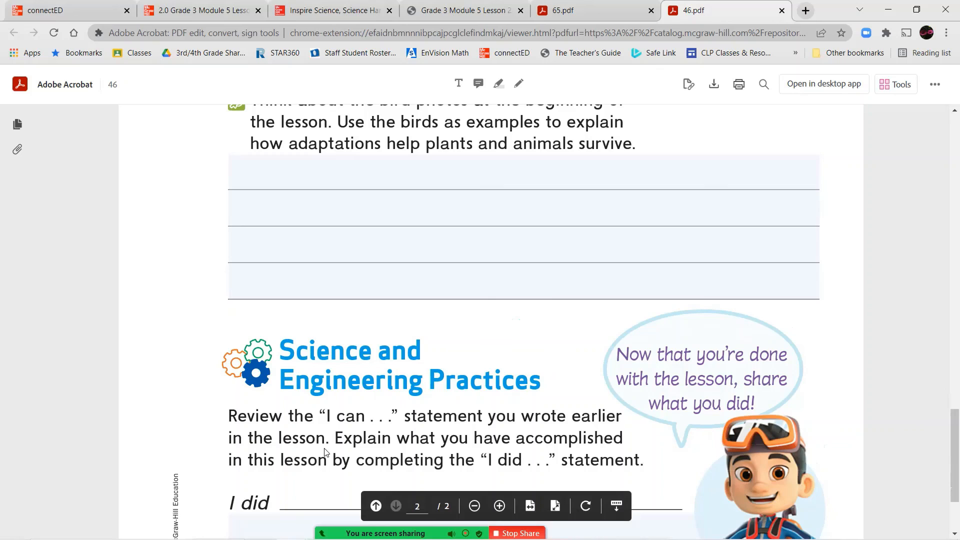
pyautogui.moveTo(432, 516)
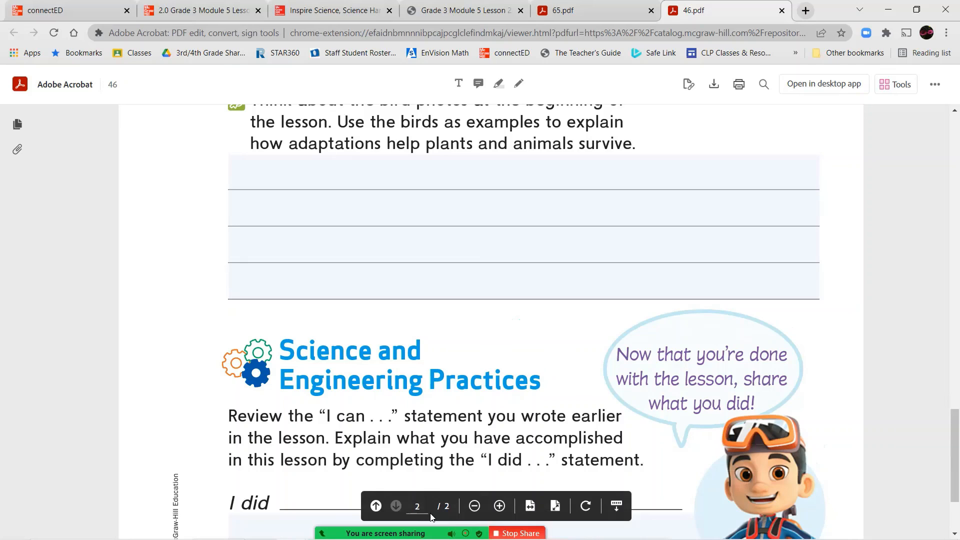